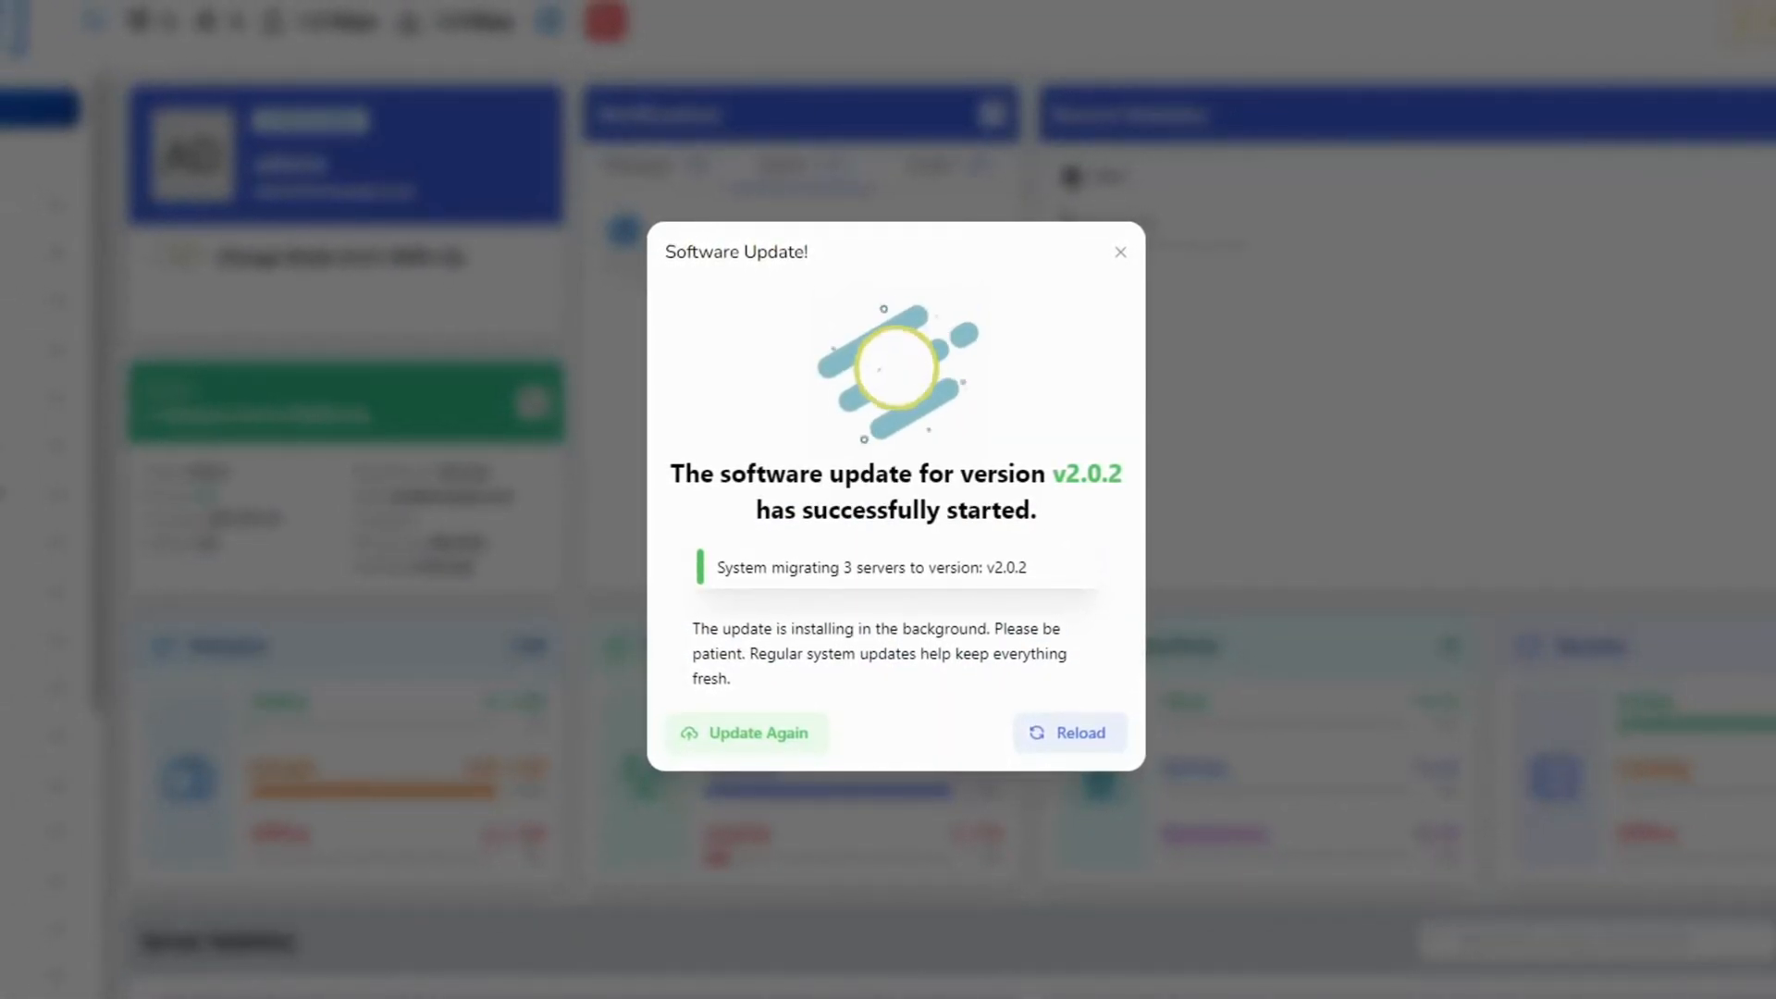
Dismiss the v2.0.2 Software Update notice and return to the dashboard.
left_click(1119, 251)
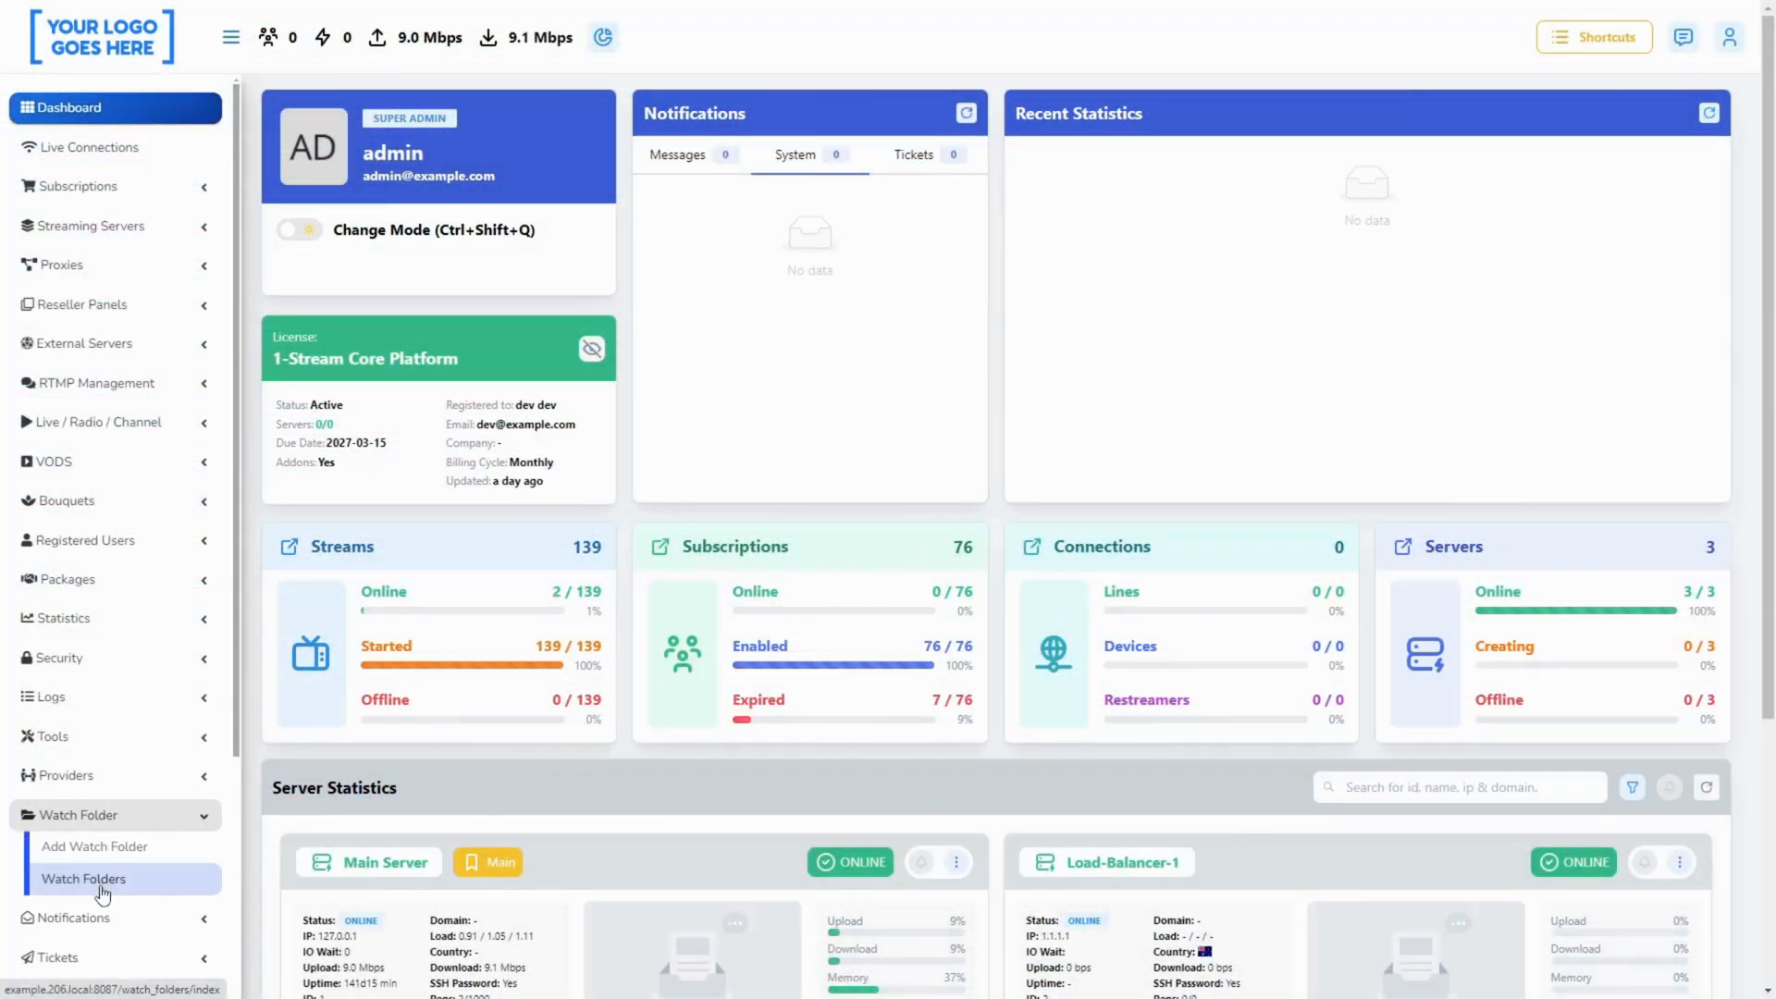
left_click(83, 879)
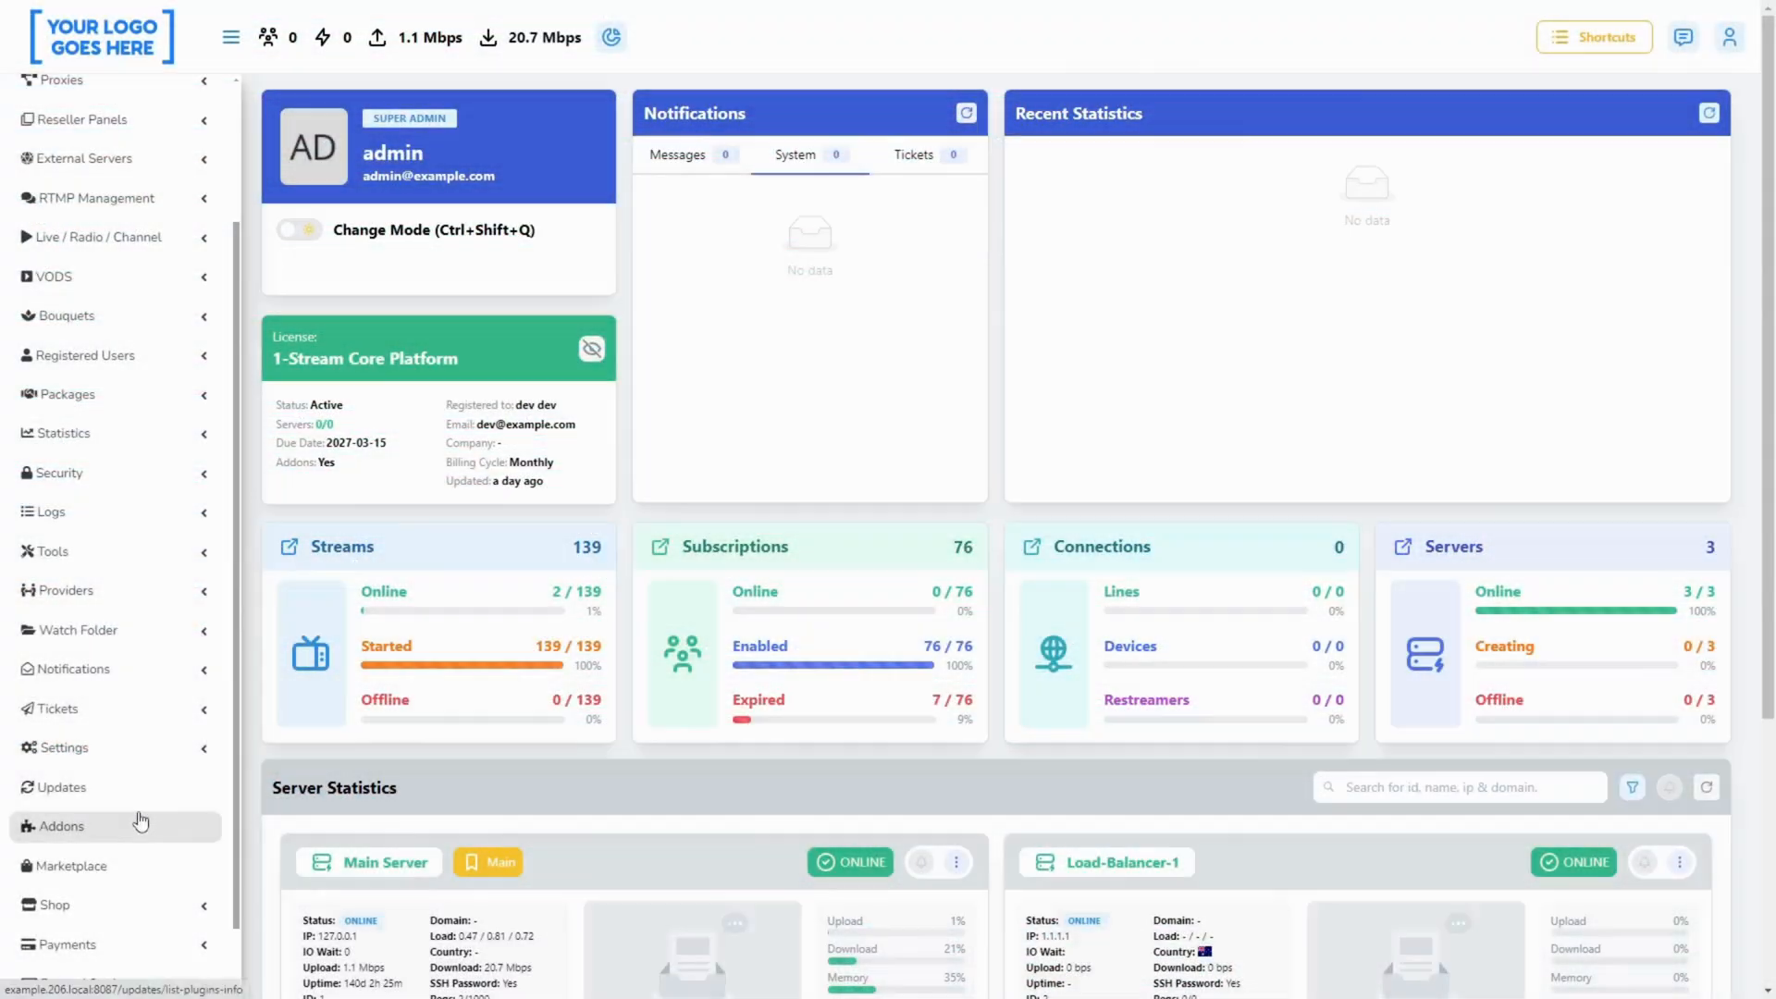
left_click(78, 629)
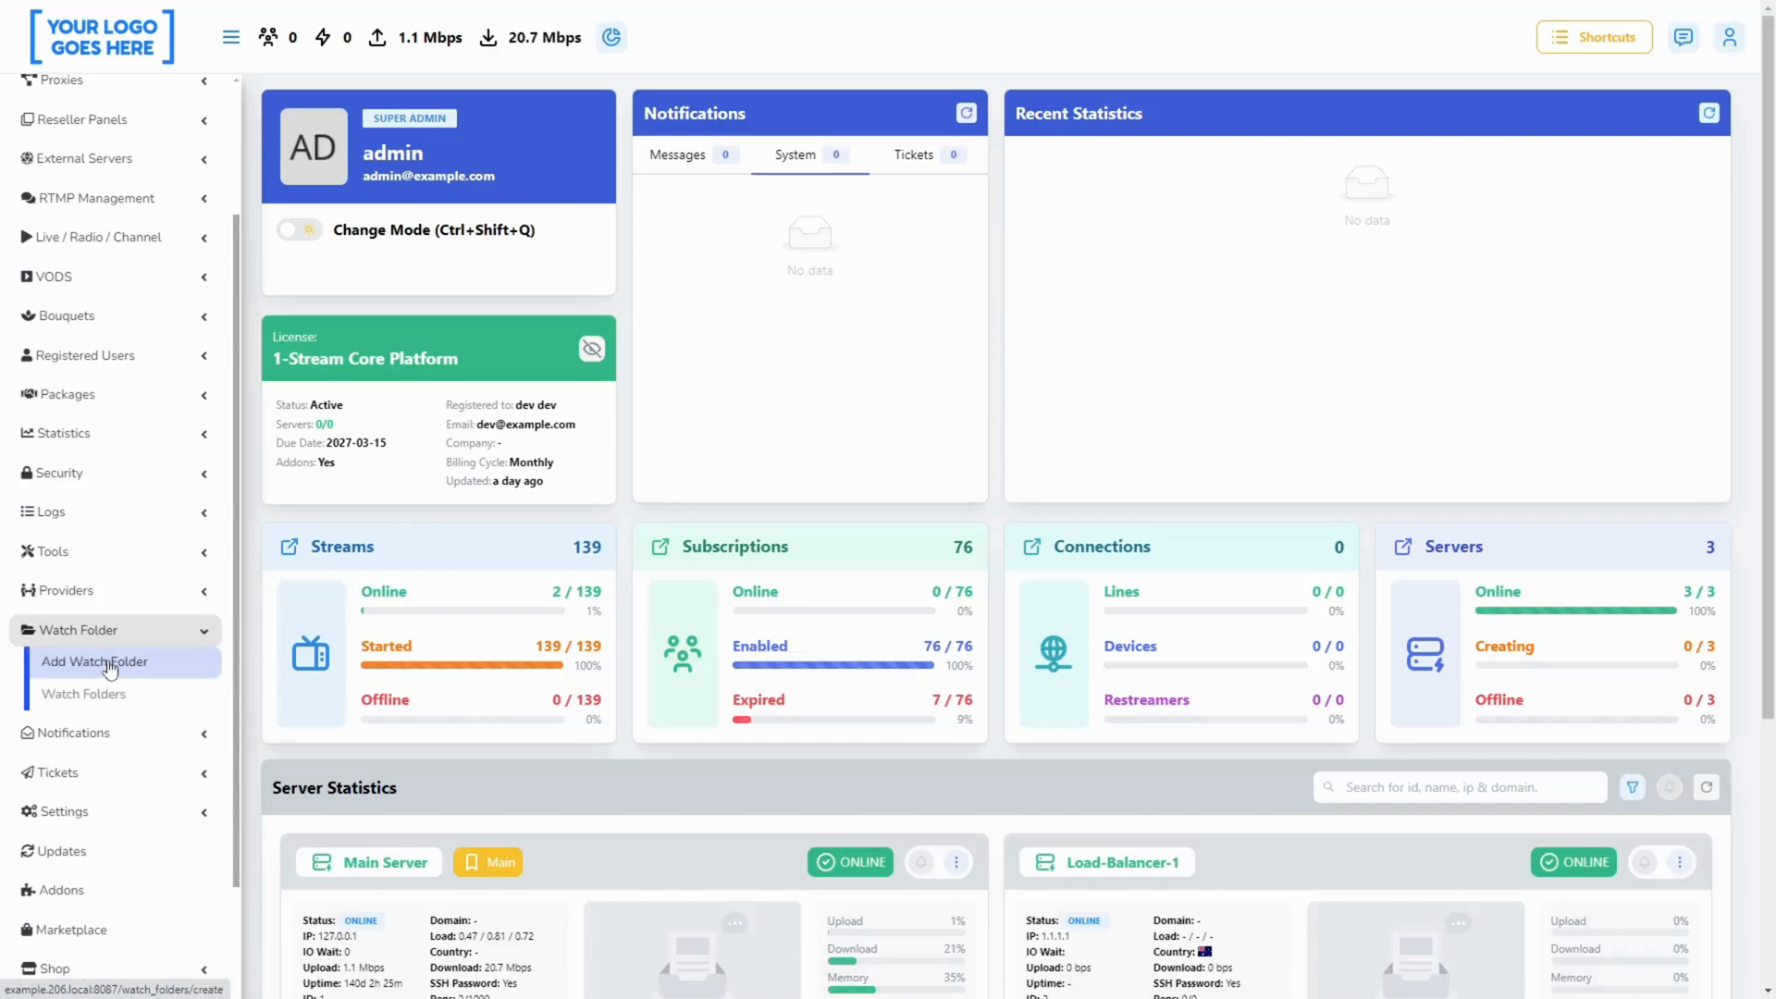
left_click(94, 662)
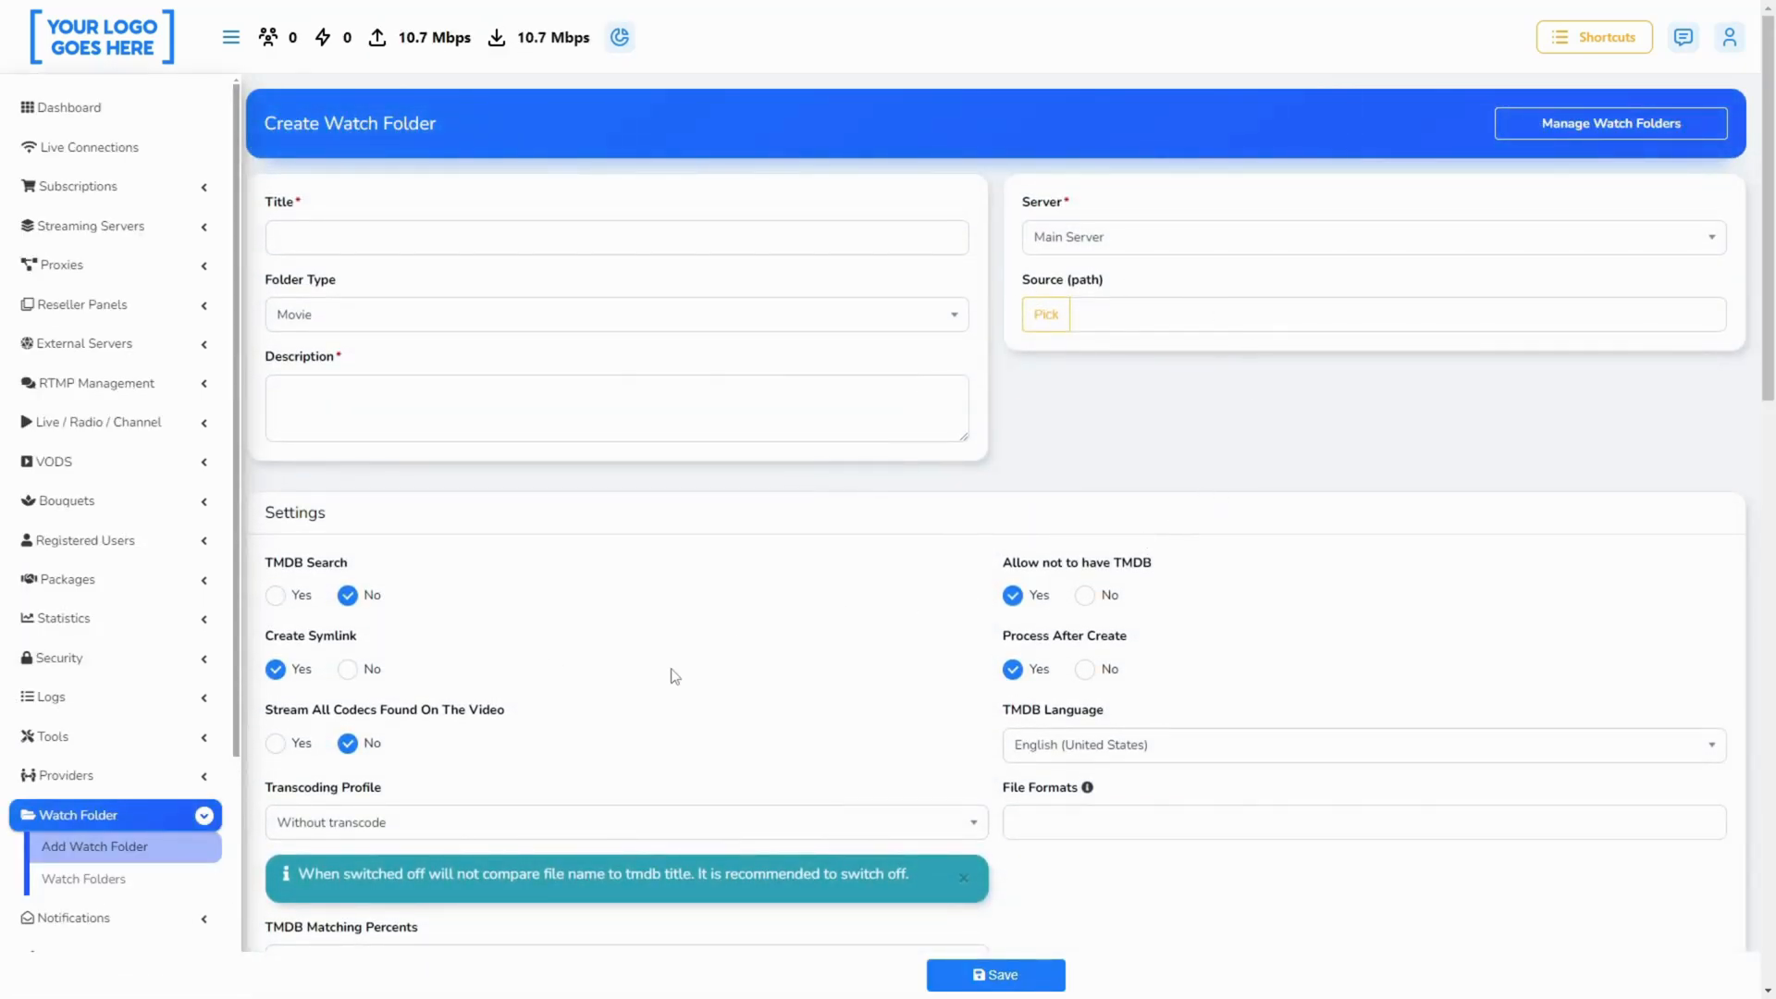
scroll("down", 3)
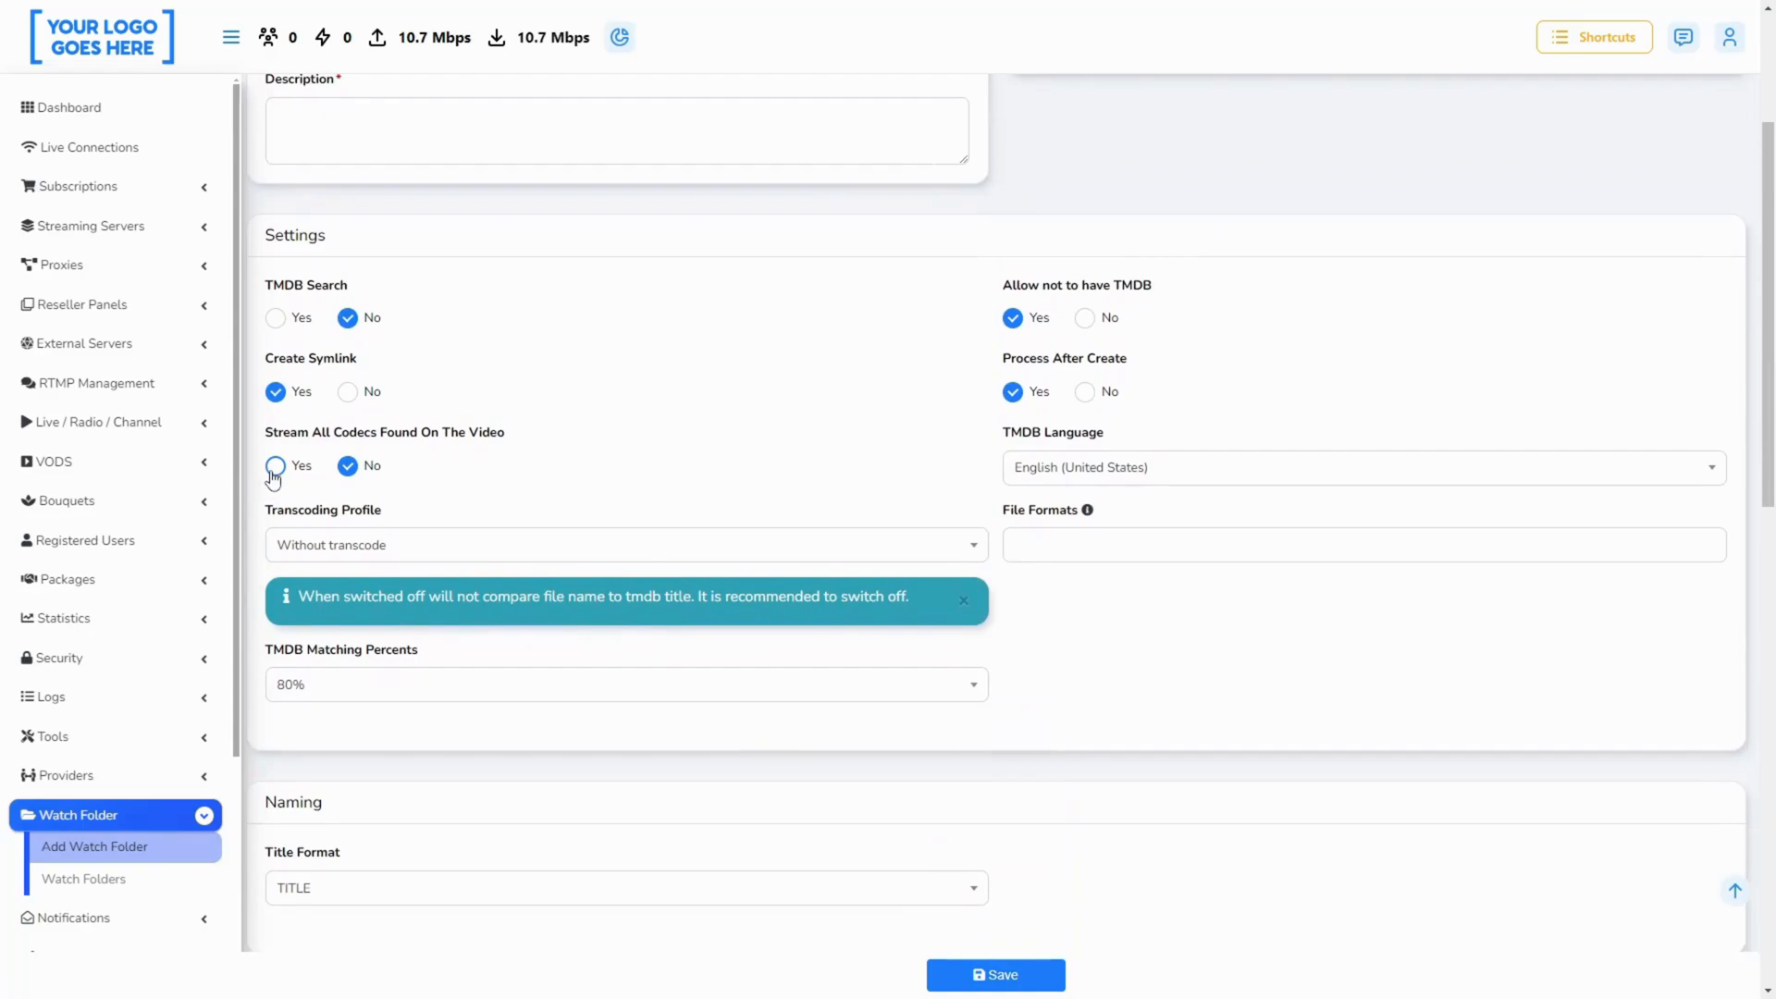
left_click(273, 466)
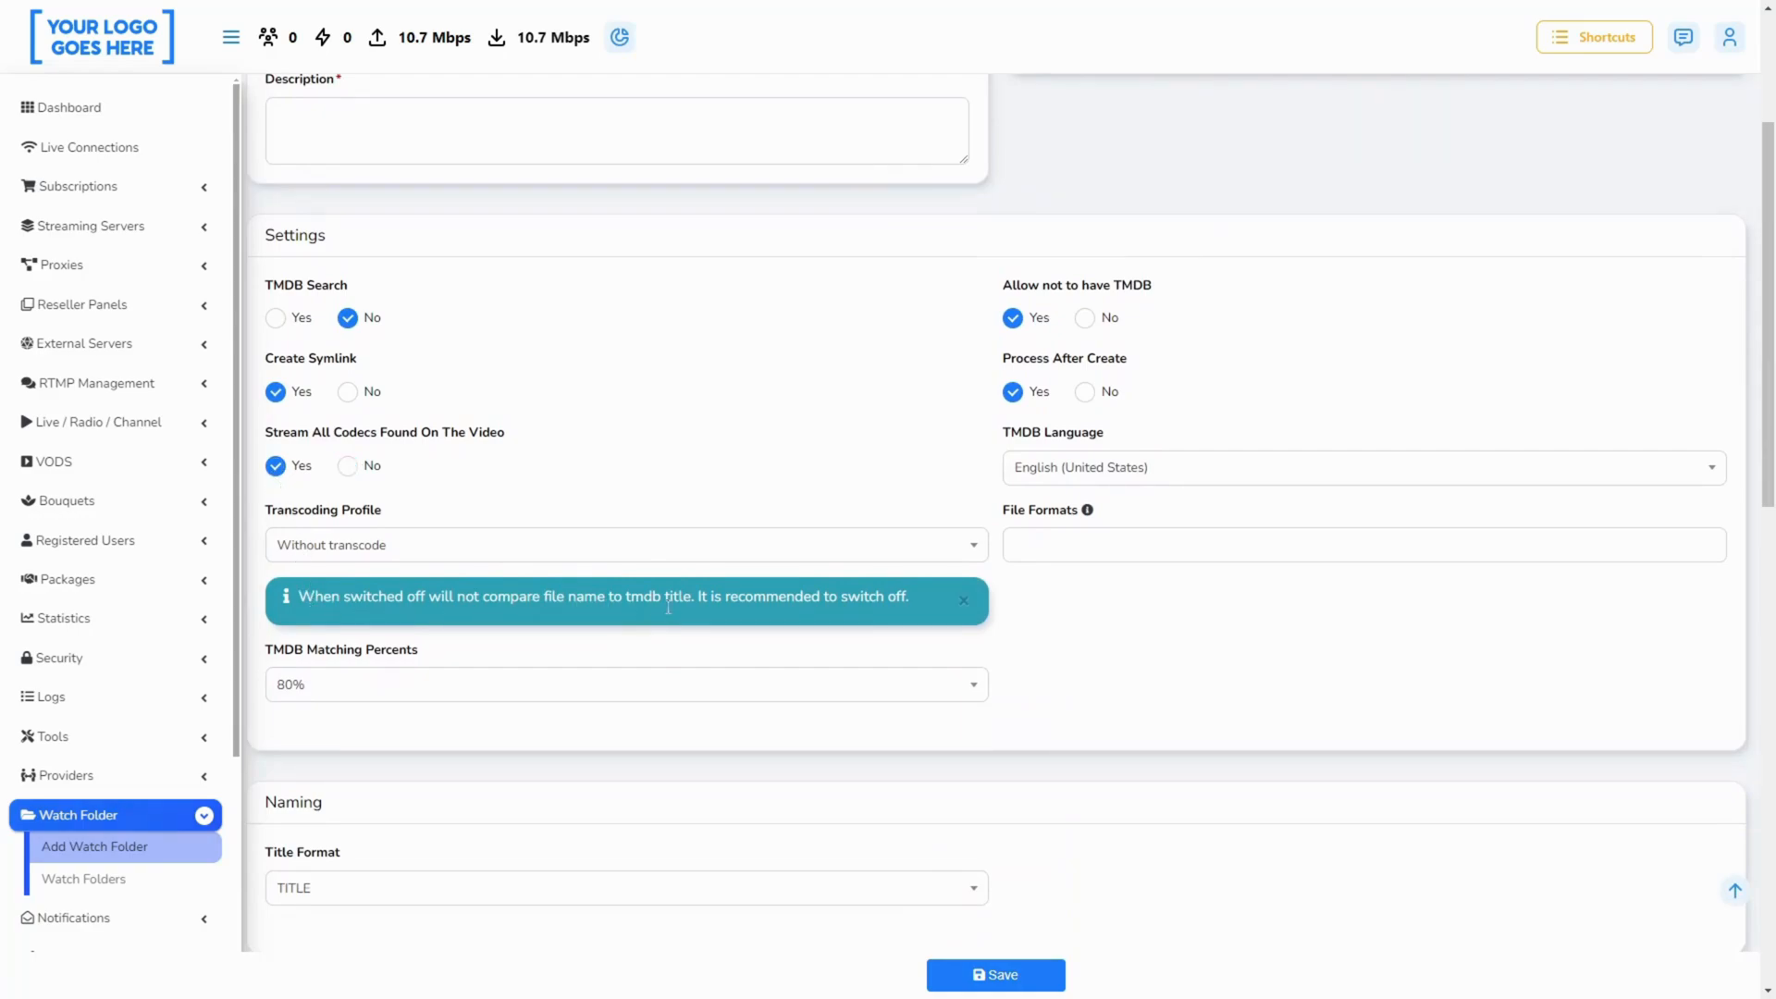
scroll("down", 3)
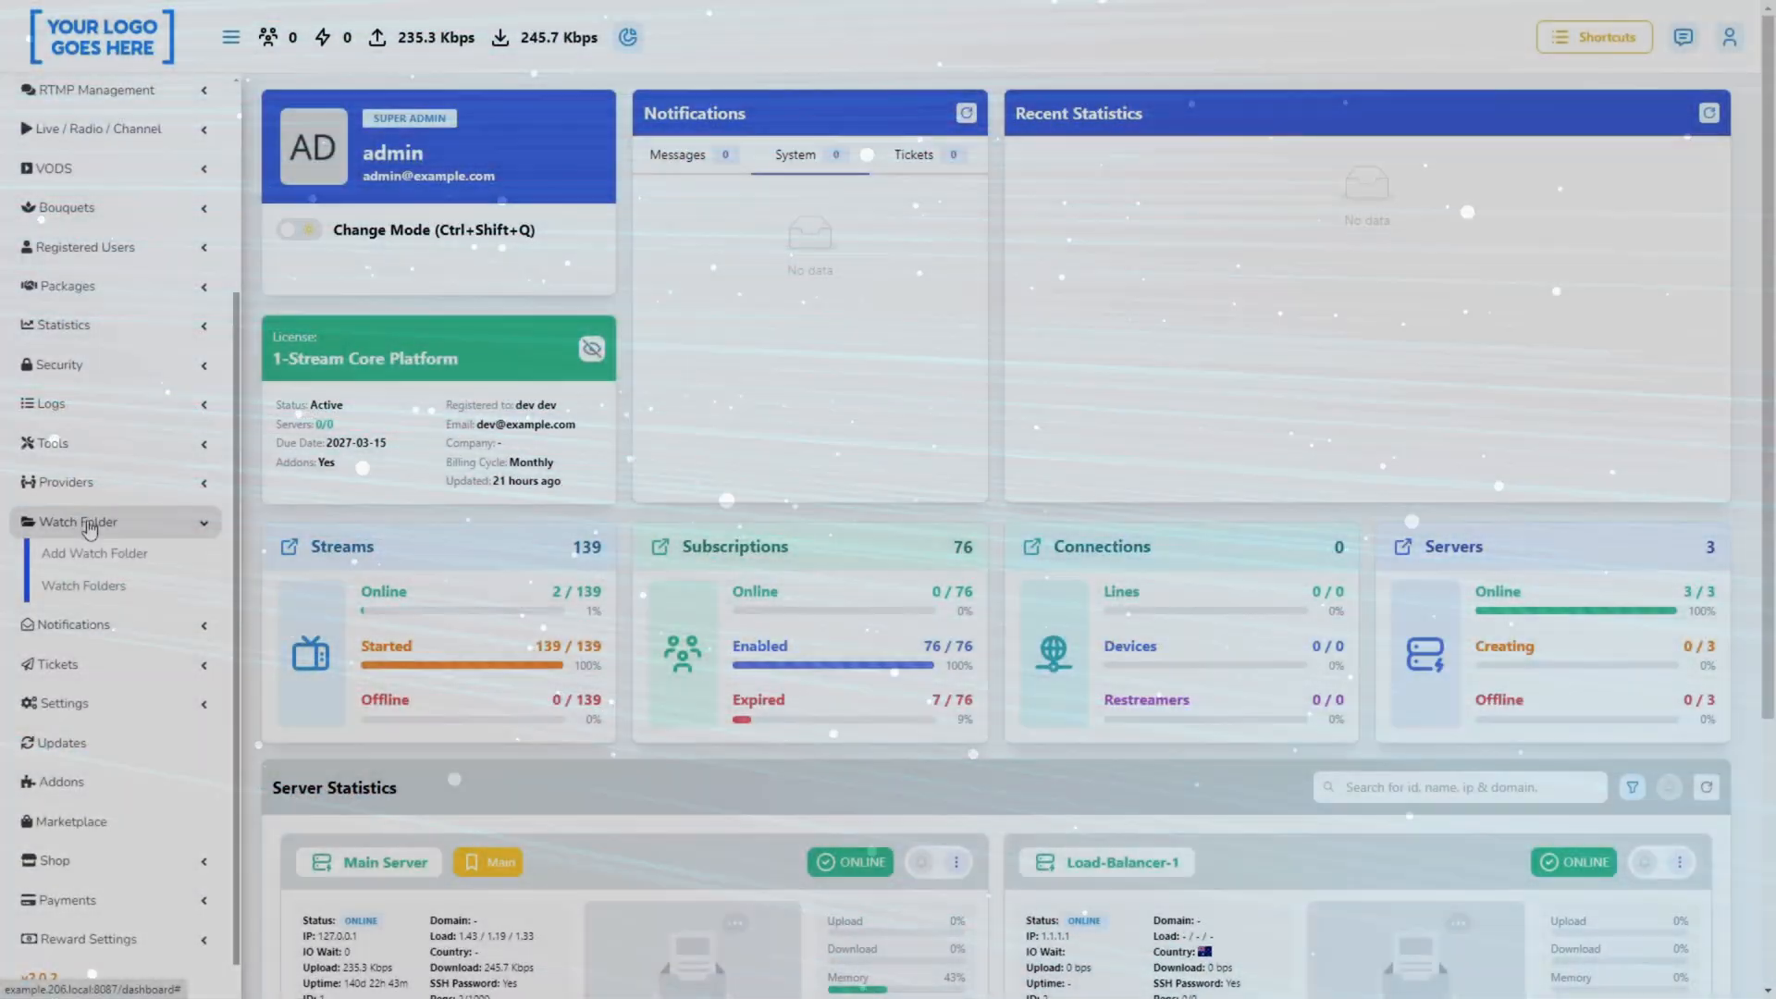
From the watch folder's processing stats, add the failed file manually as a movie.
left_click(83, 587)
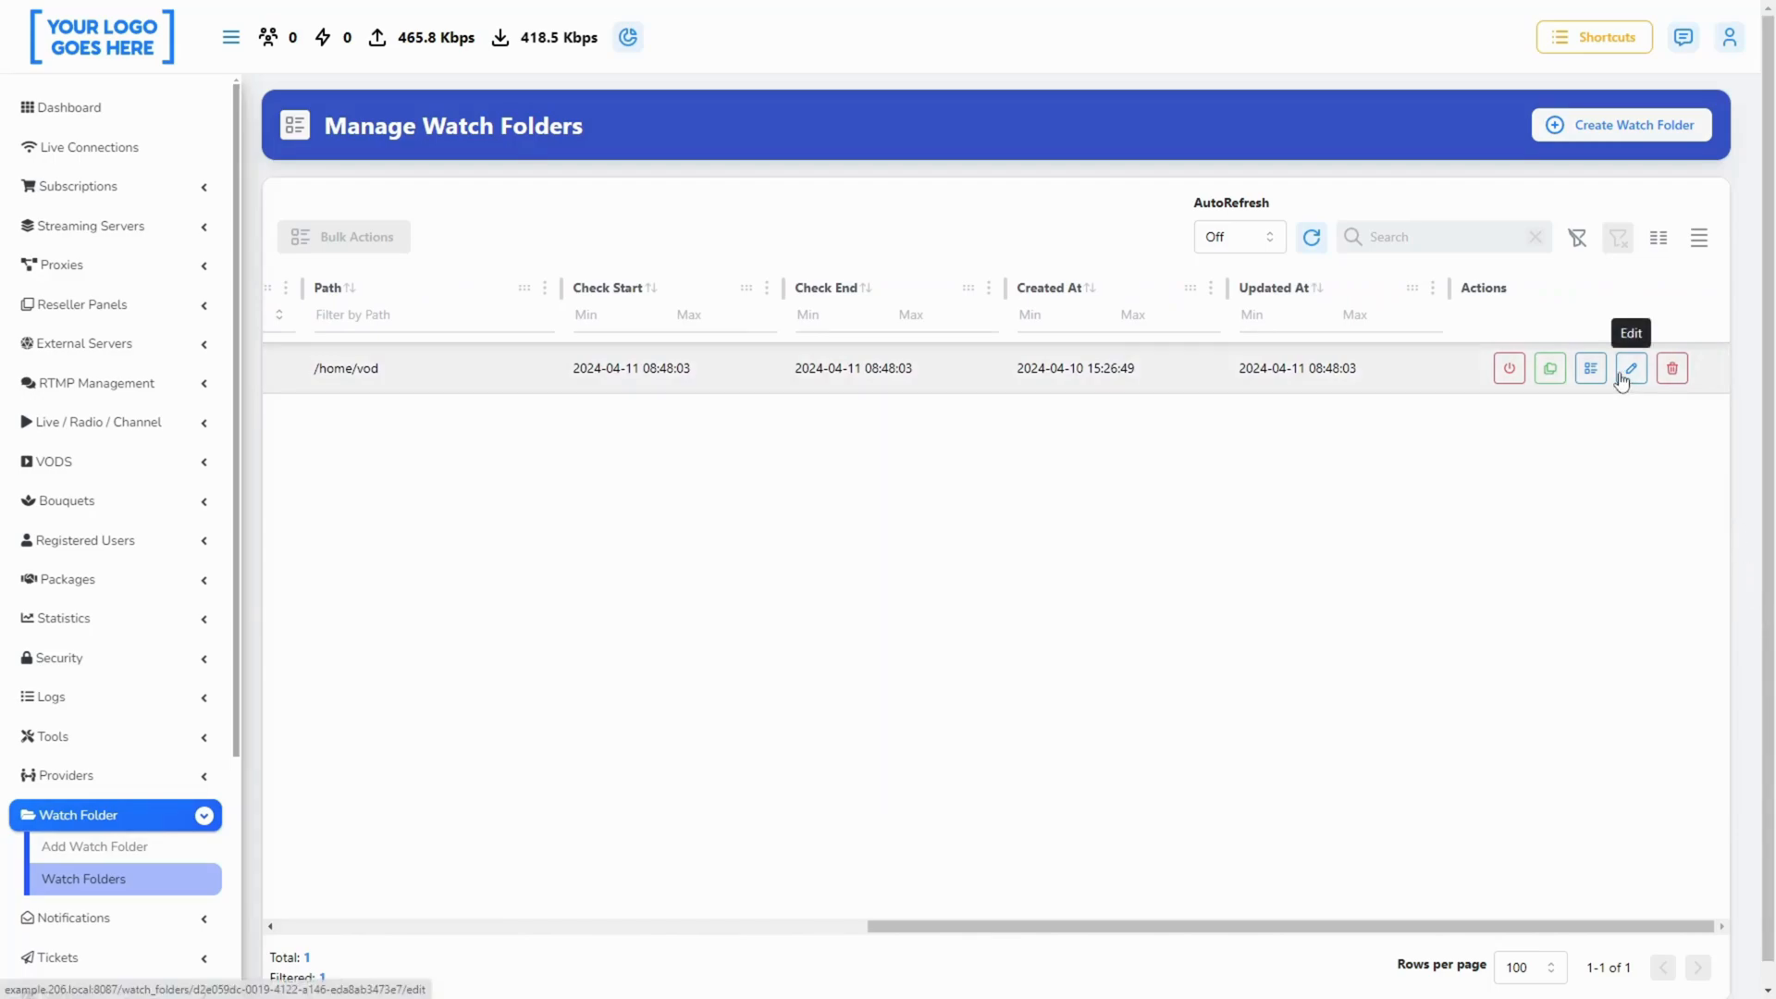
left_click(1551, 368)
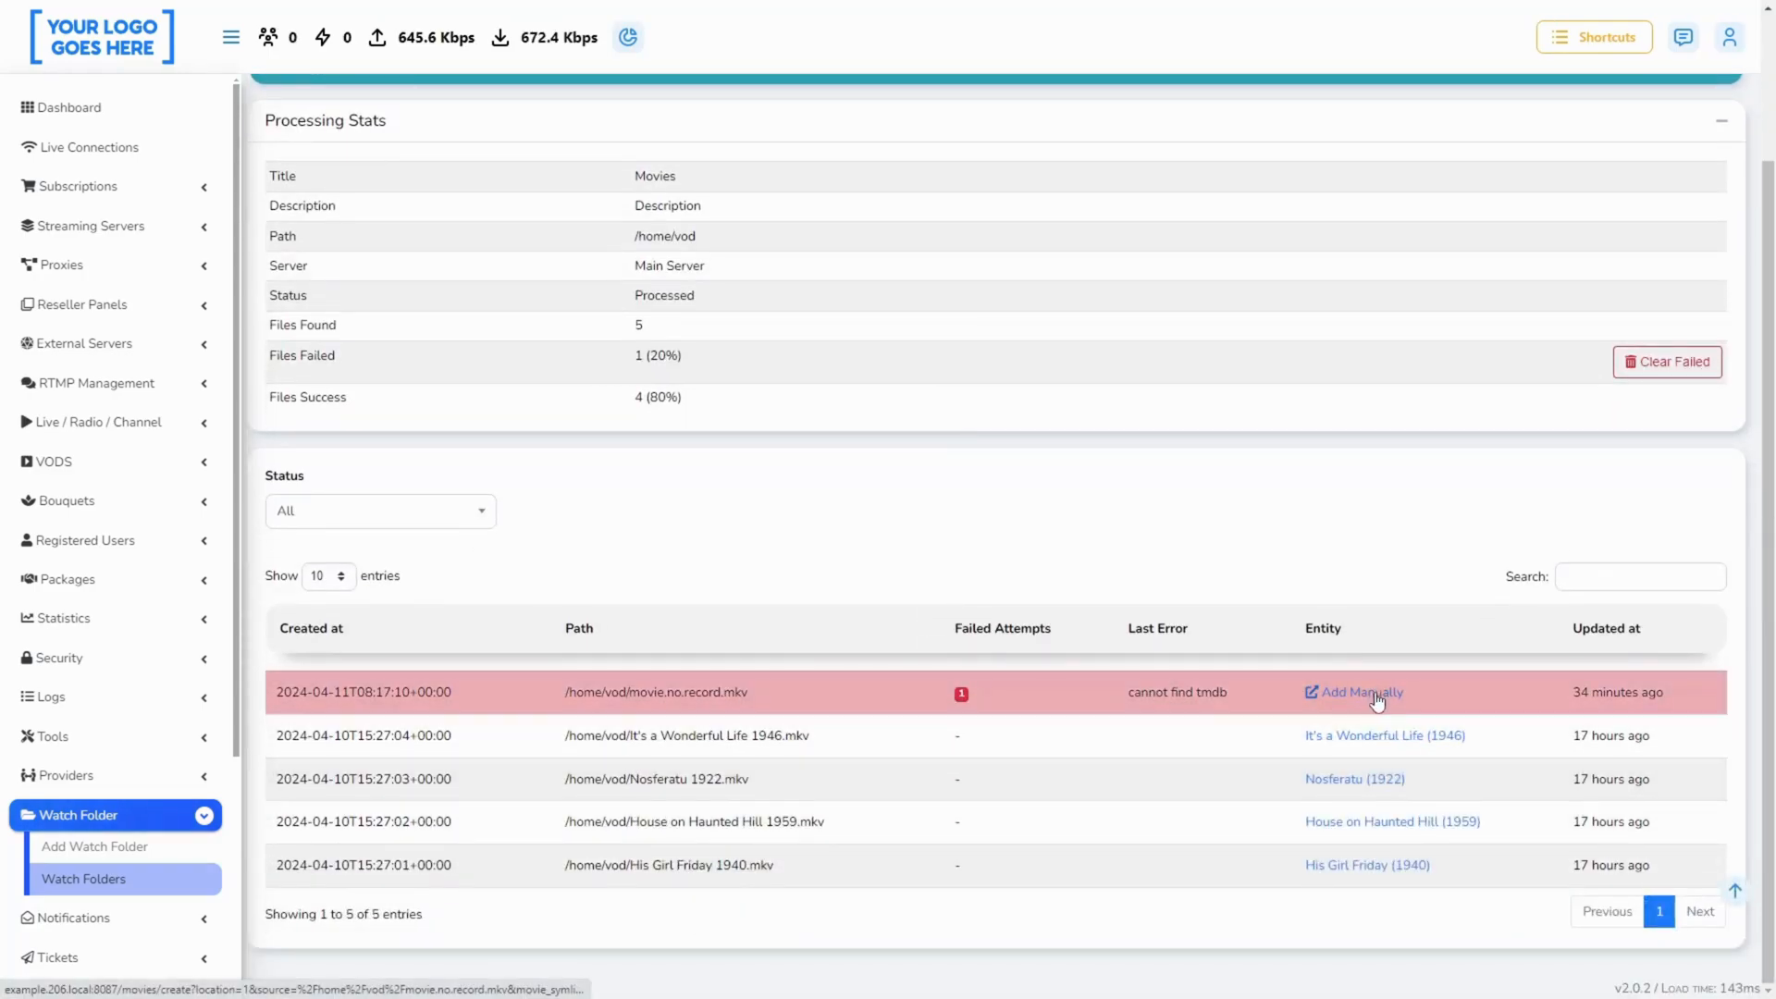
left_click(1358, 692)
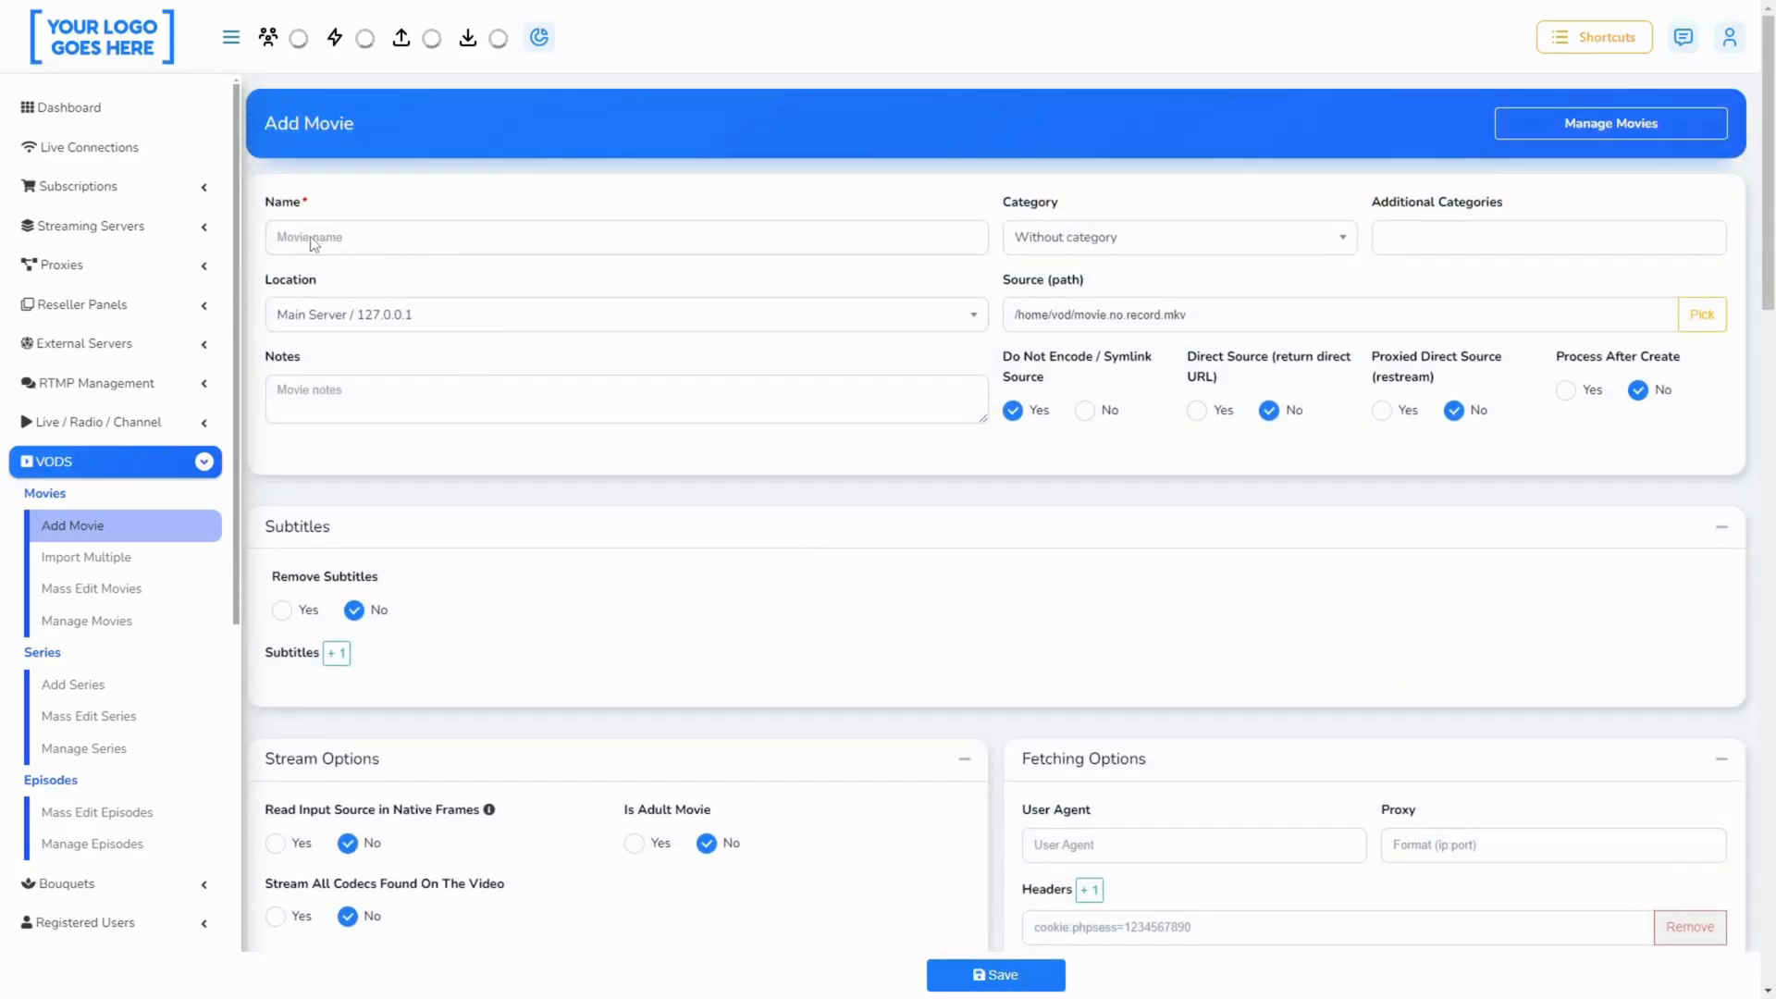
Name the movie 'Movie', set its category to Action, and return to the dashboard.
left_click(623, 237)
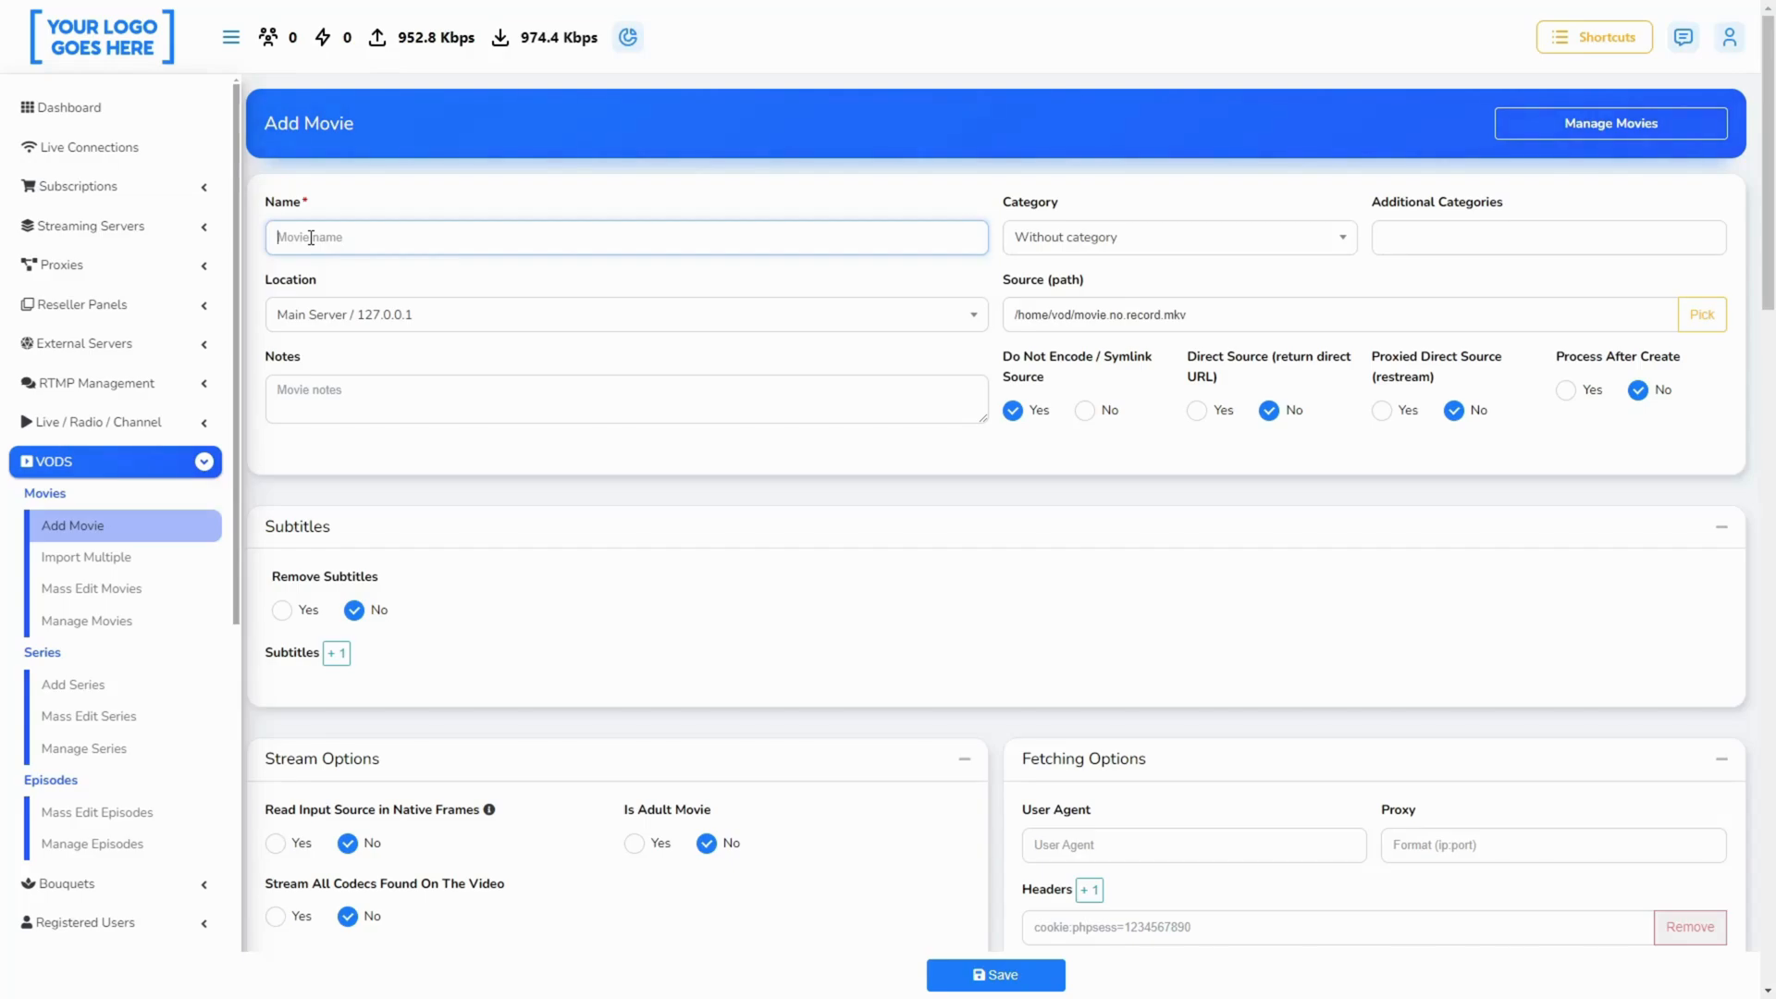
type("Movie")
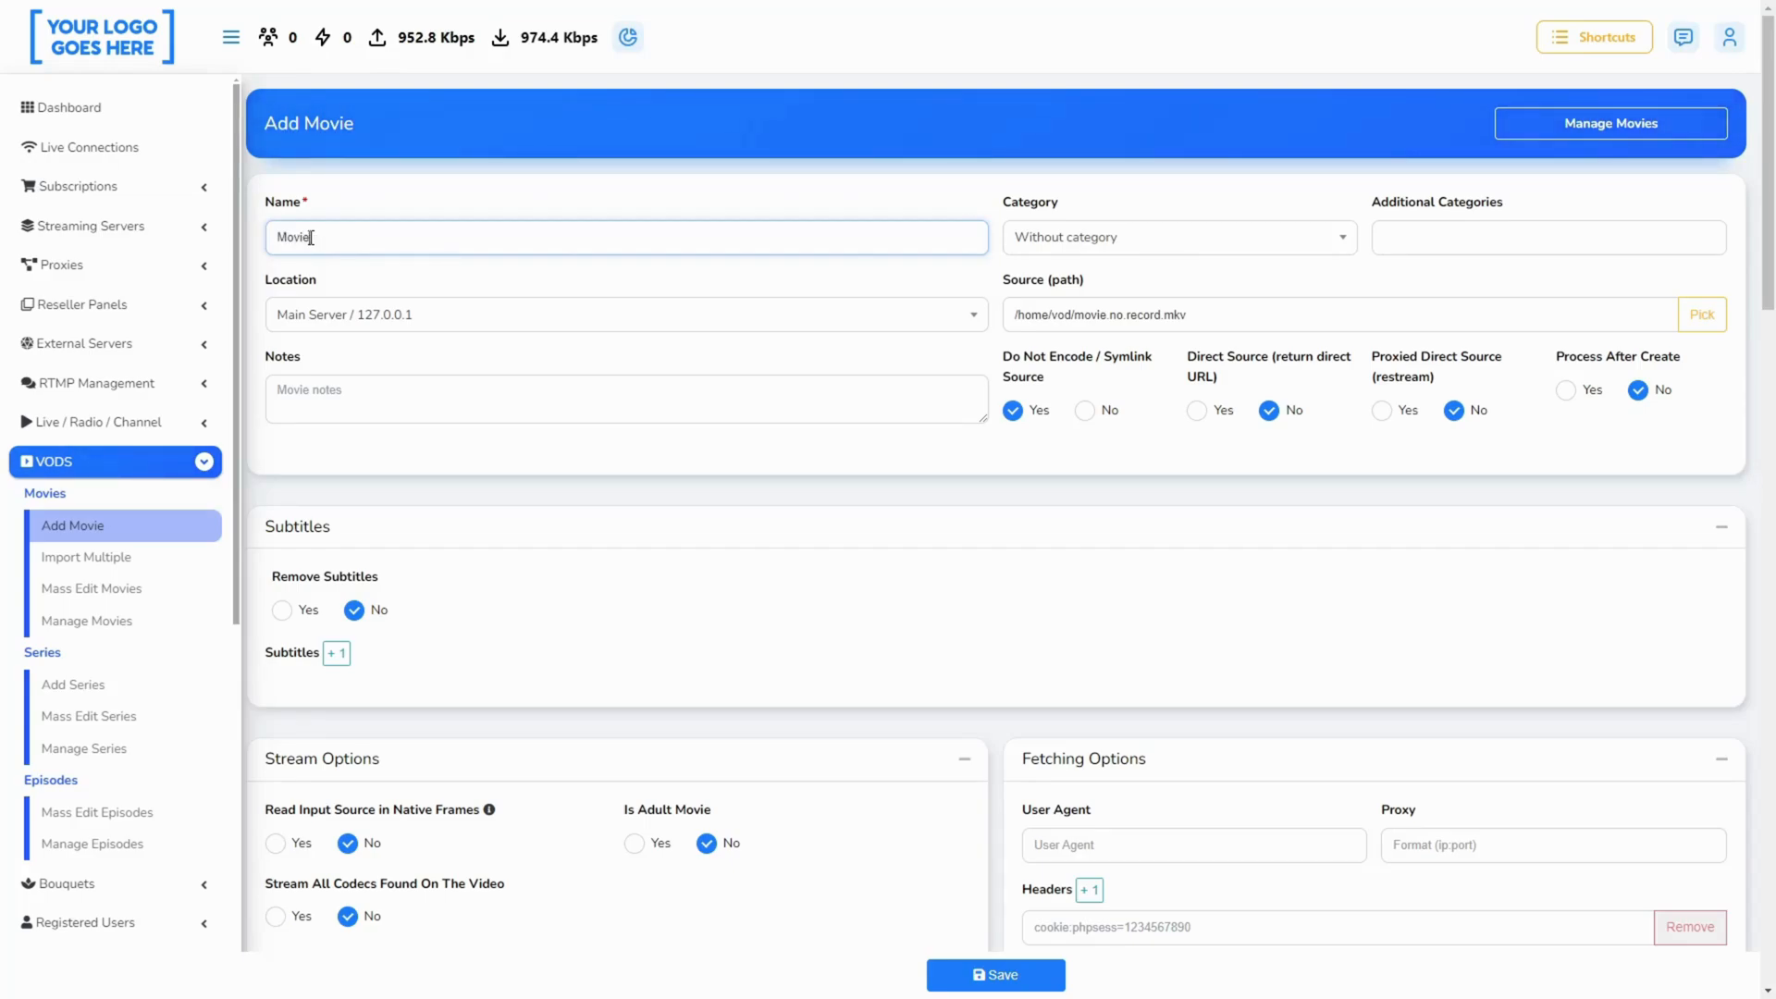
left_click(1179, 237)
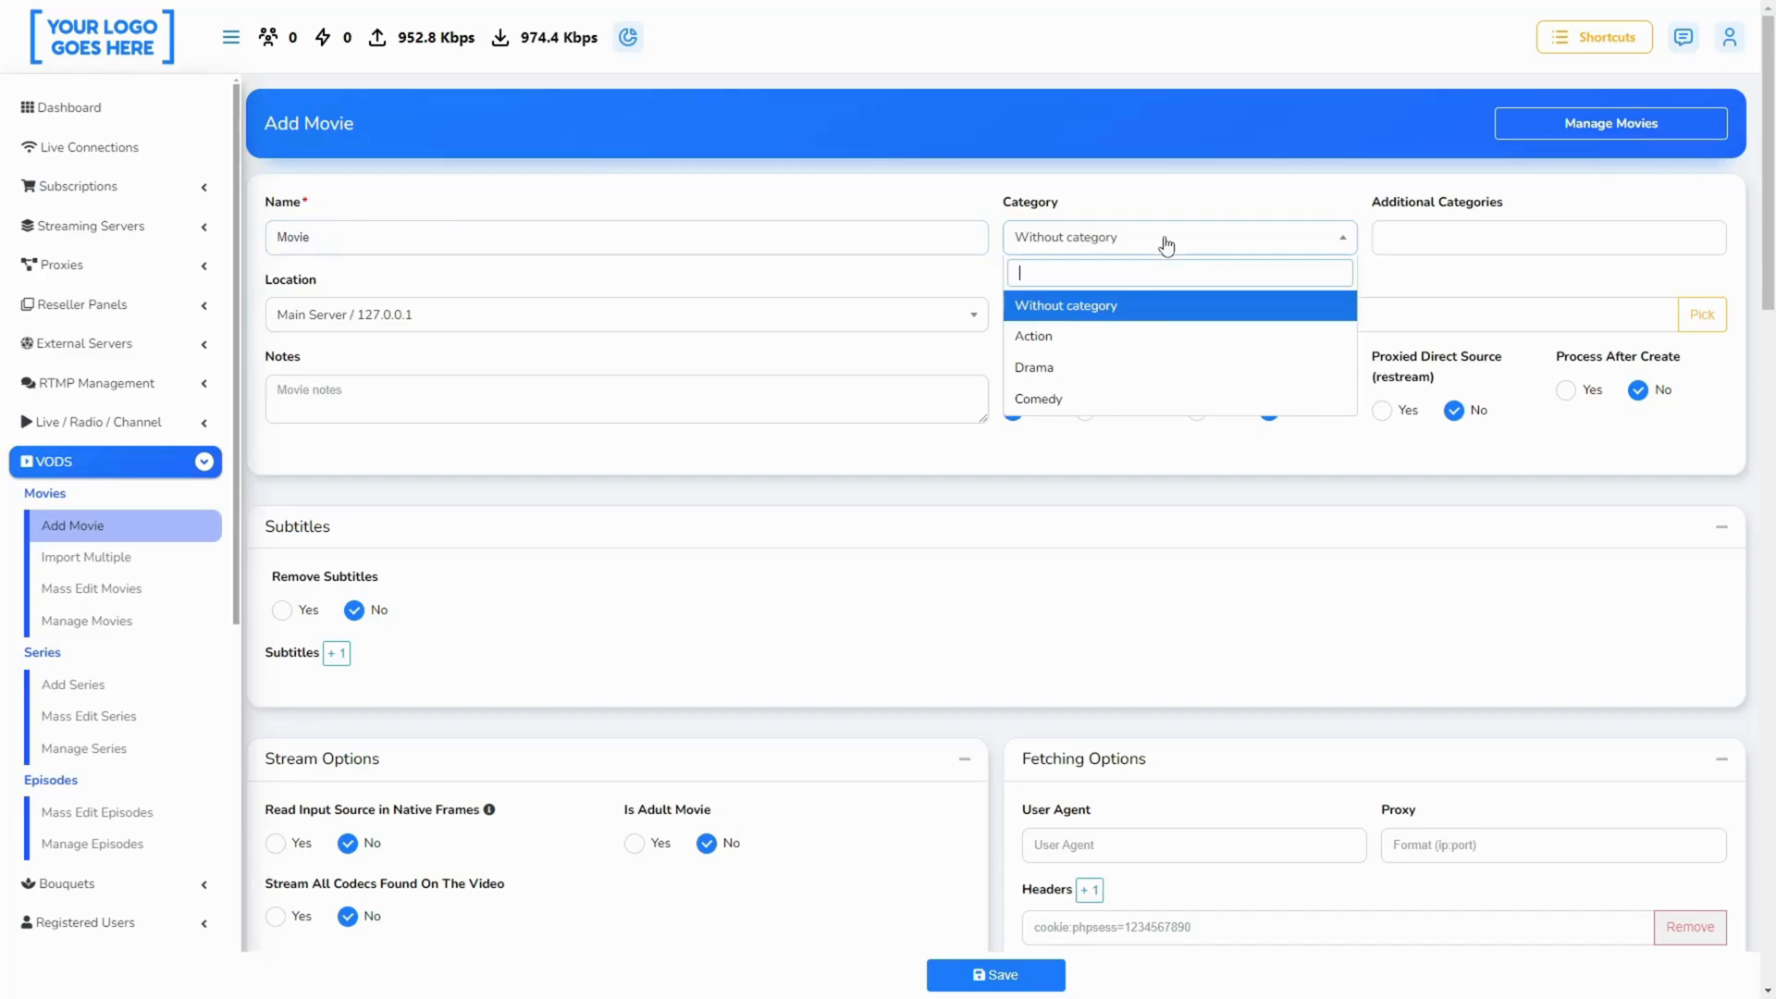
left_click(1031, 335)
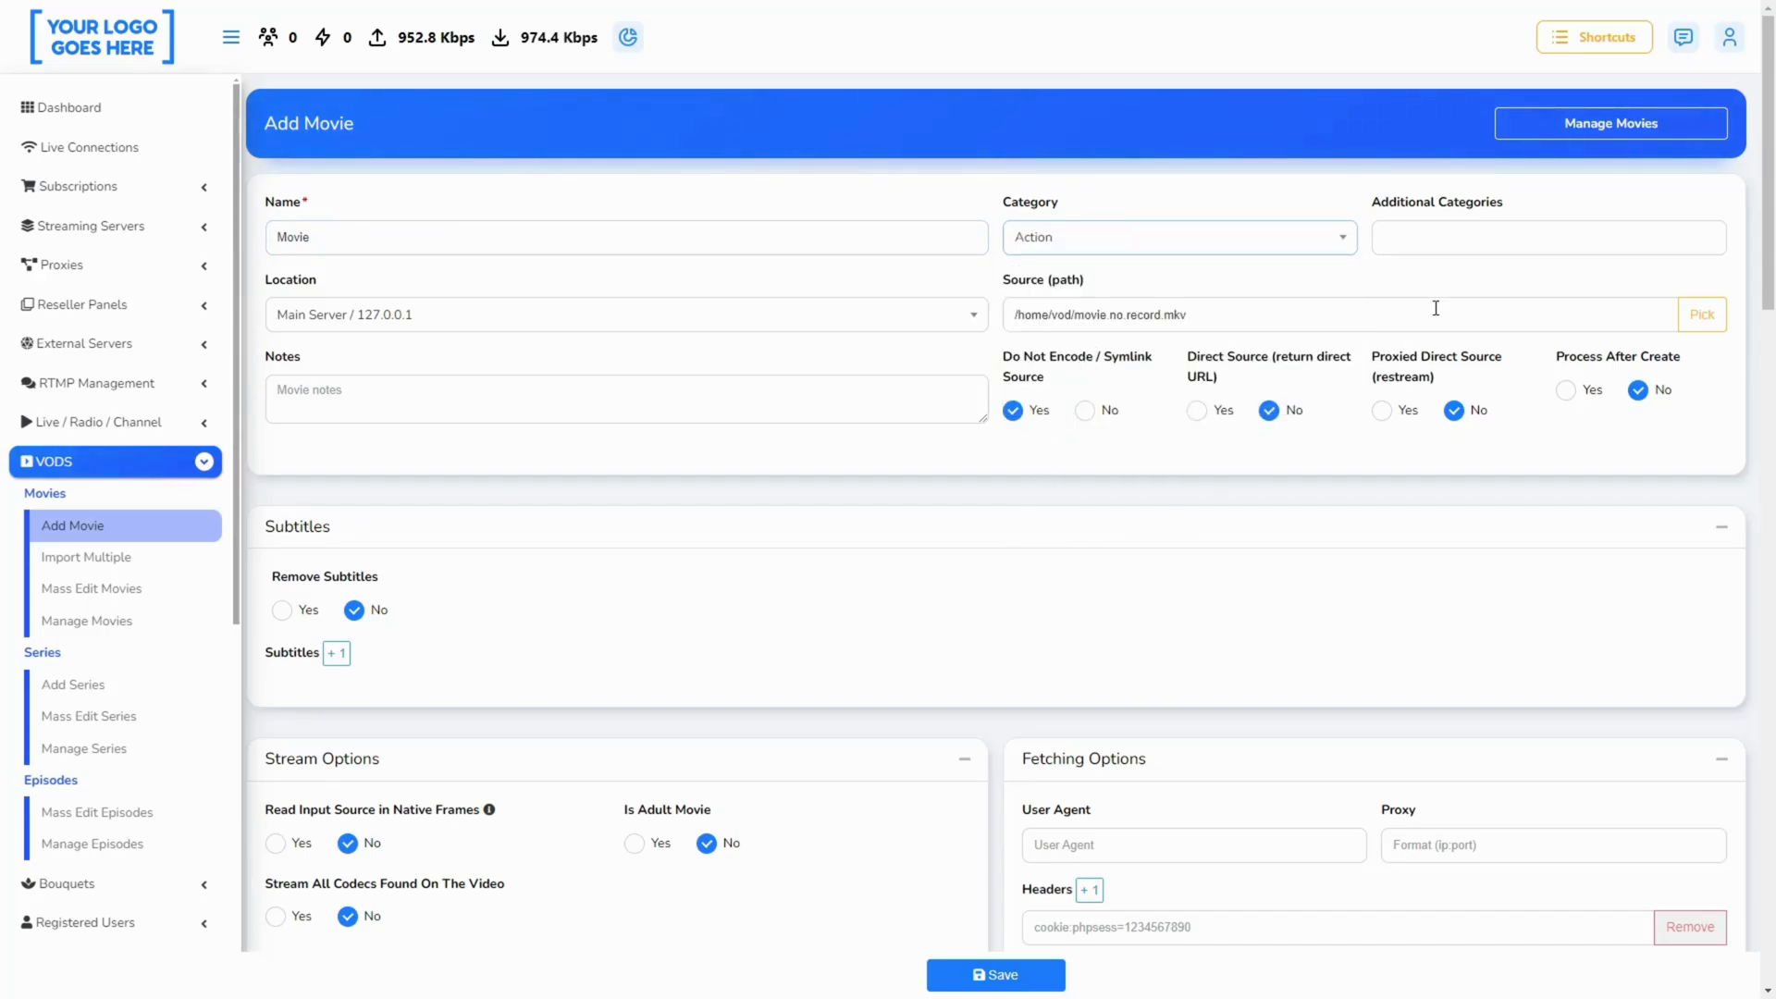
left_click(69, 107)
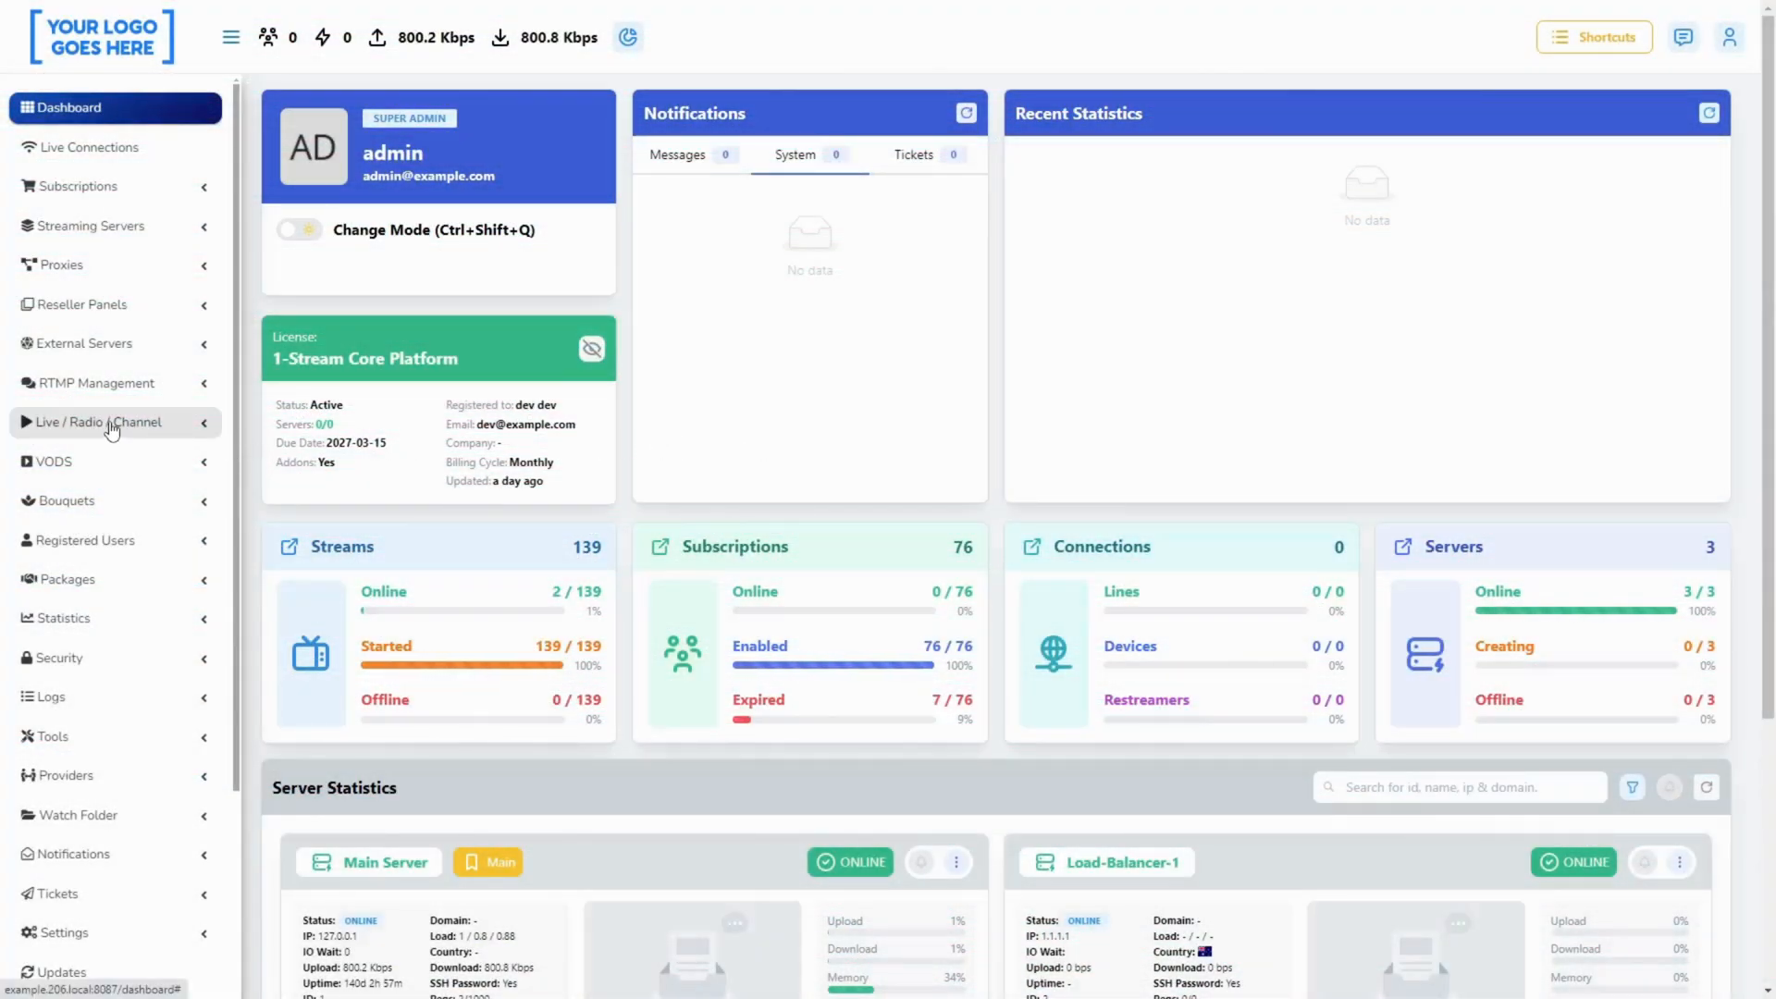
left_click(98, 421)
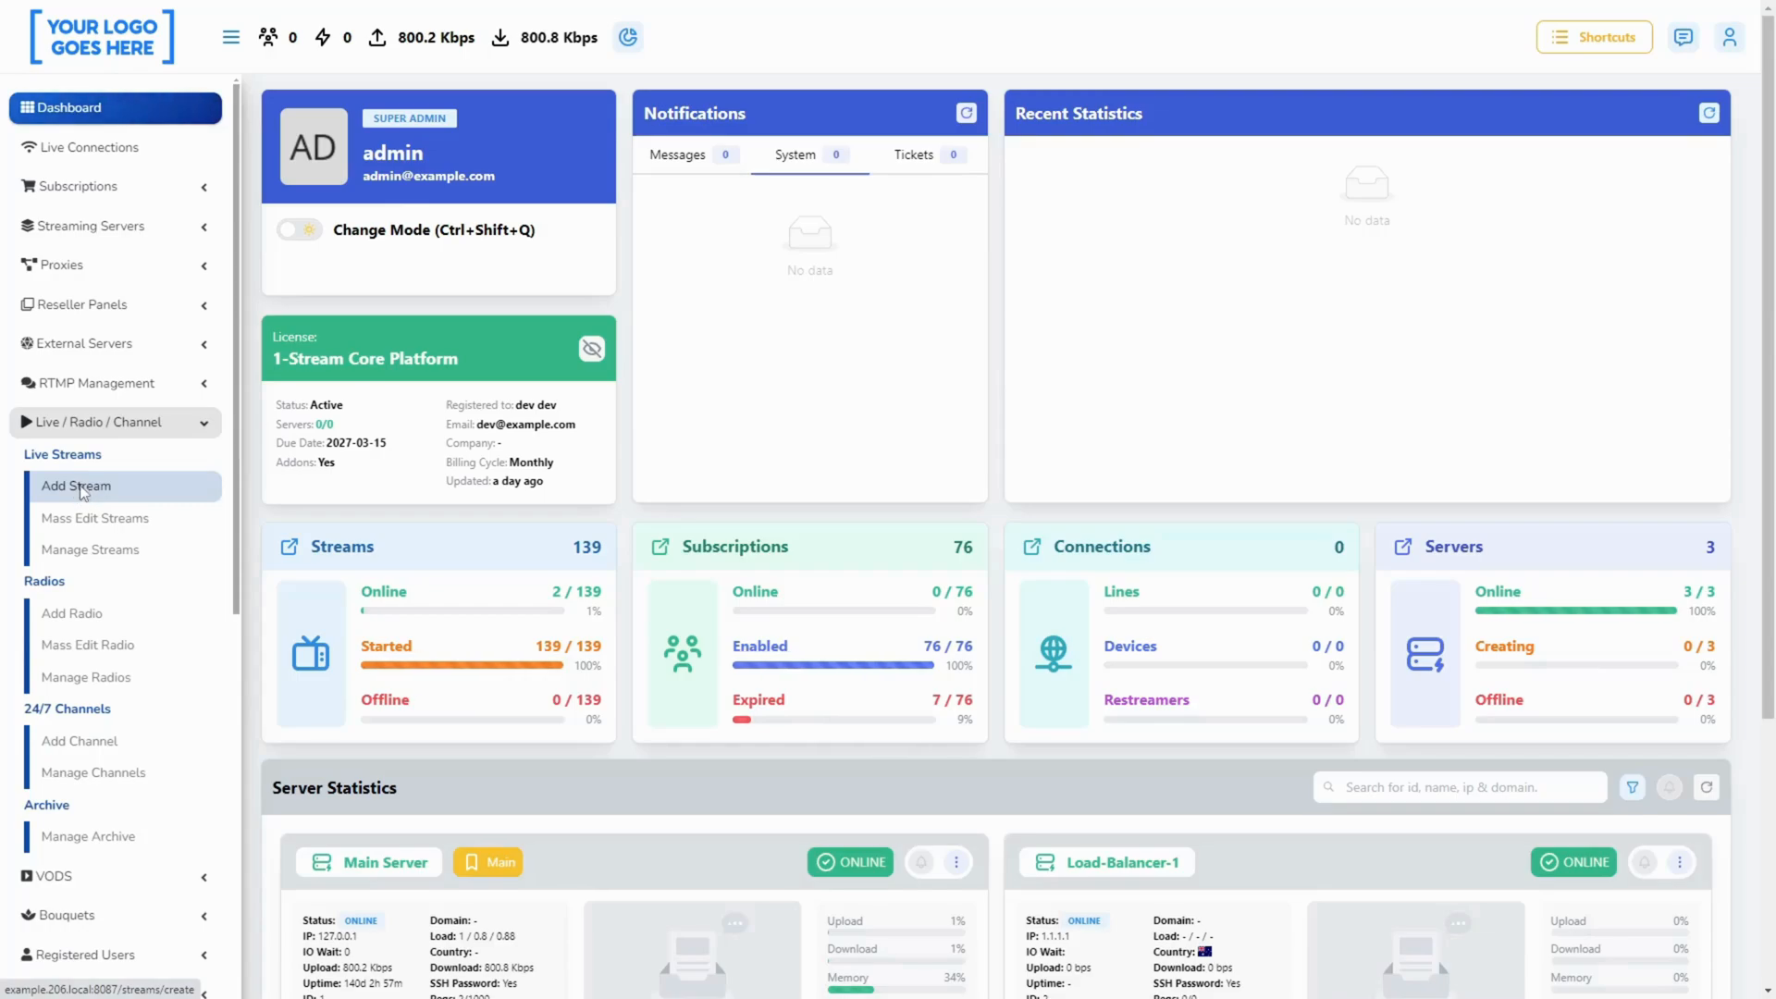
left_click(75, 486)
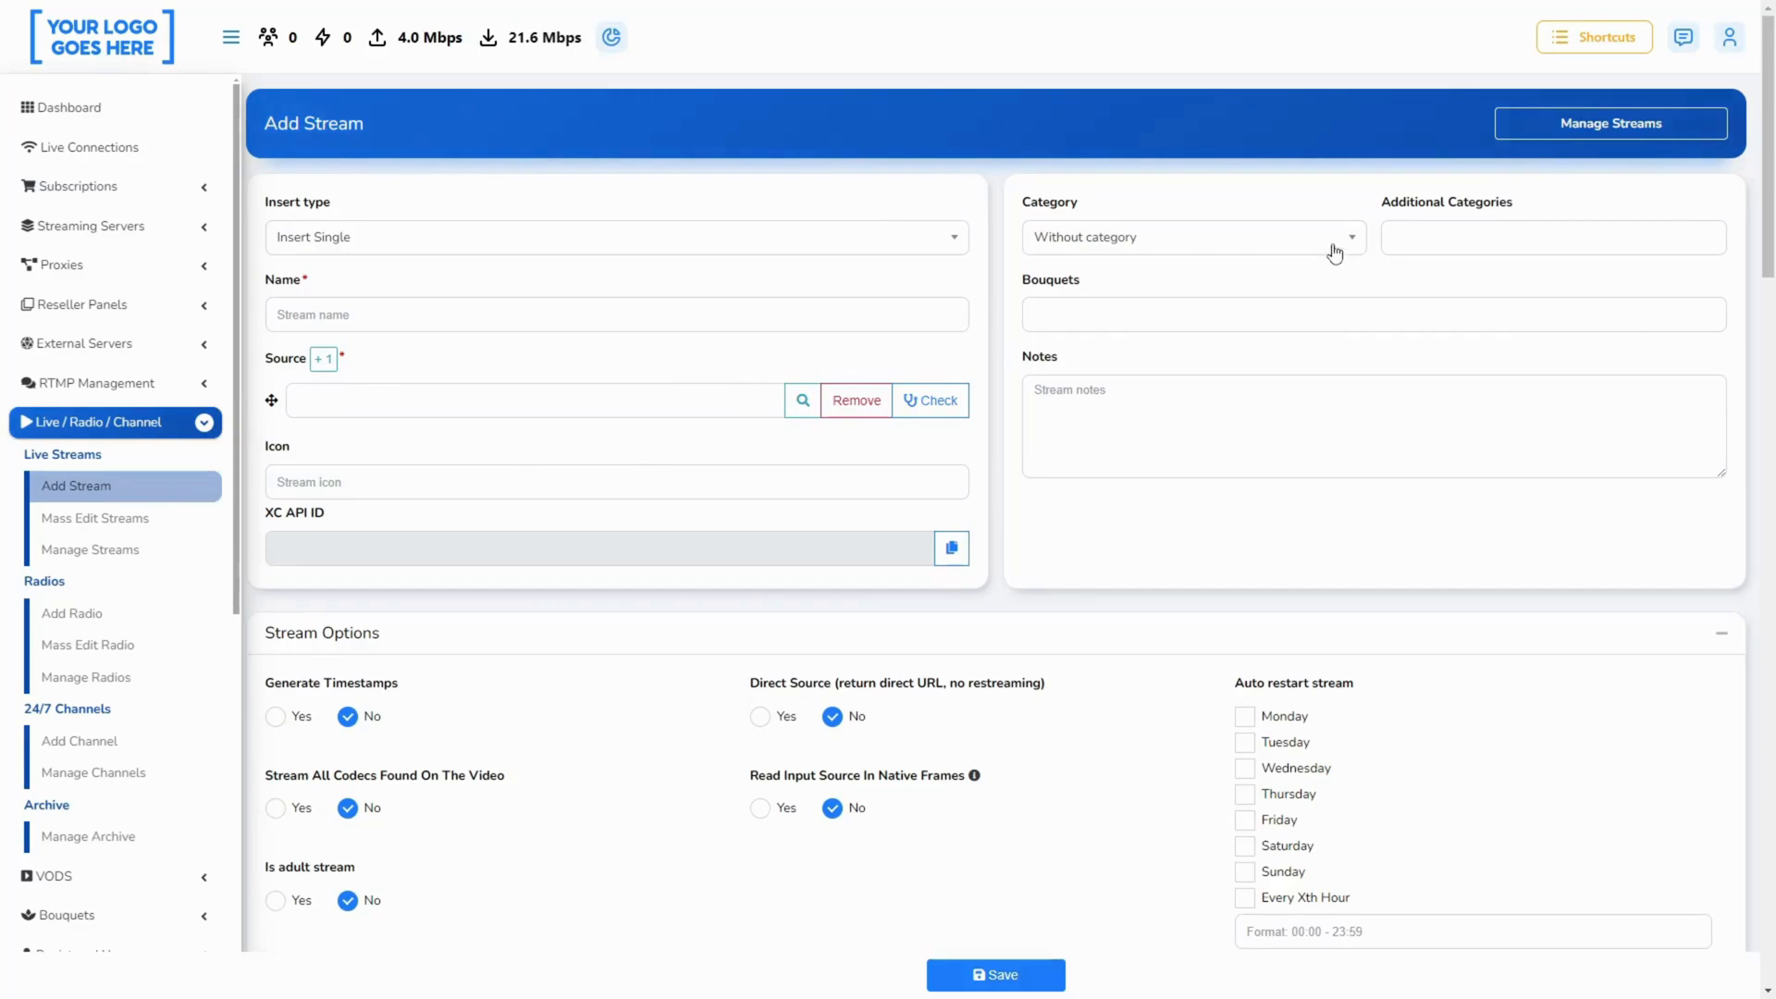
left_click(1552, 236)
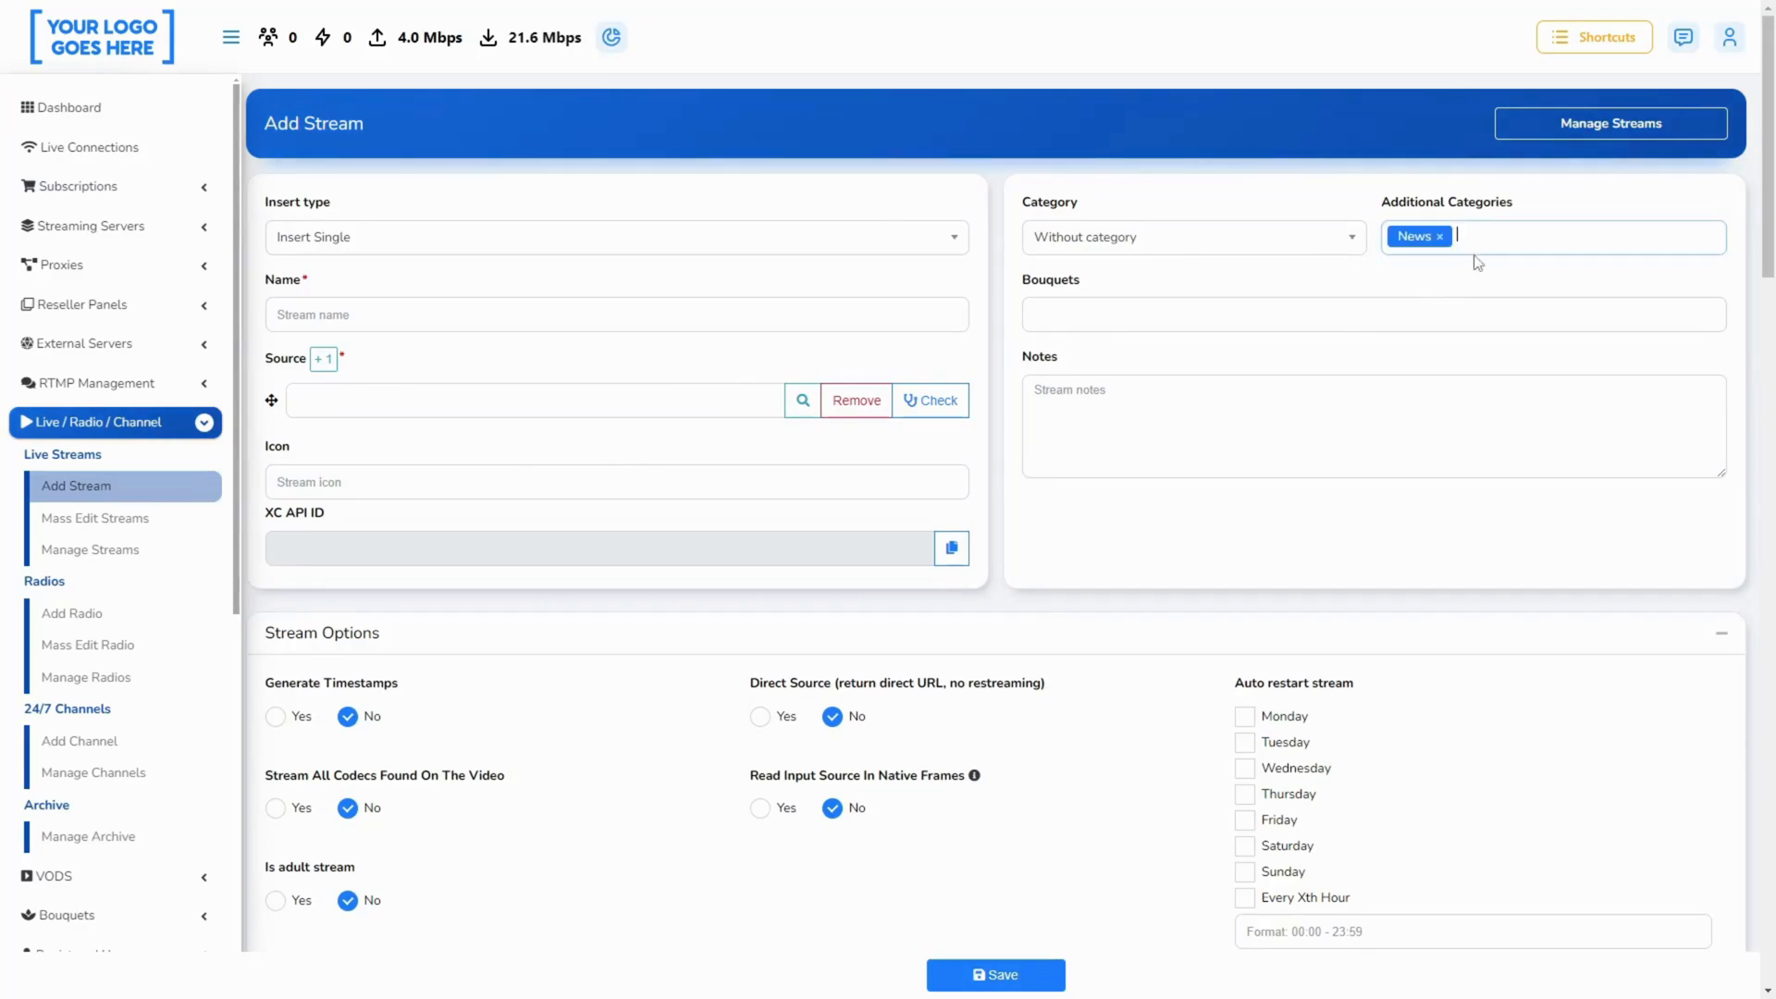
type("Sport")
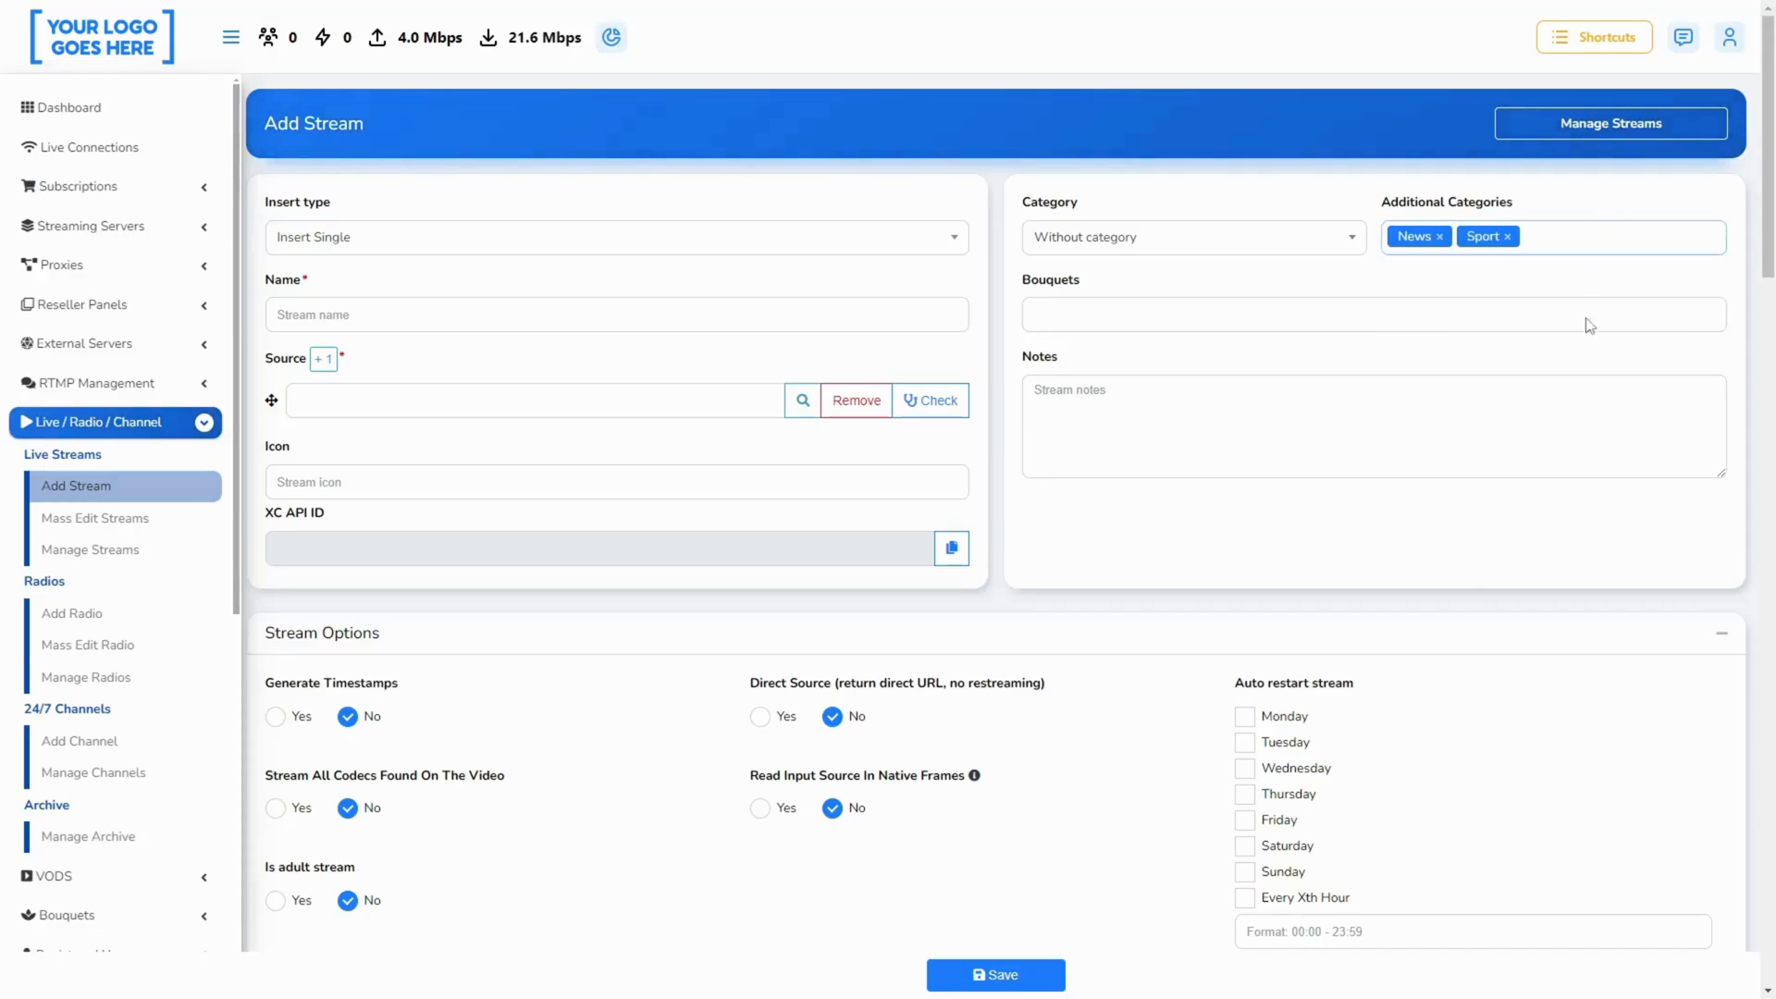
left_click(68, 107)
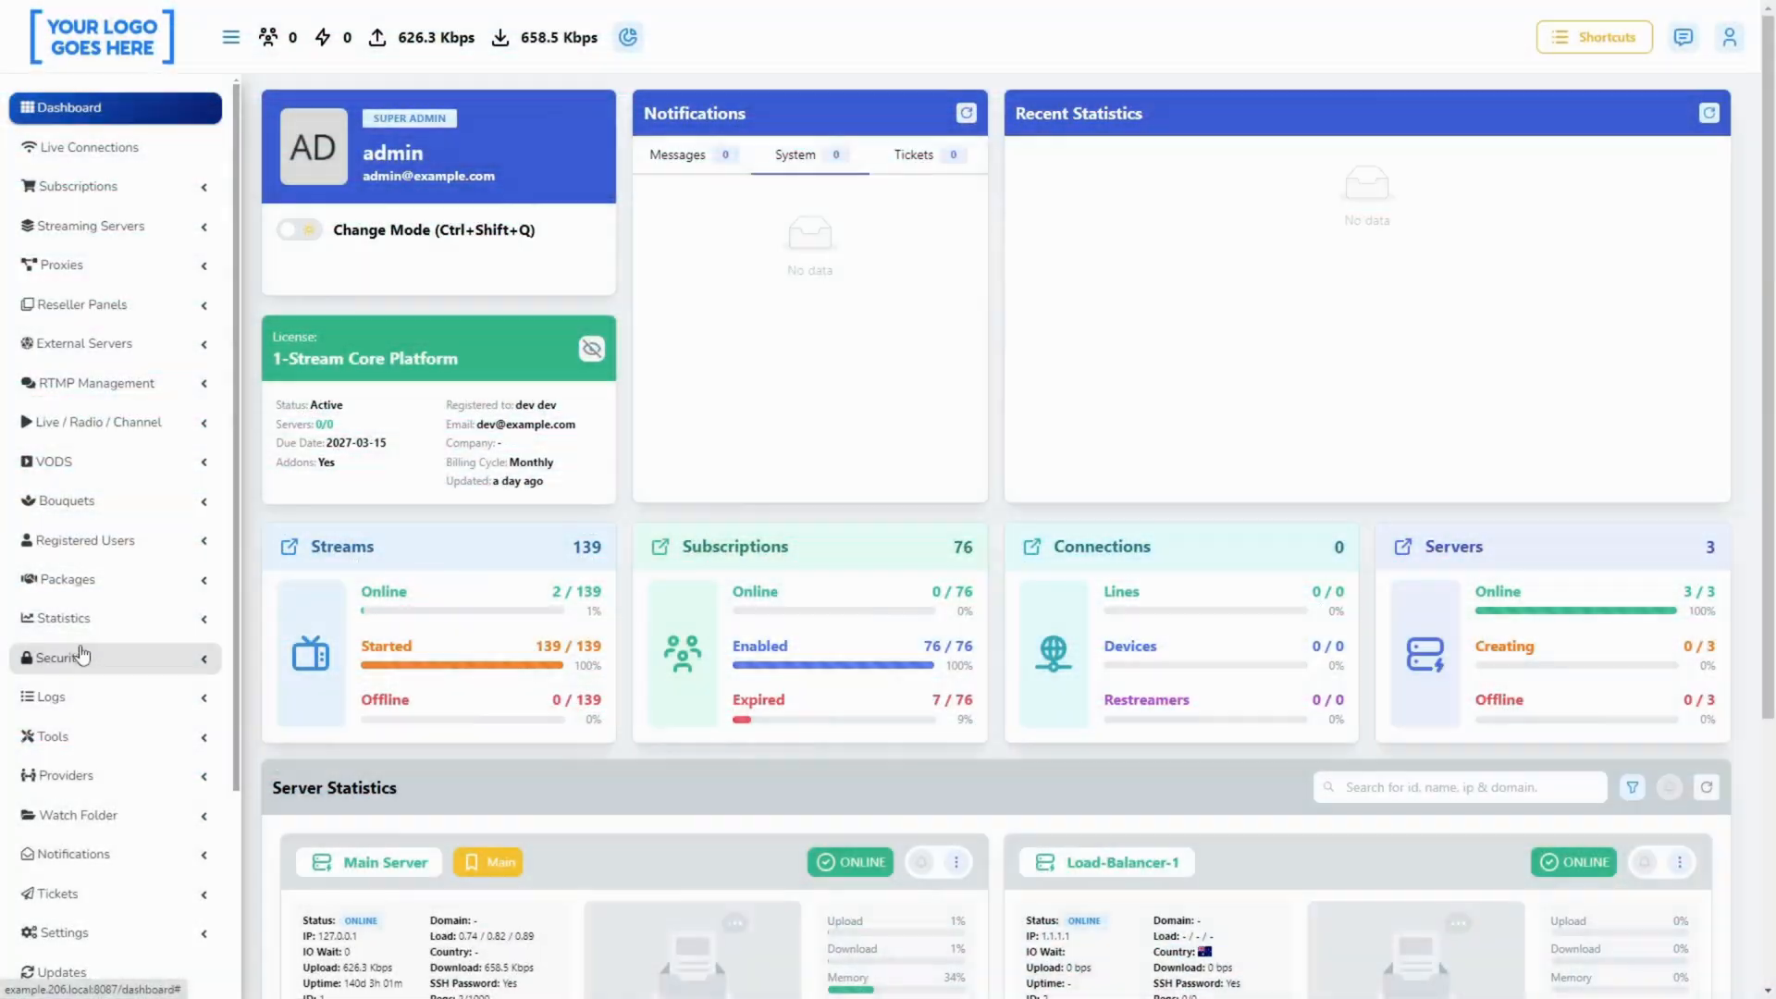
Drag package one to the top of the order and move Package.200 below Package.100.
left_click(65, 579)
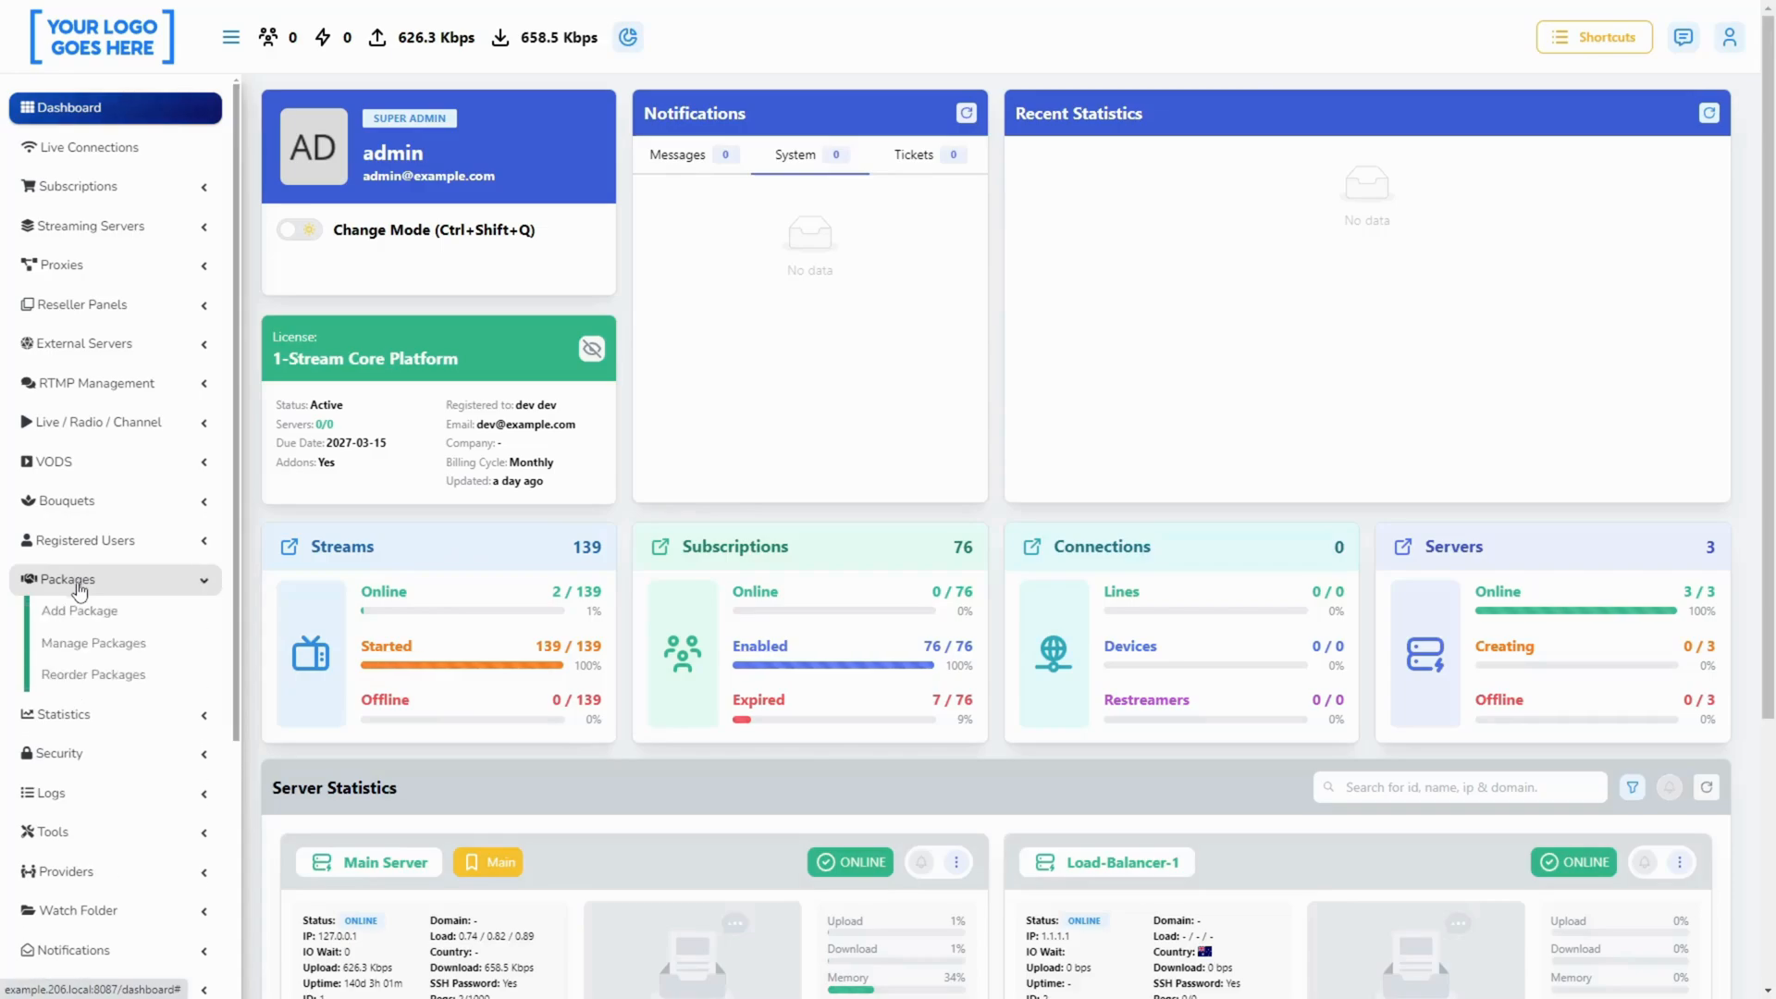
left_click(93, 673)
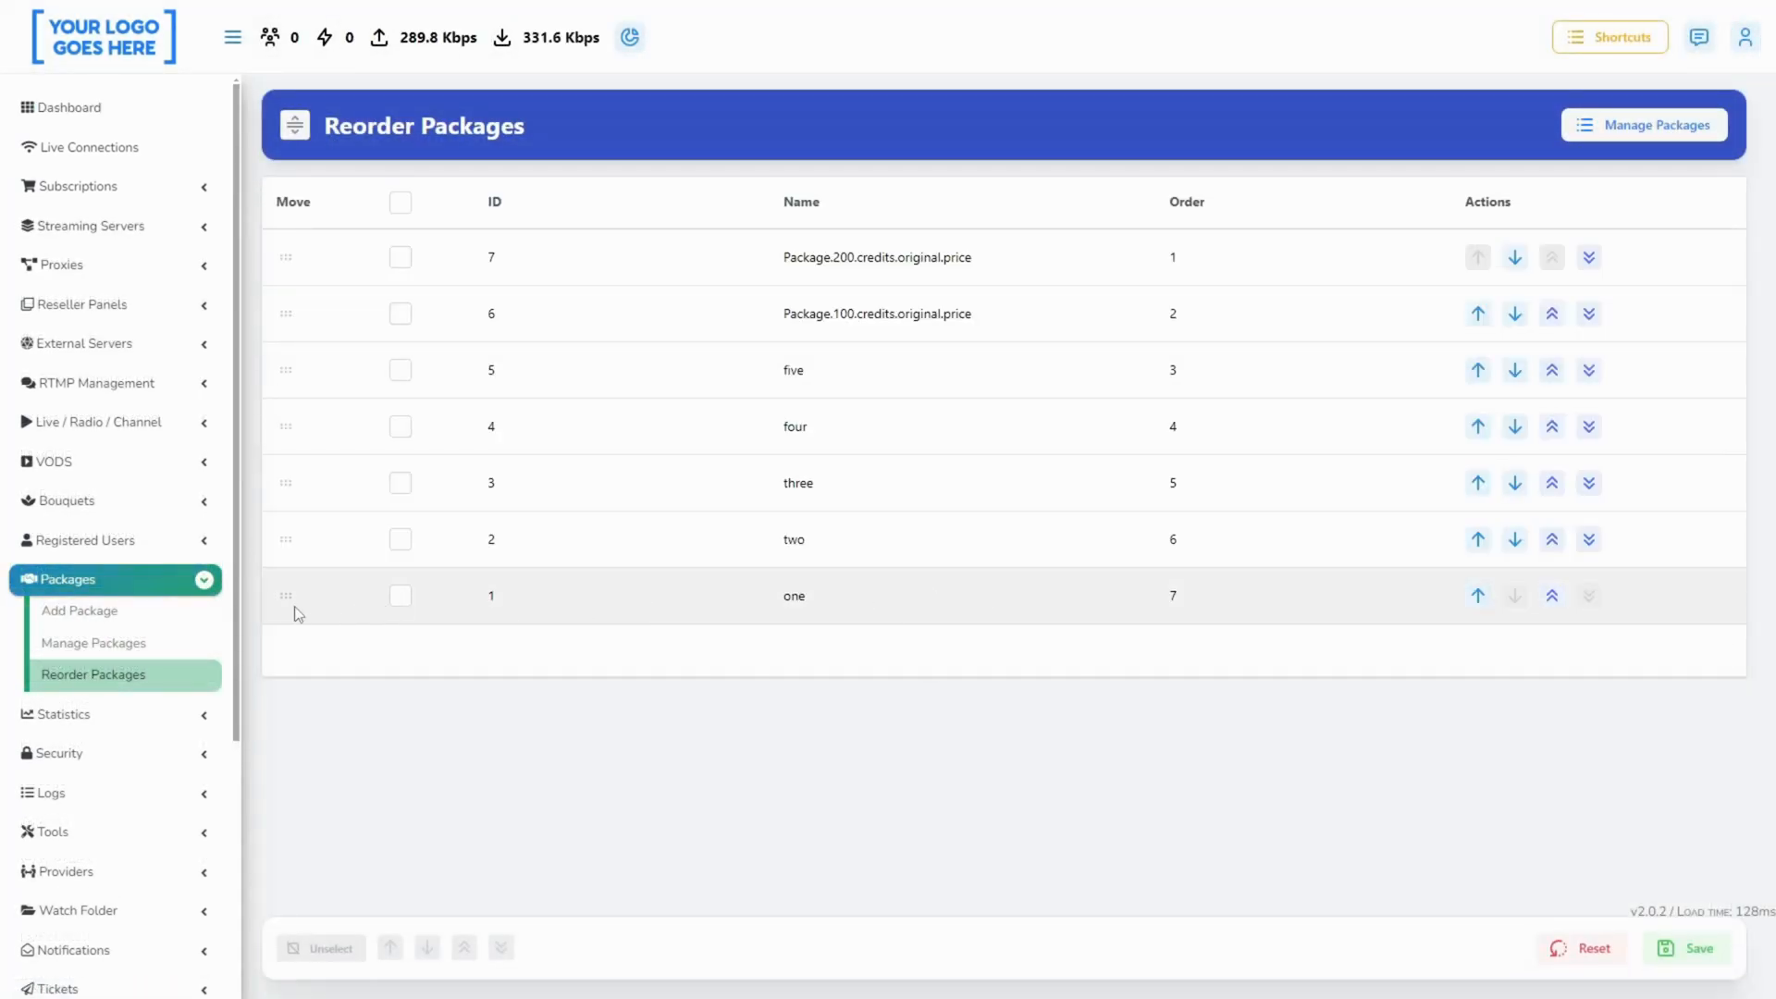
left_click_drag(285, 594, 285, 428)
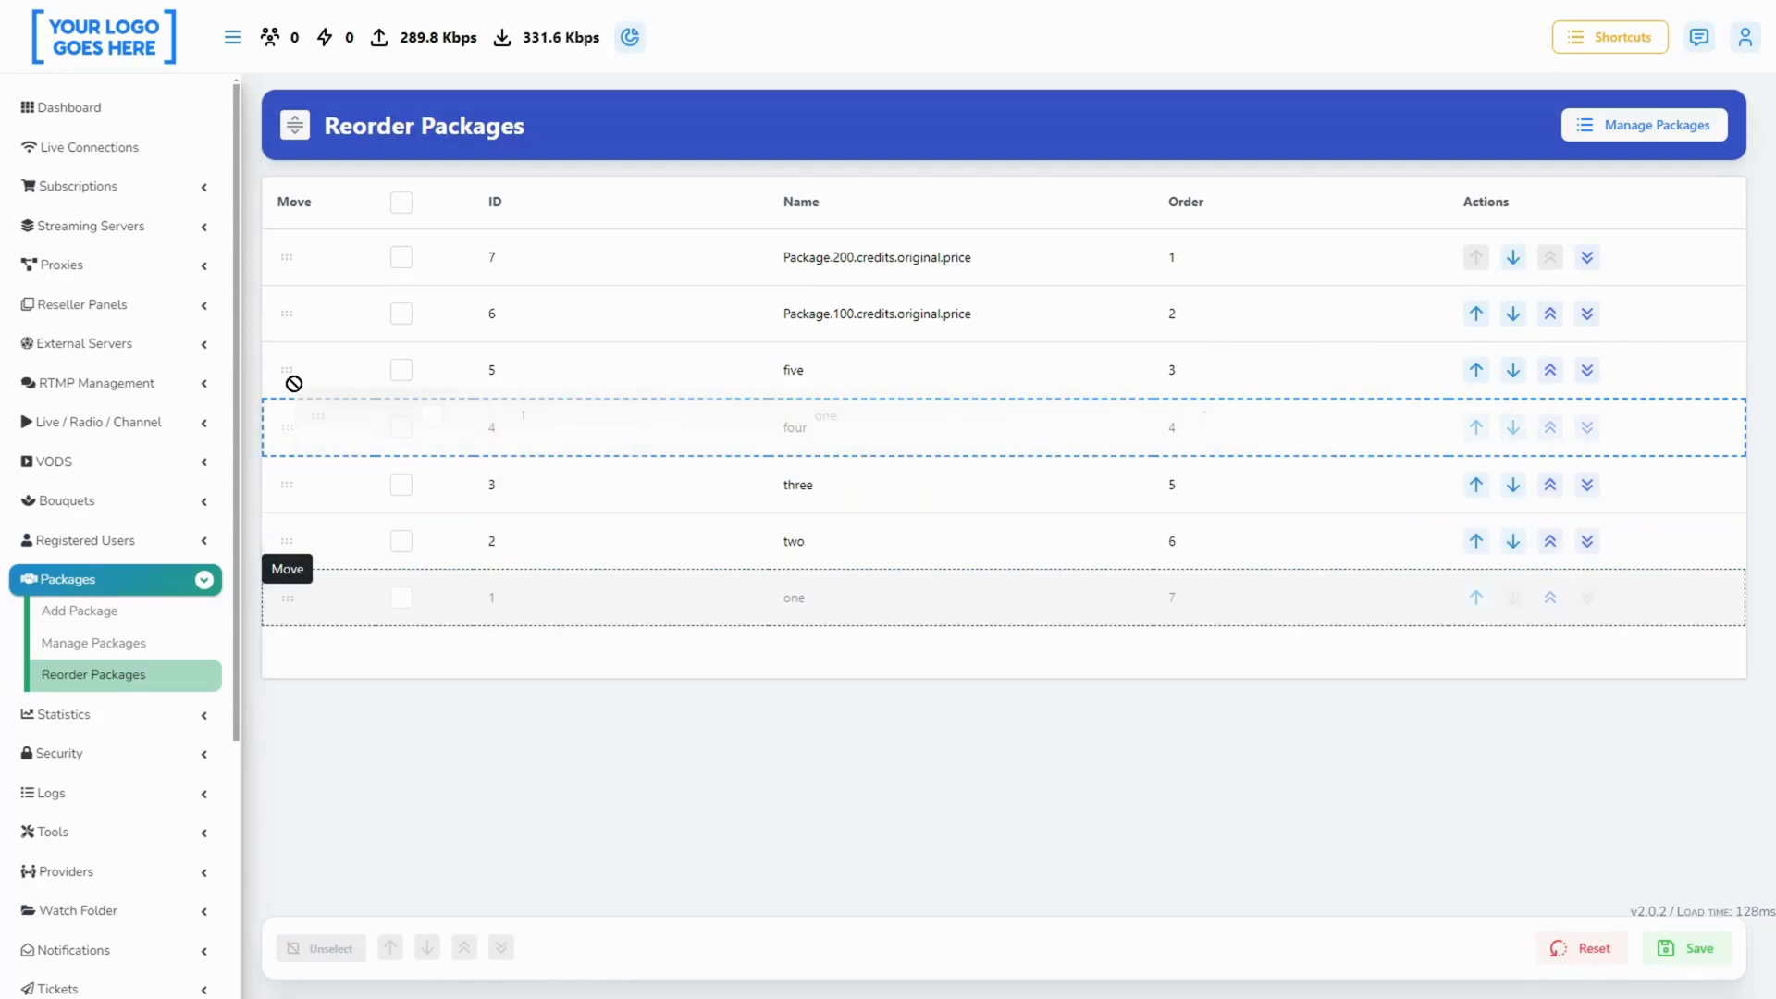
left_click_drag(287, 598, 287, 257)
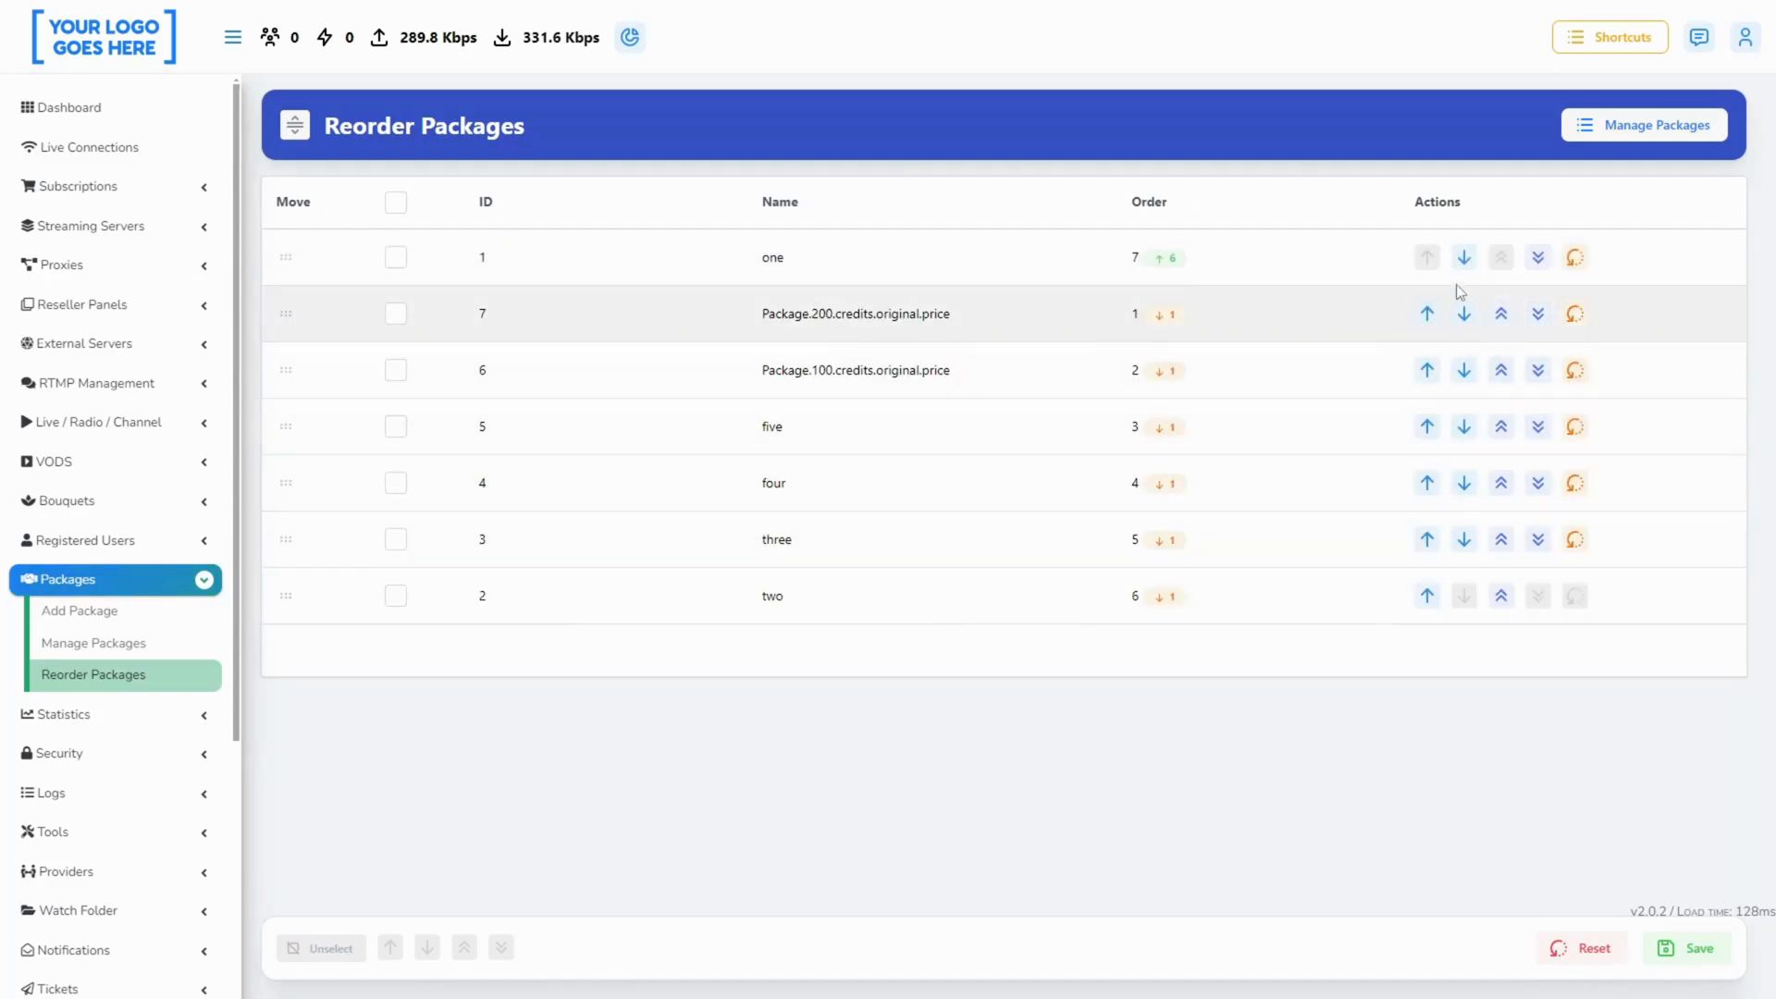
left_click(1461, 257)
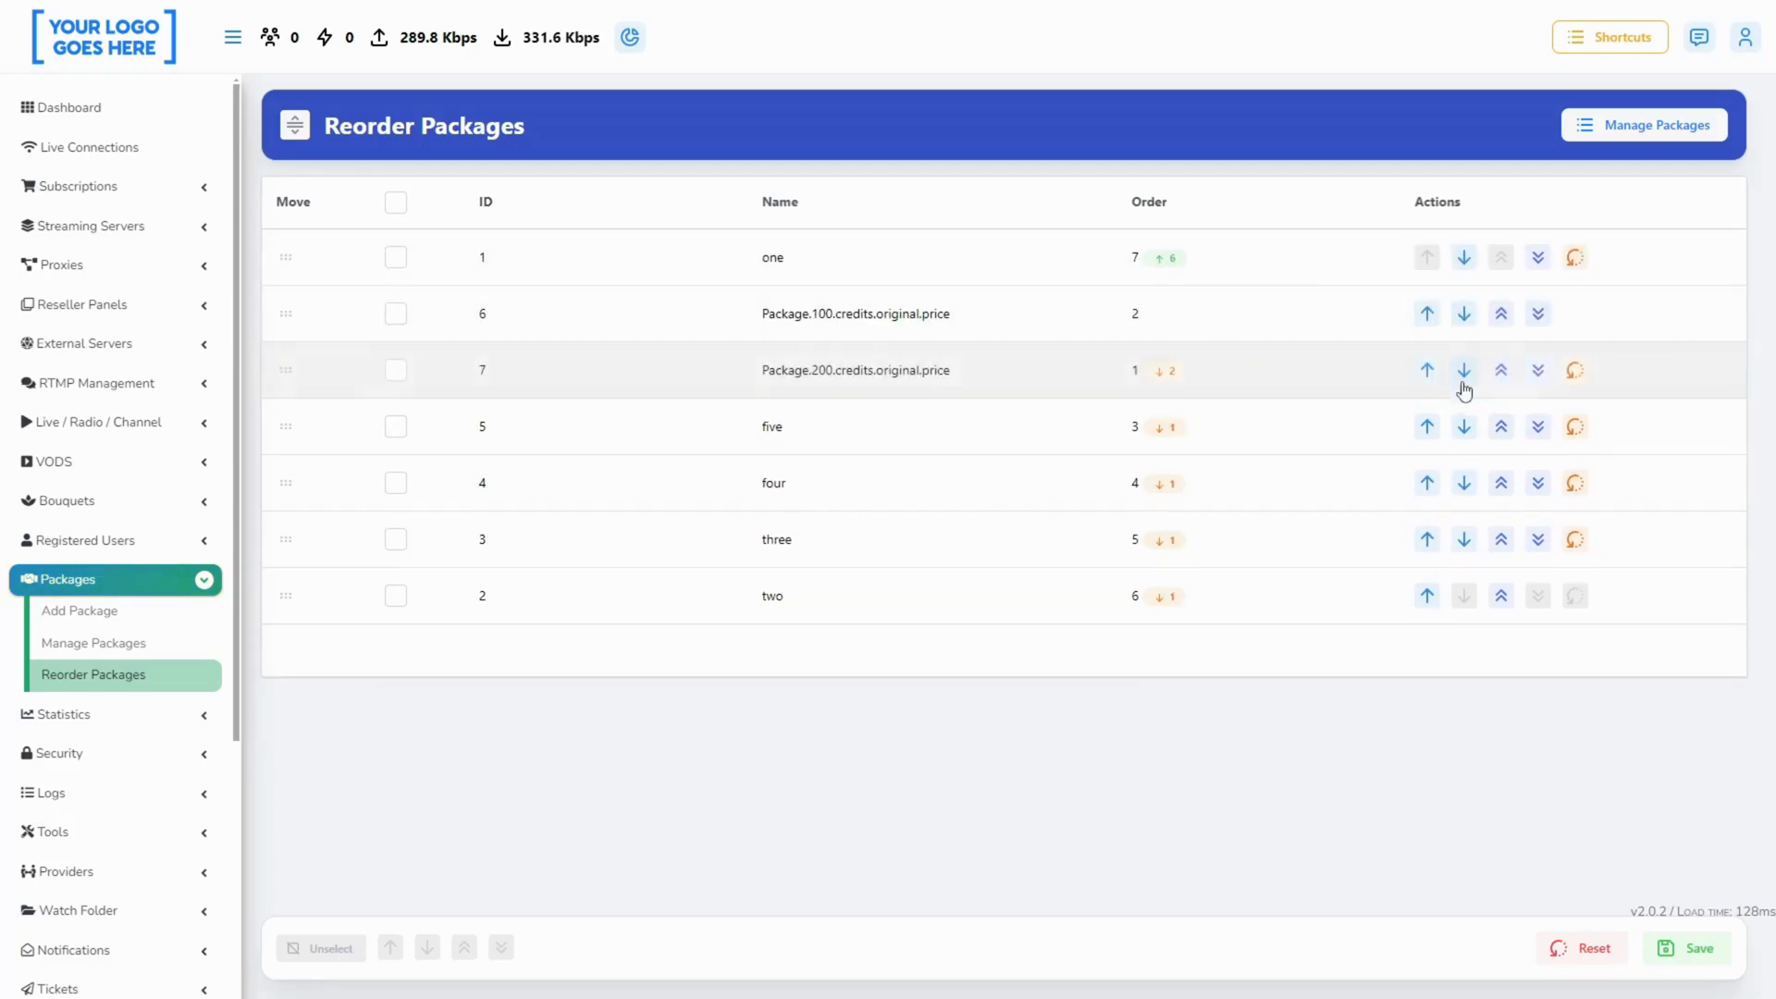
left_click(68, 108)
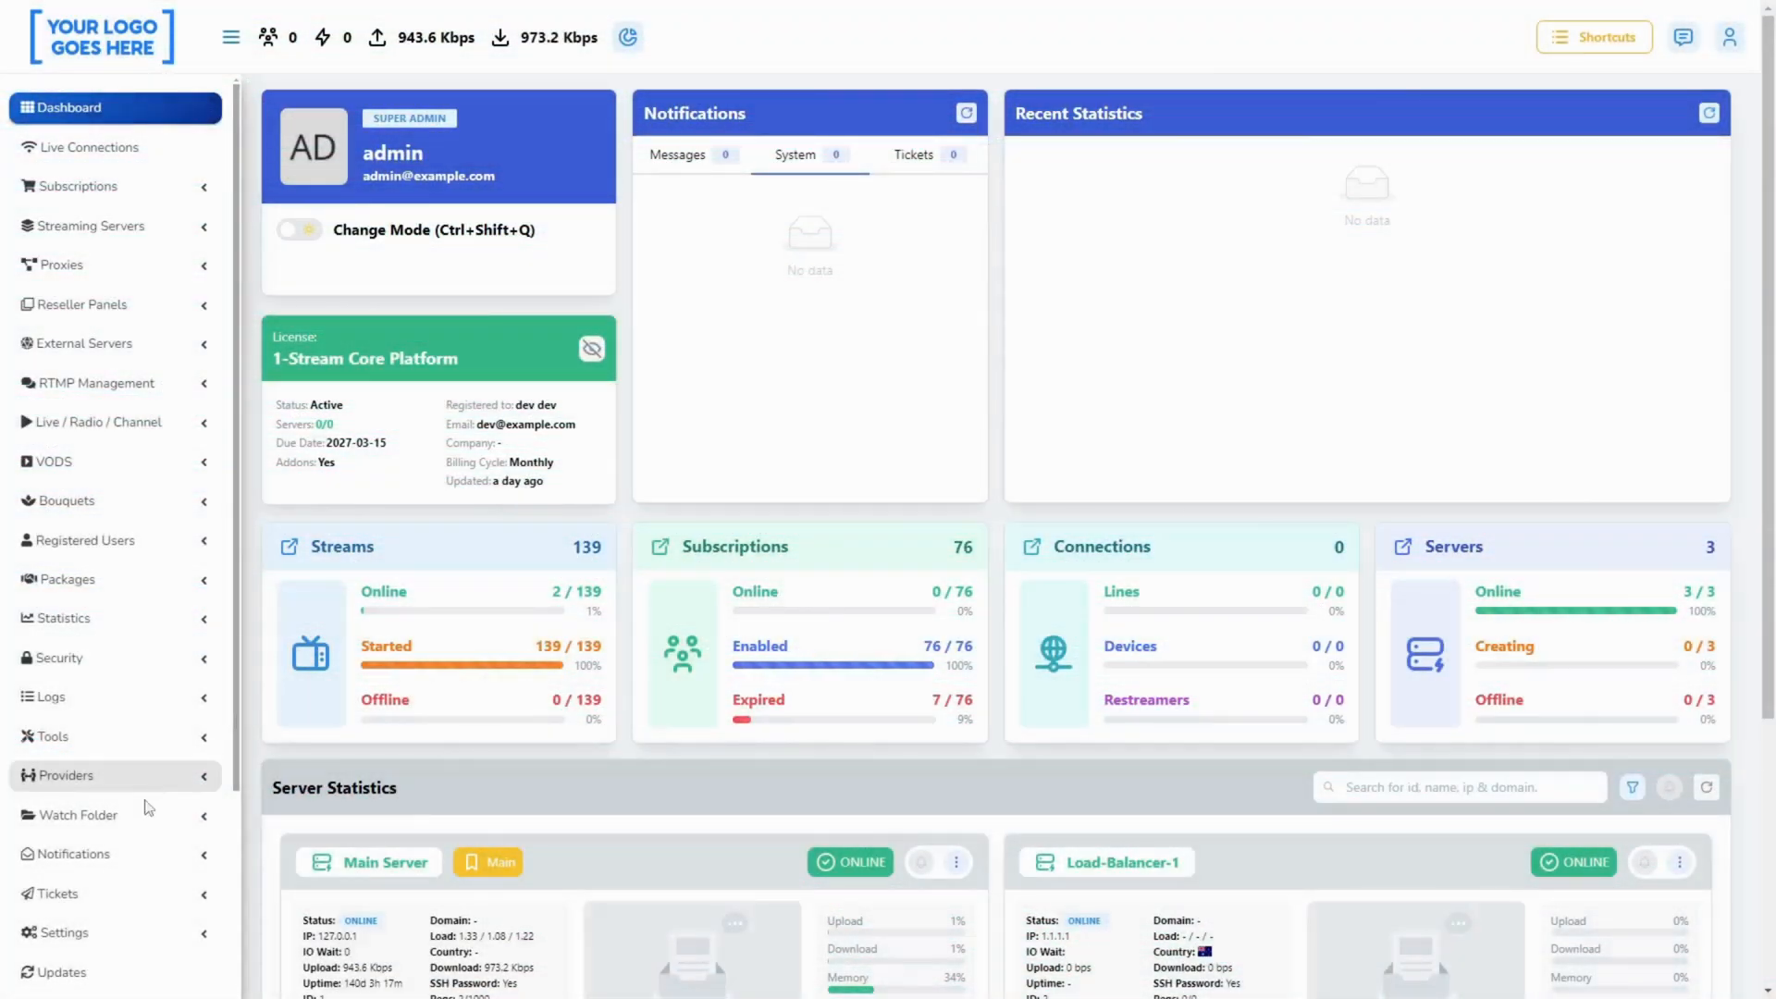
Set Credits decimal precision to 4 in the panel Appearance settings and save.
left_click(61, 748)
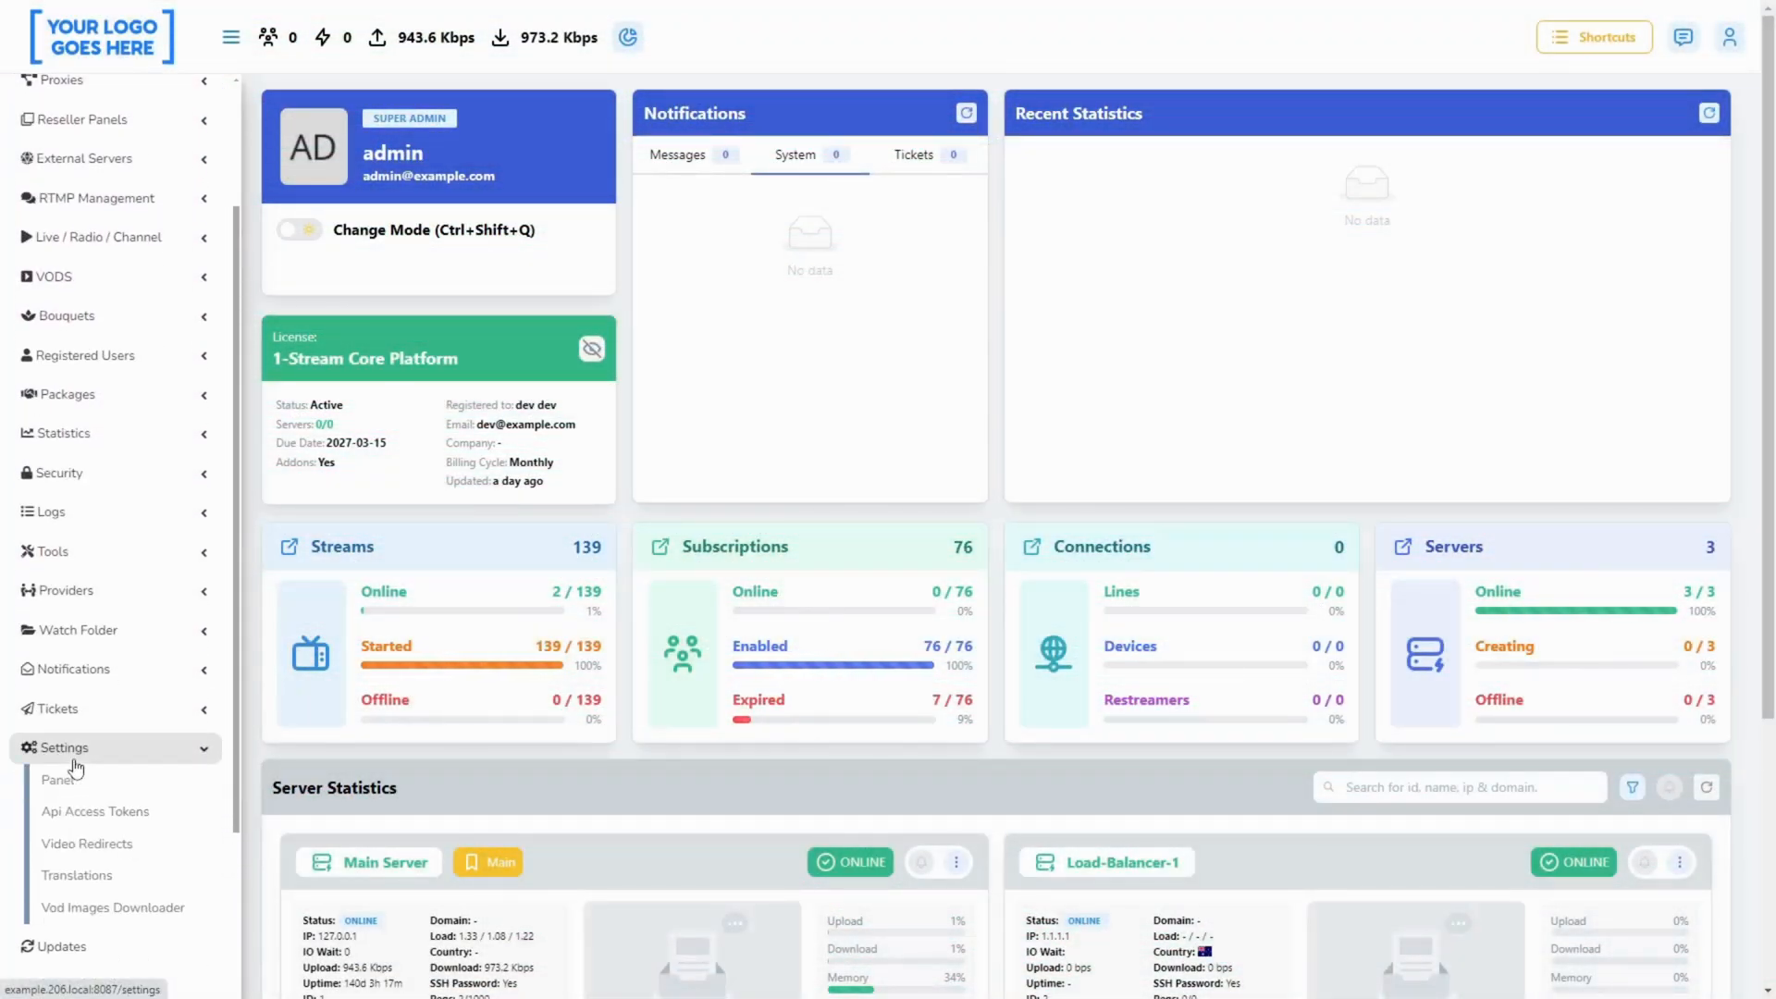
left_click(59, 779)
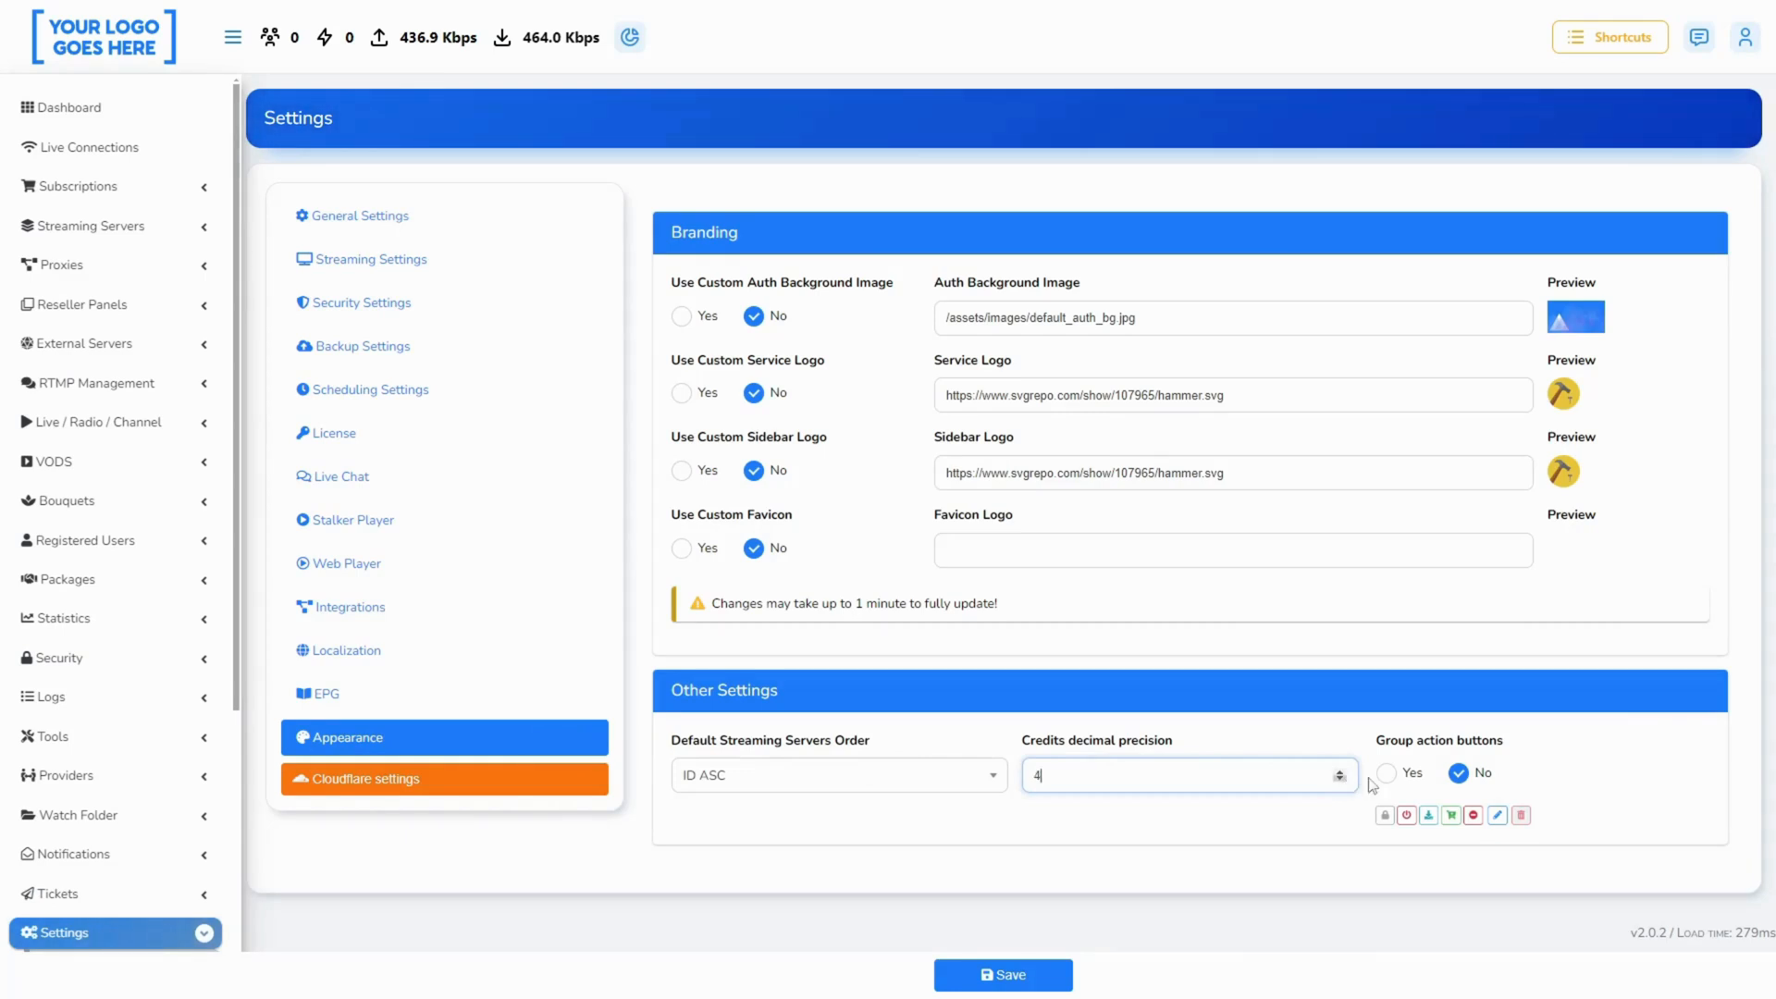
left_click(68, 107)
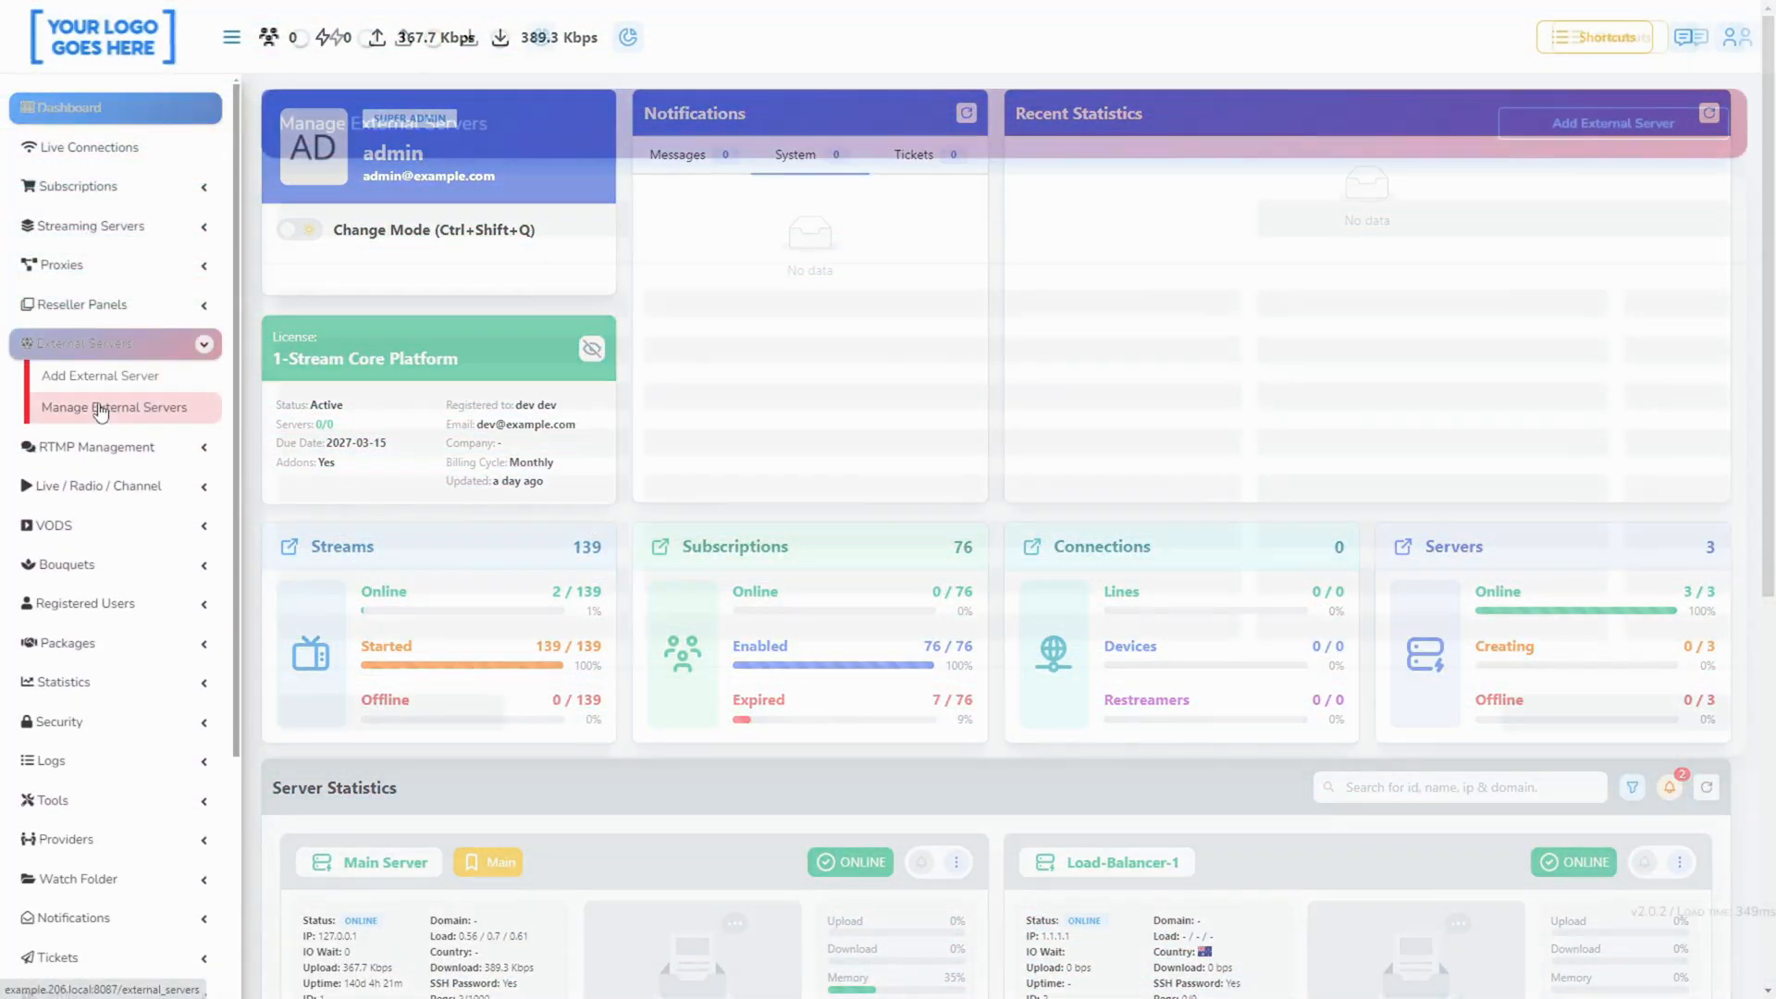
Select all external servers and delete them via Bulk Actions.
left_click(114, 407)
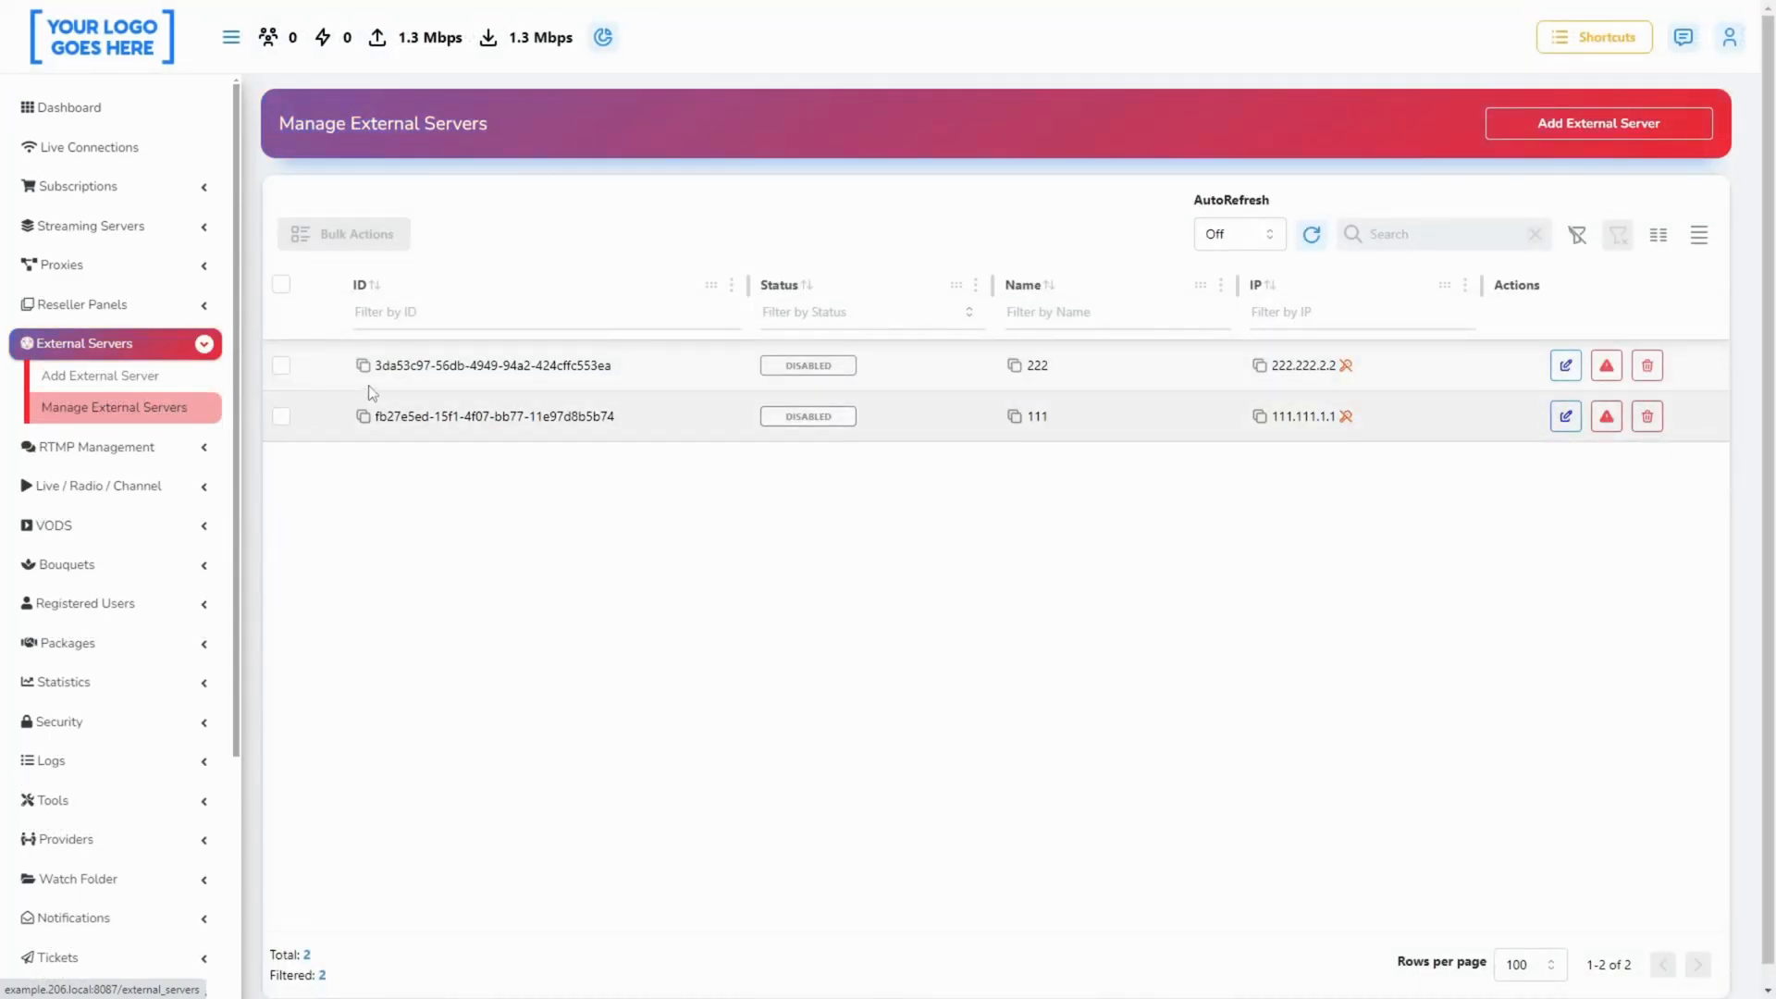
left_click(344, 233)
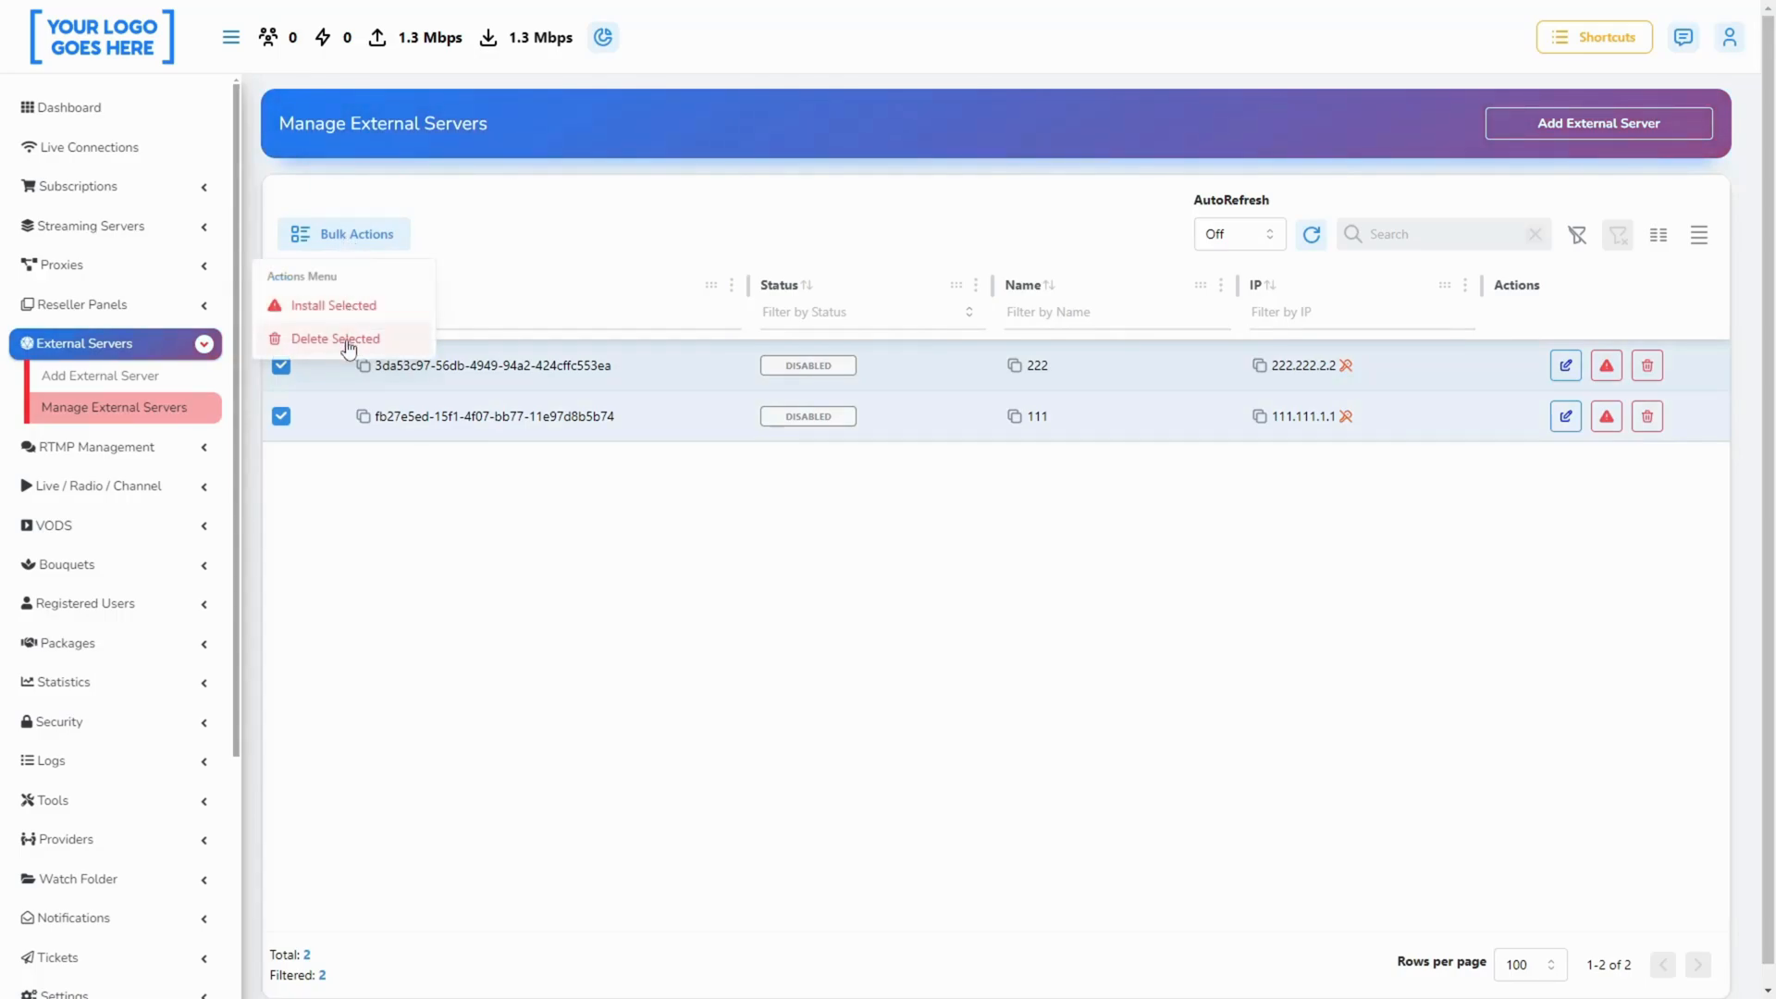
left_click(68, 108)
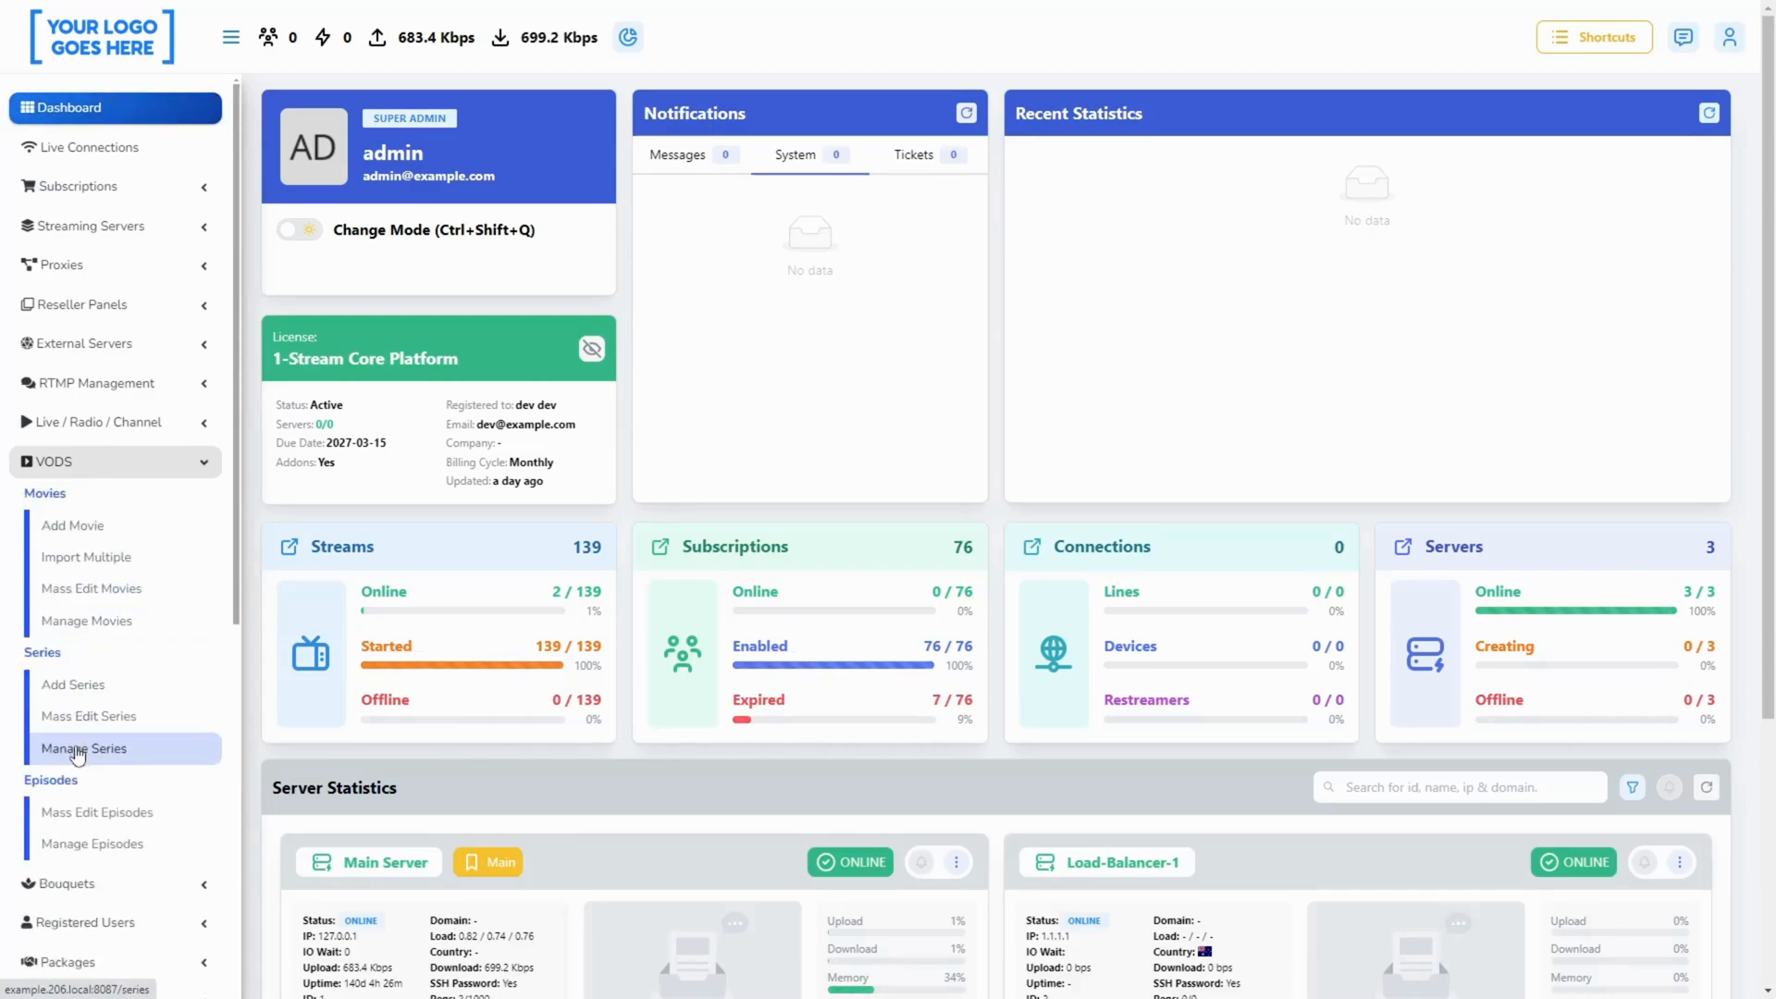
Preview Flash Gordon's rating, release date and plot from the series list.
left_click(83, 748)
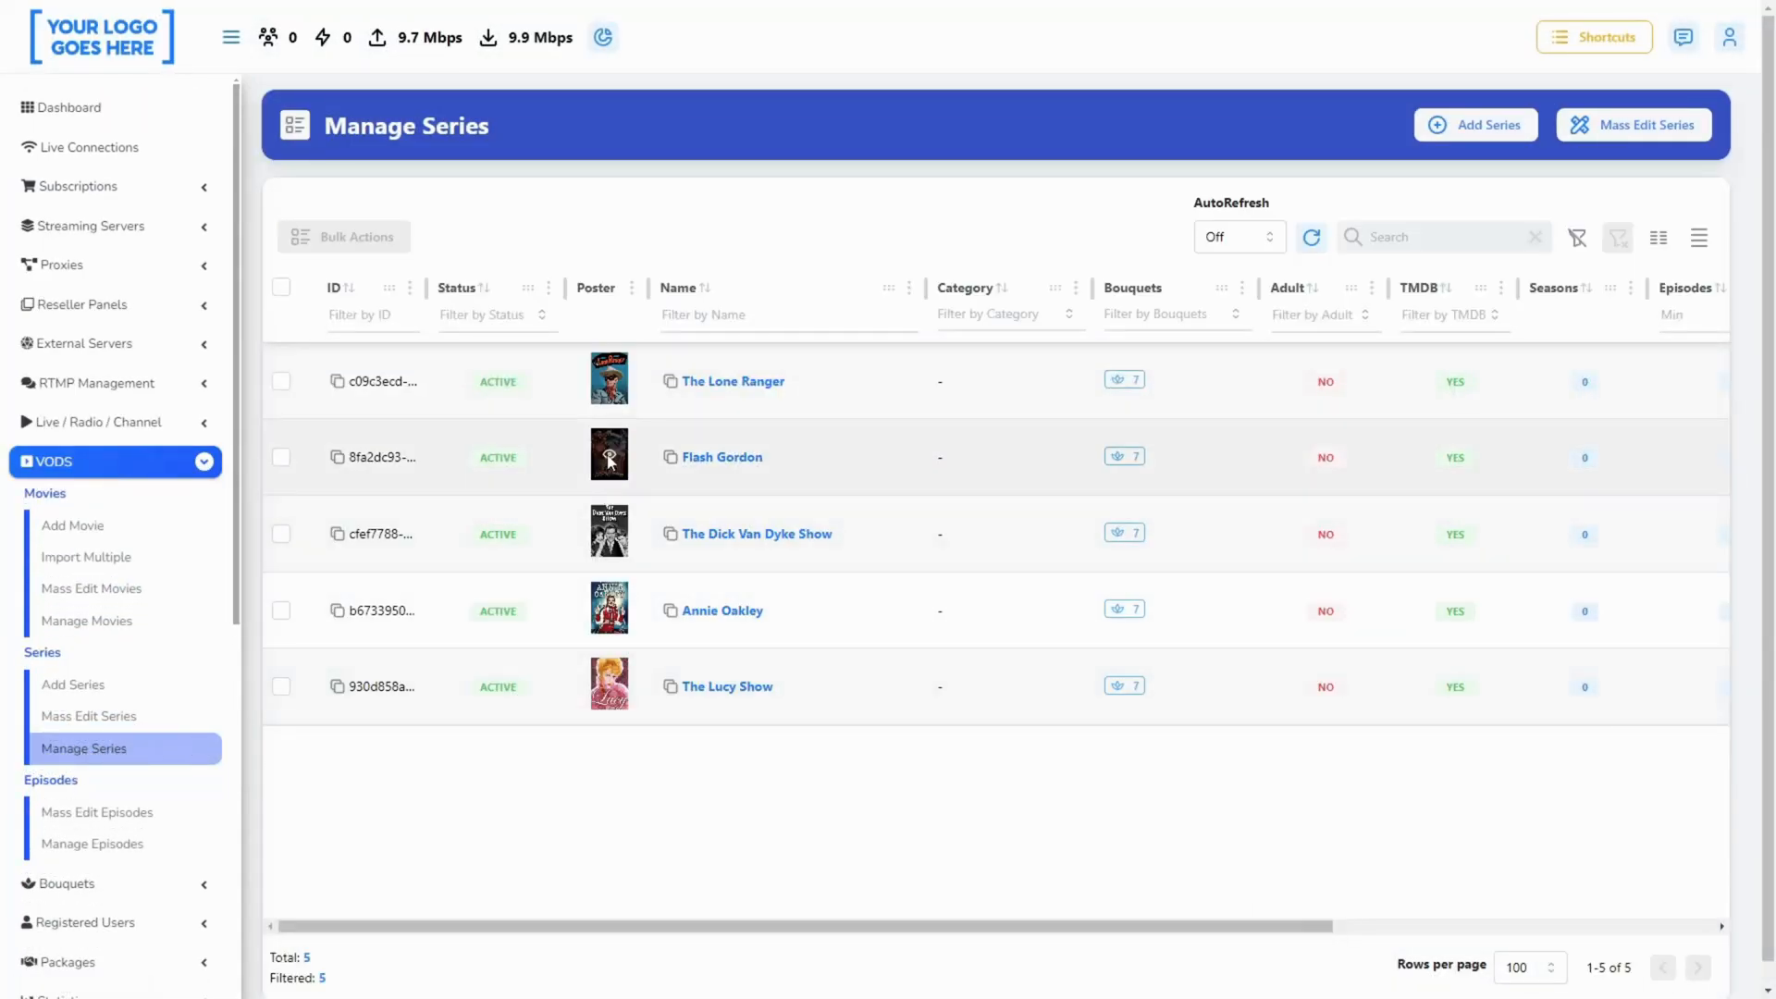
left_click(609, 455)
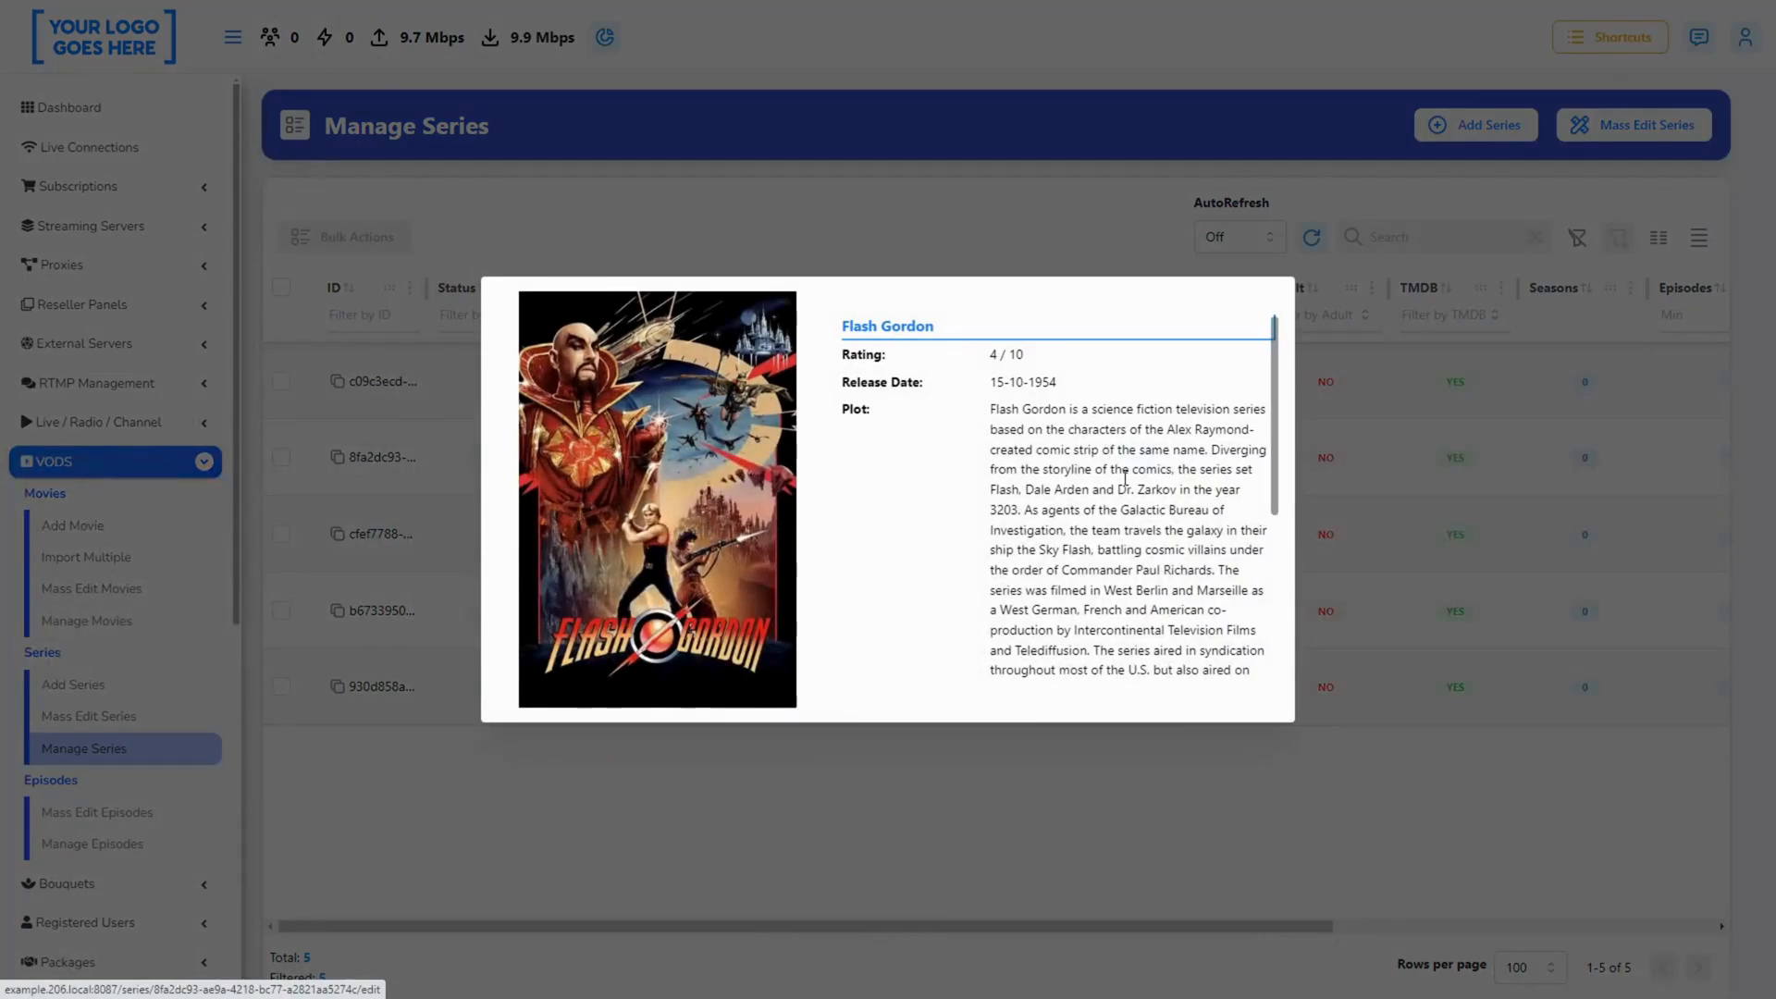
mouse_move(1123, 496)
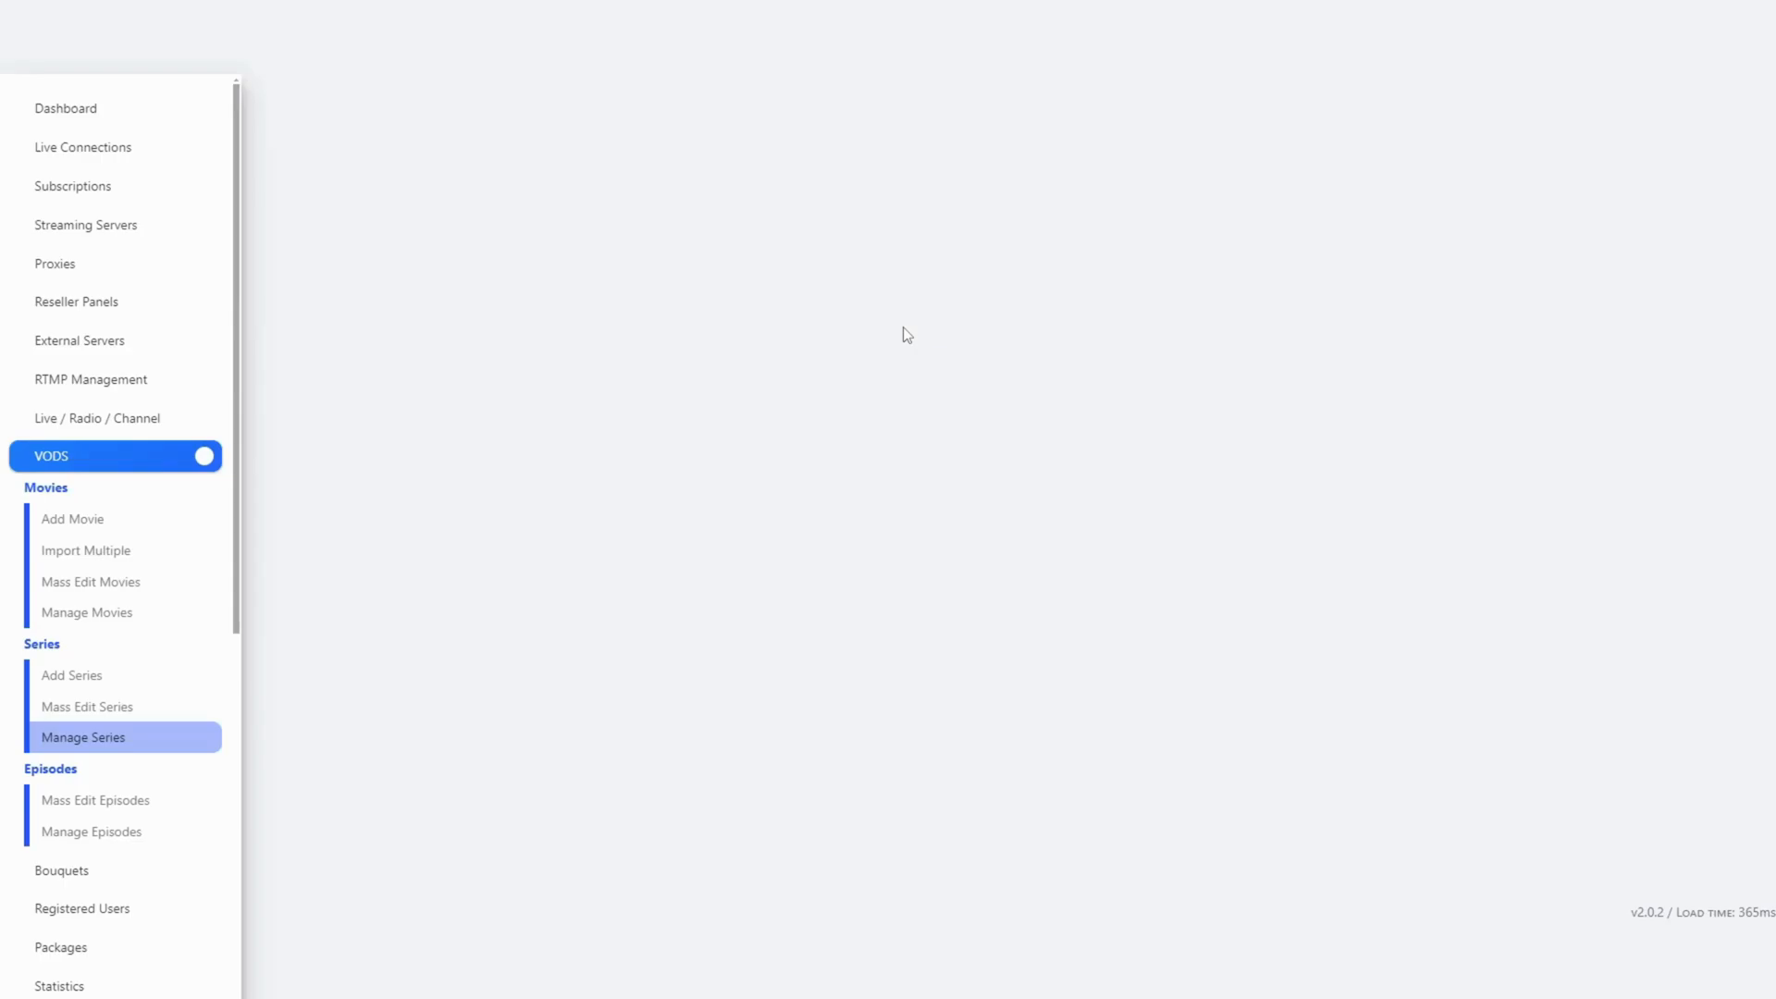
Give the external server backup SSH IP 111.111.1.1 and a password, and save.
left_click(81, 739)
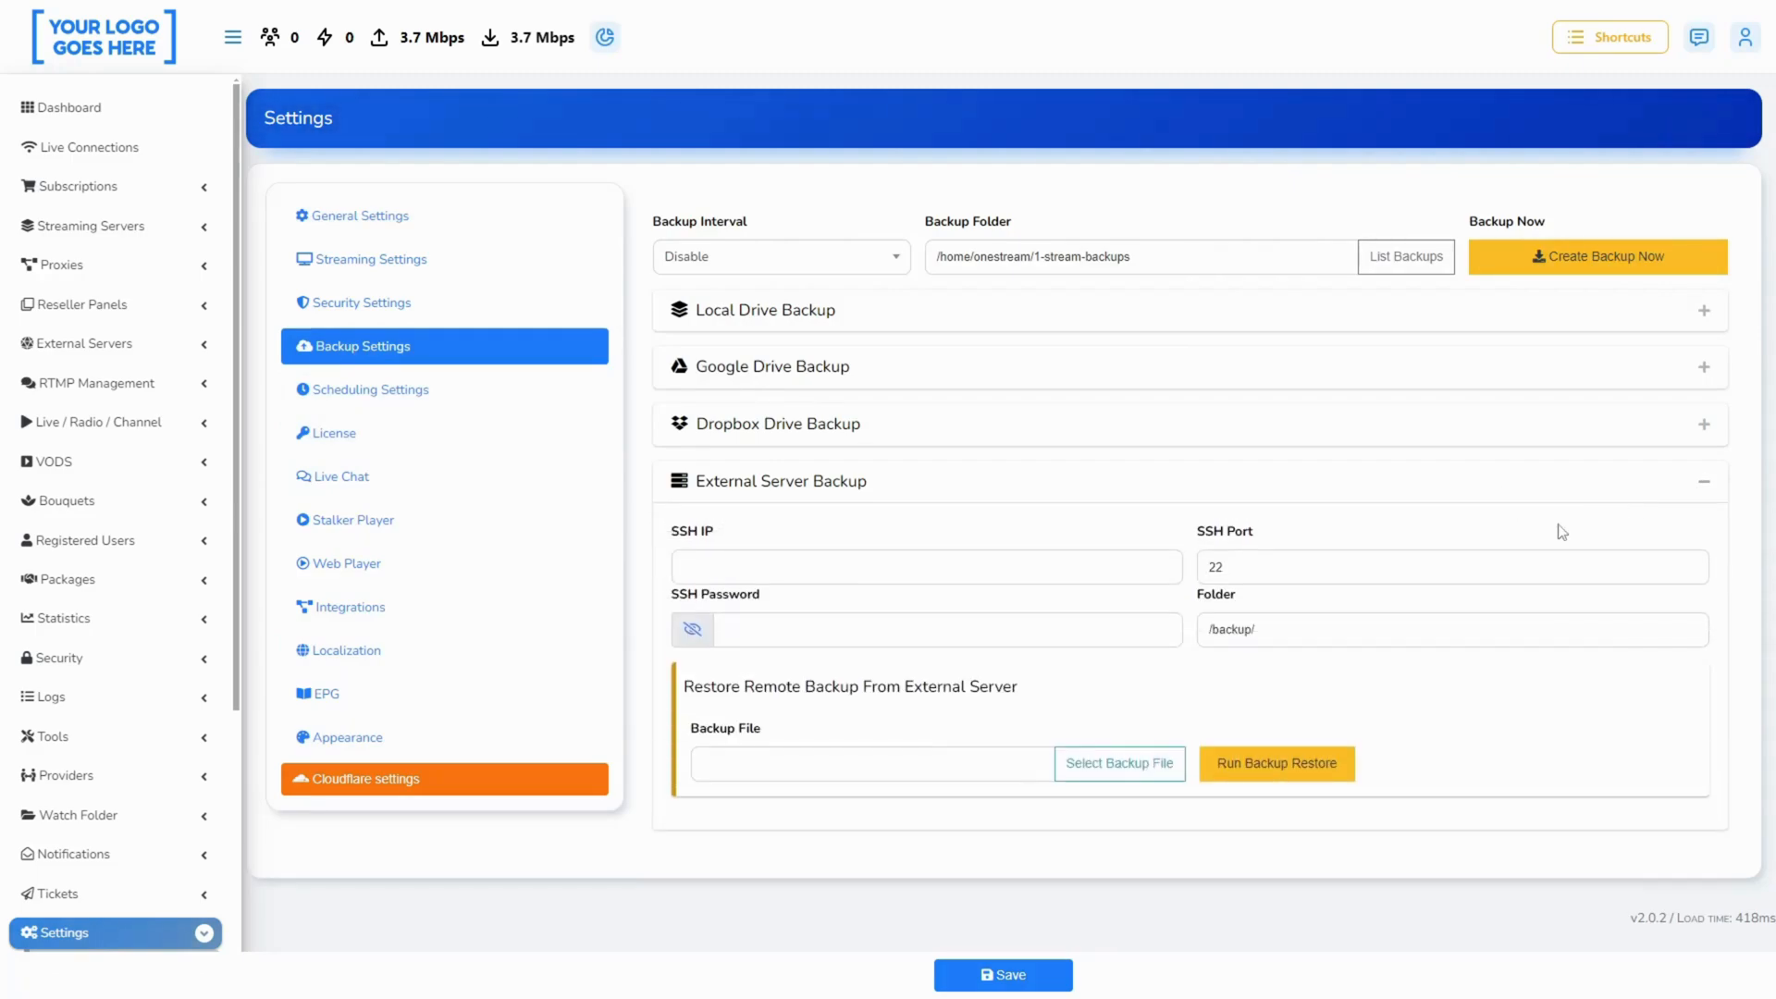
type("111.111.1.1")
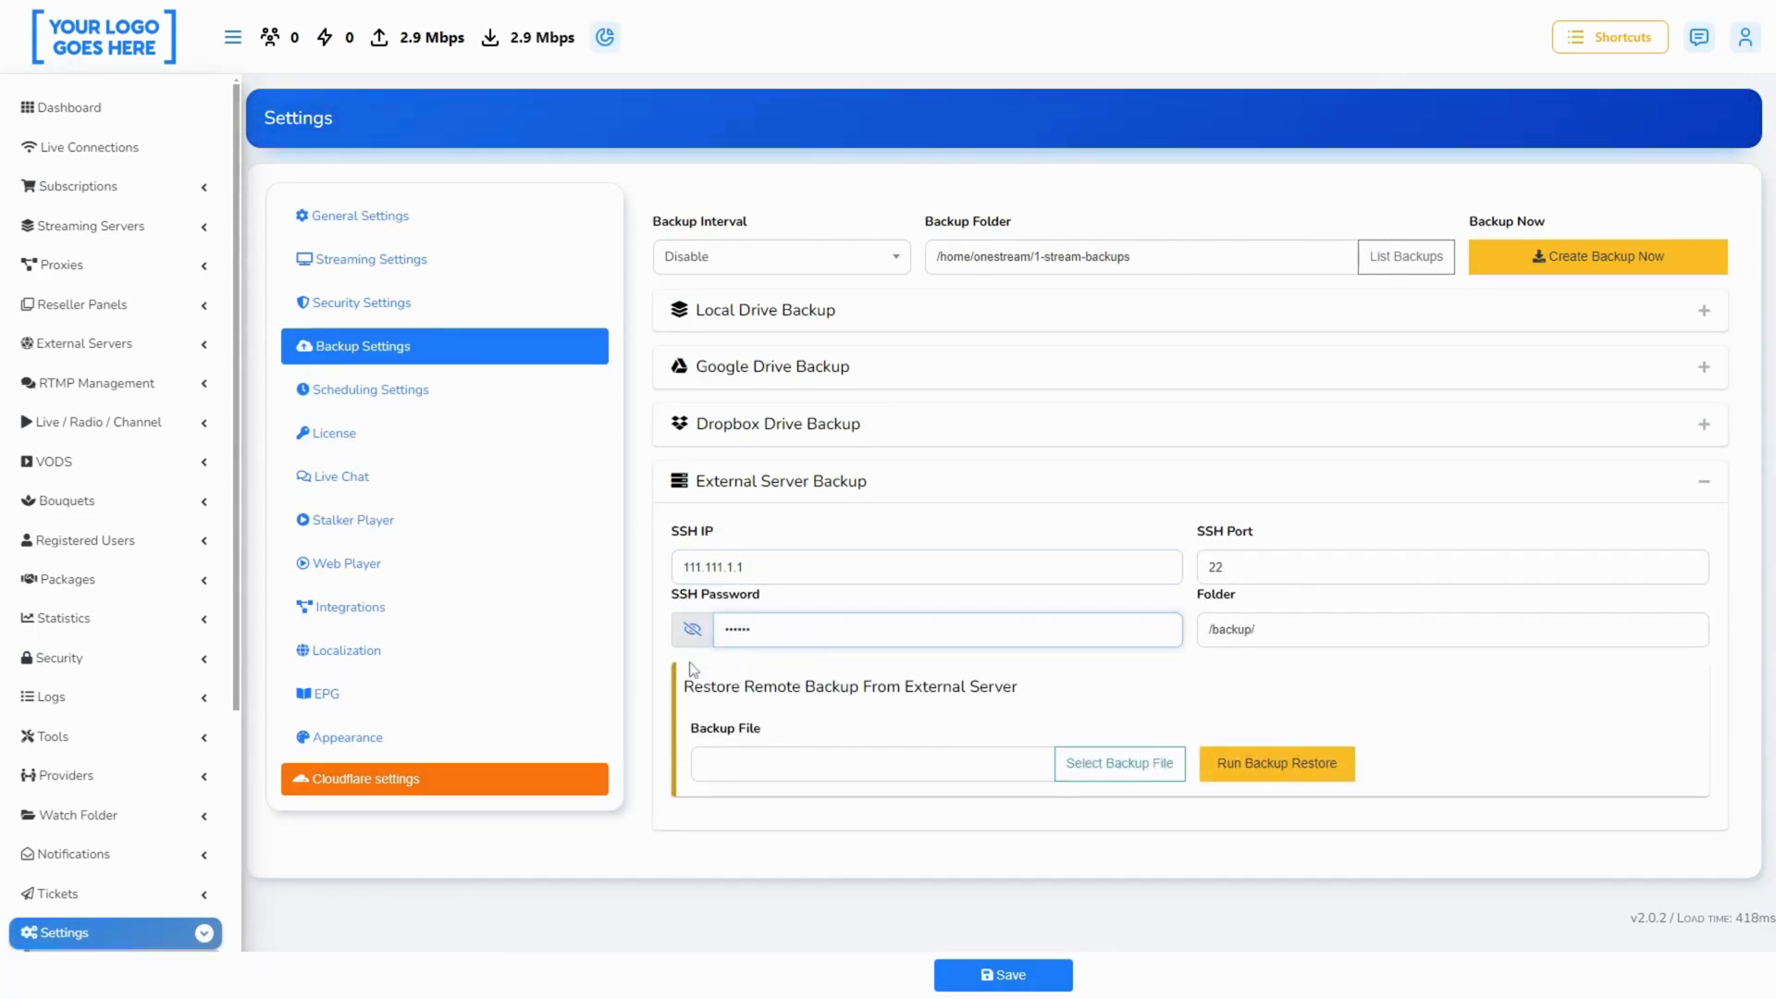
left_click(1001, 975)
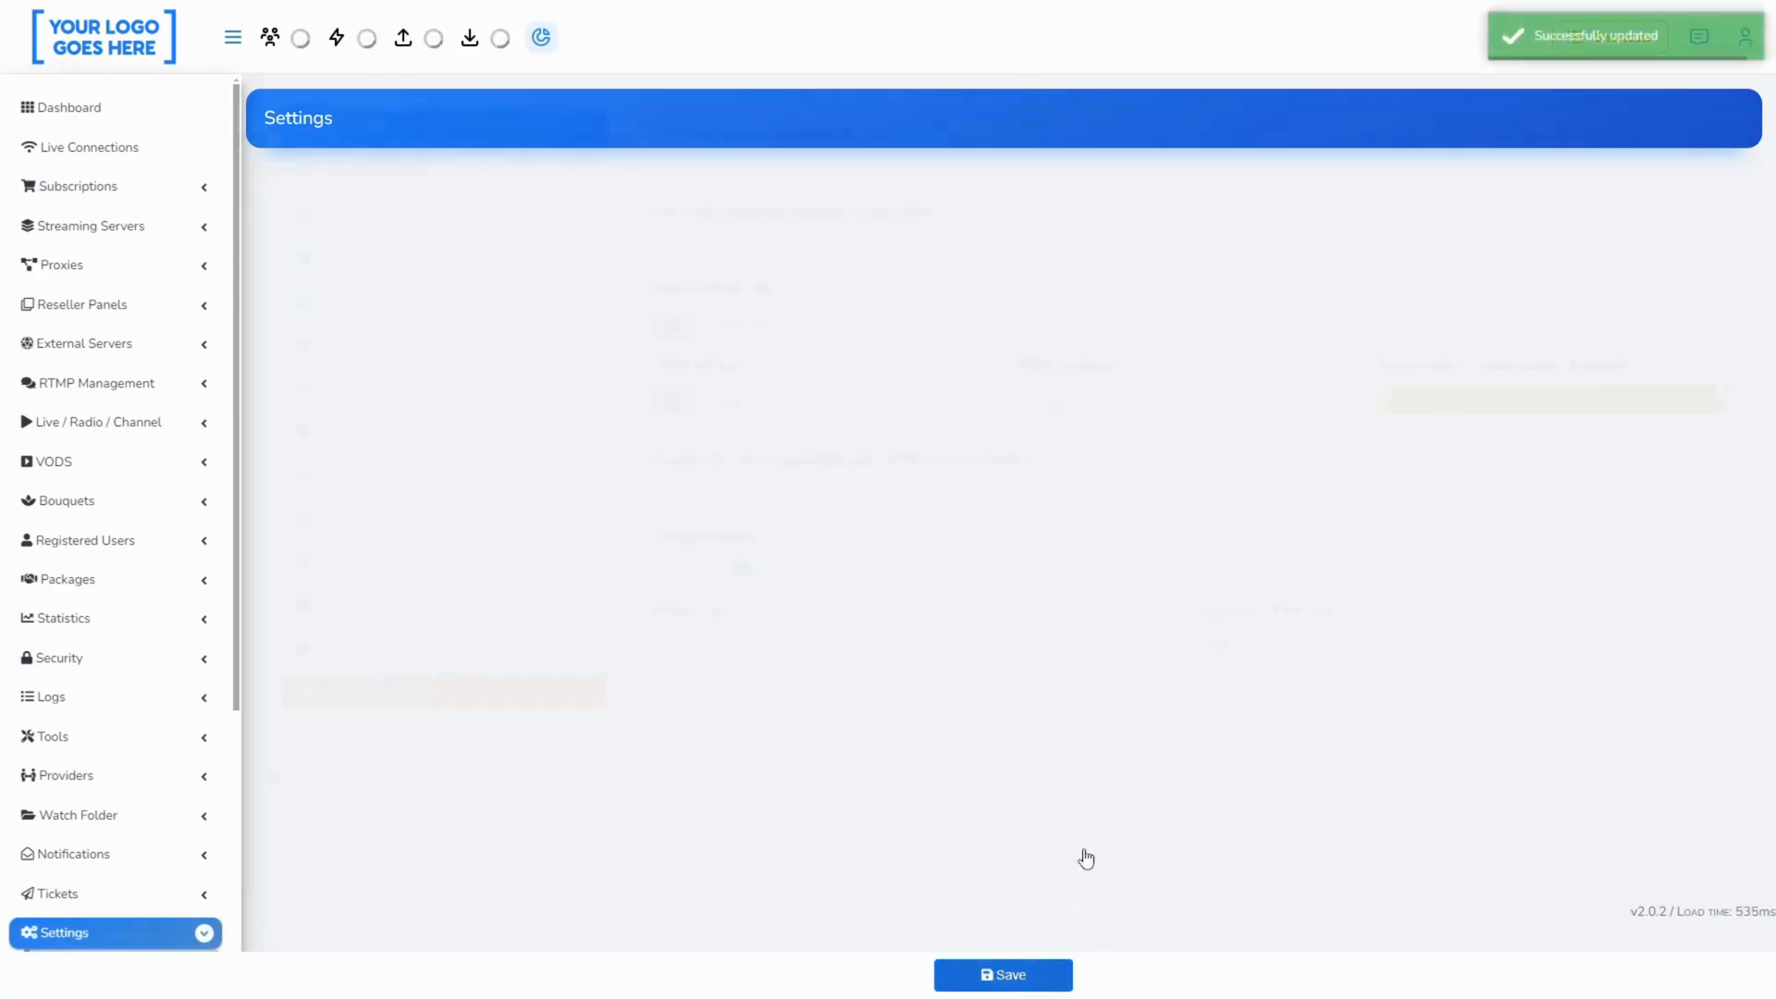
Kill all connections to stream 1 from the live streams list.
left_click(68, 108)
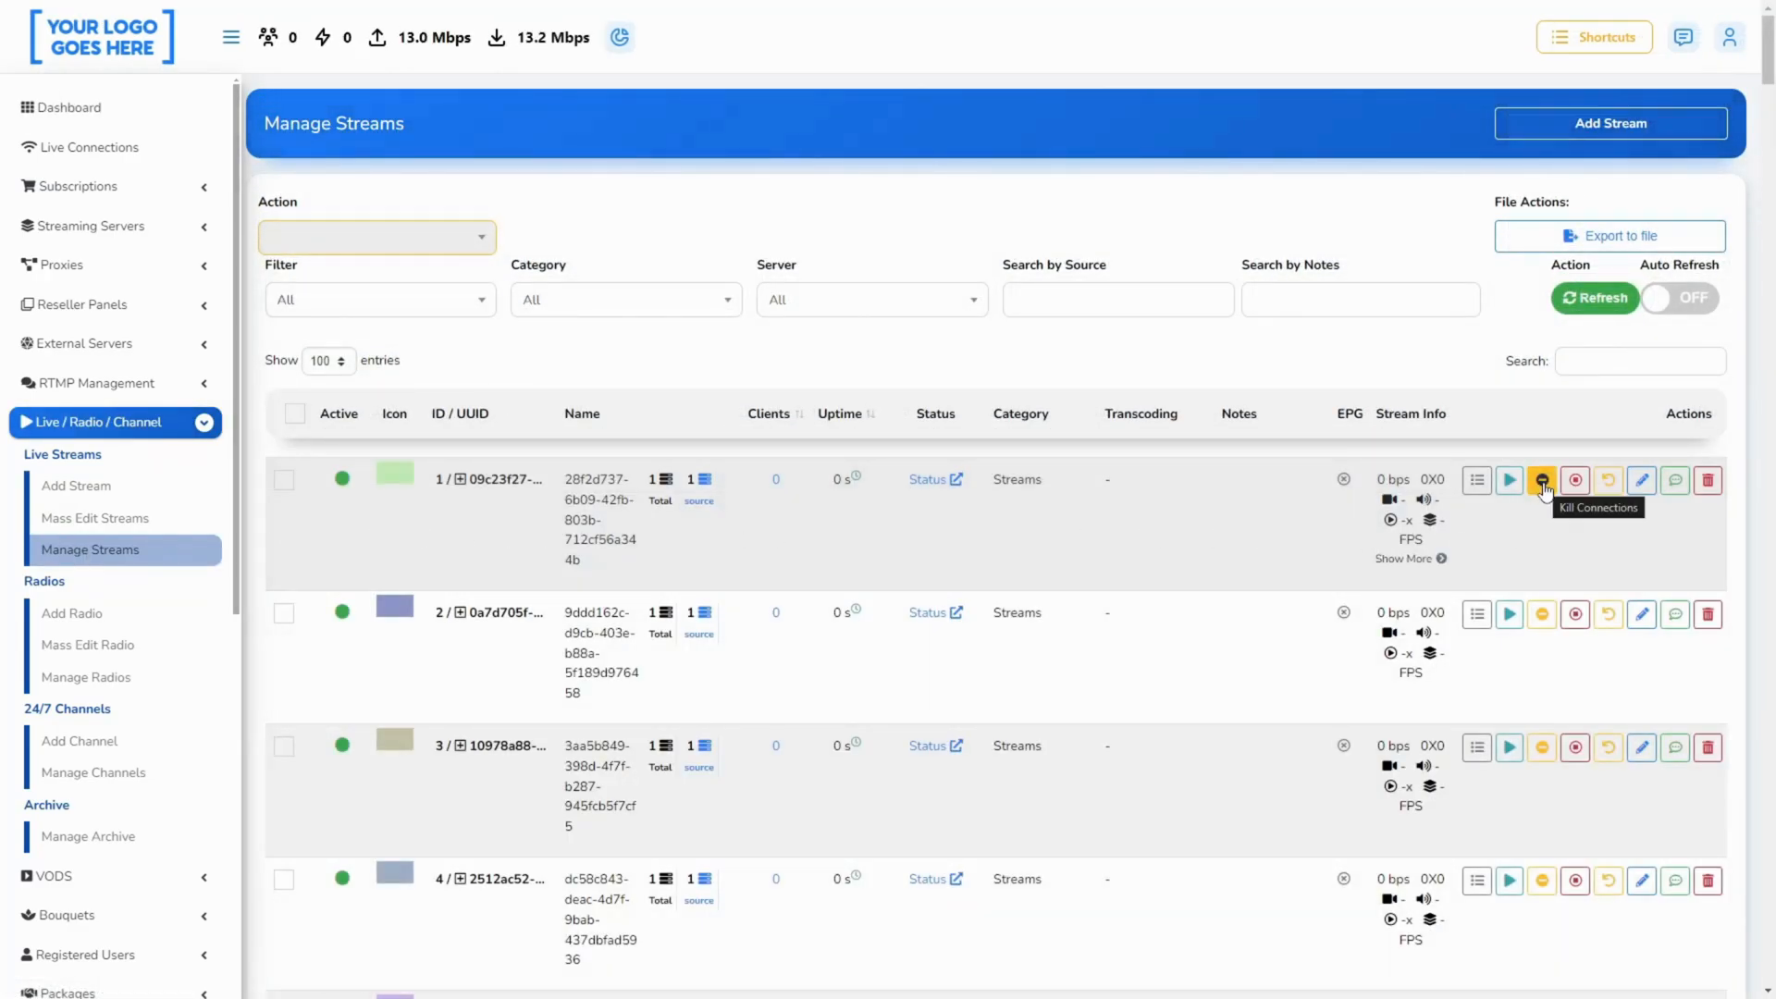
left_click(69, 107)
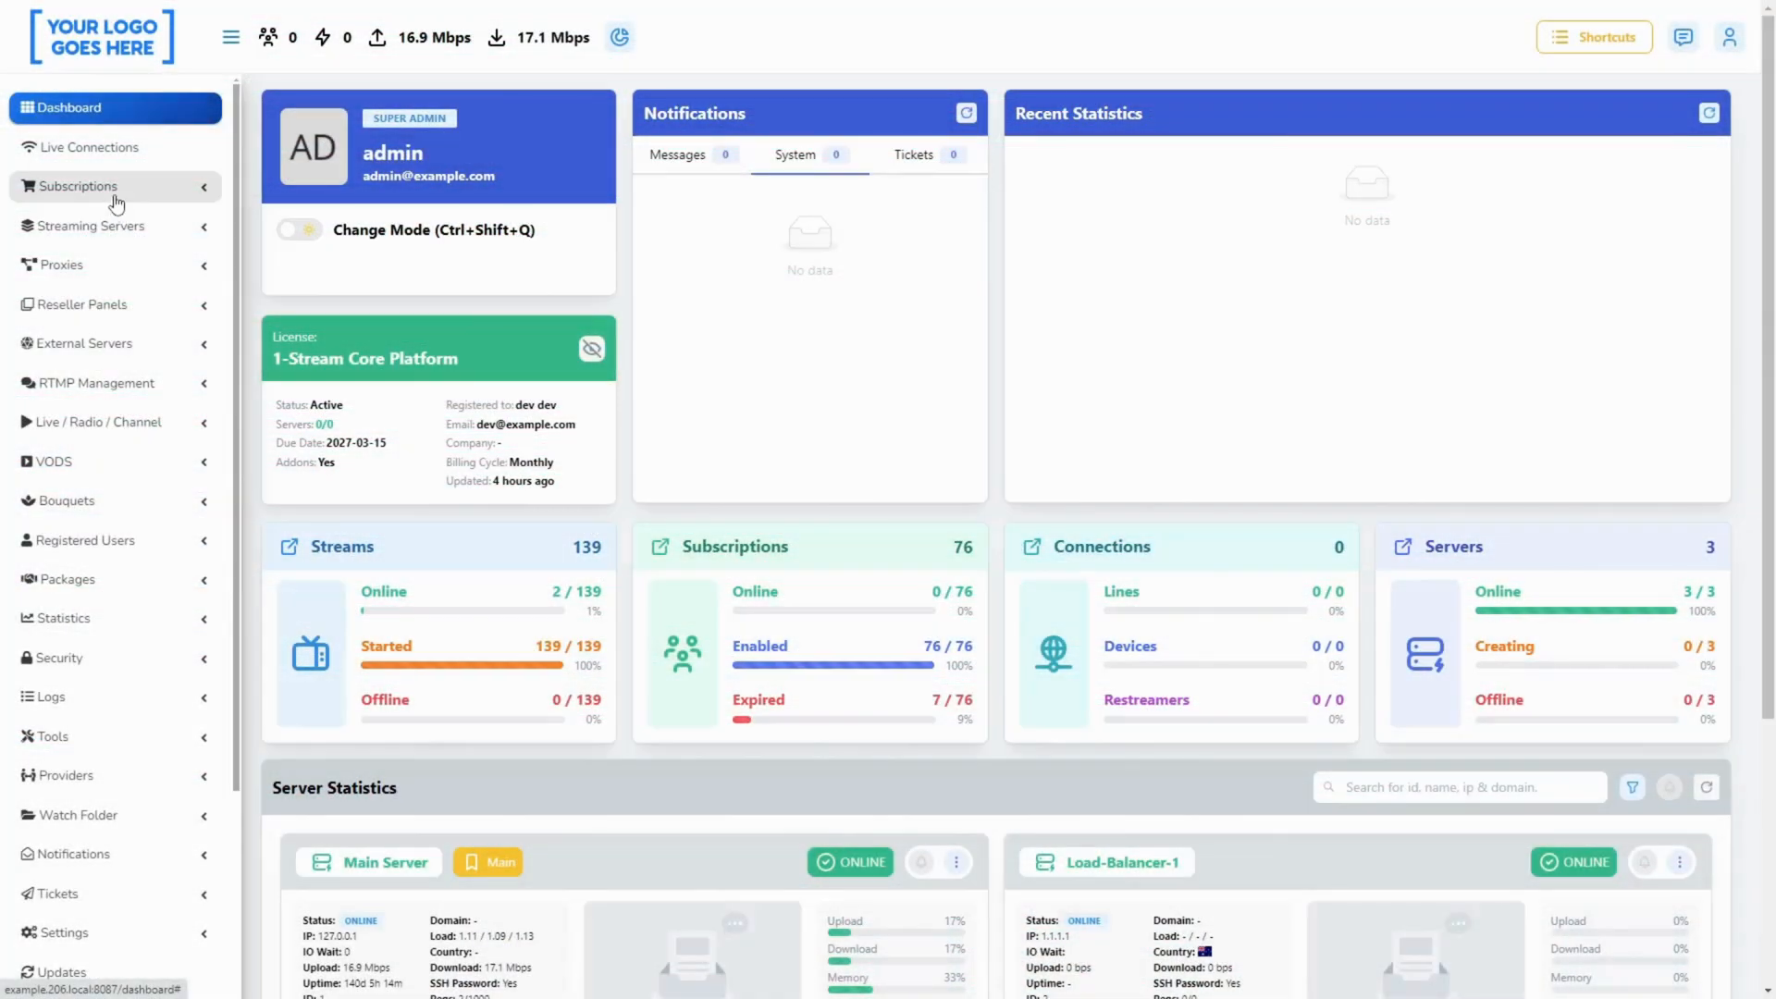
Edit subscription line c900ff3411a4c477, save it with package three, and return to the dashboard.
left_click(79, 185)
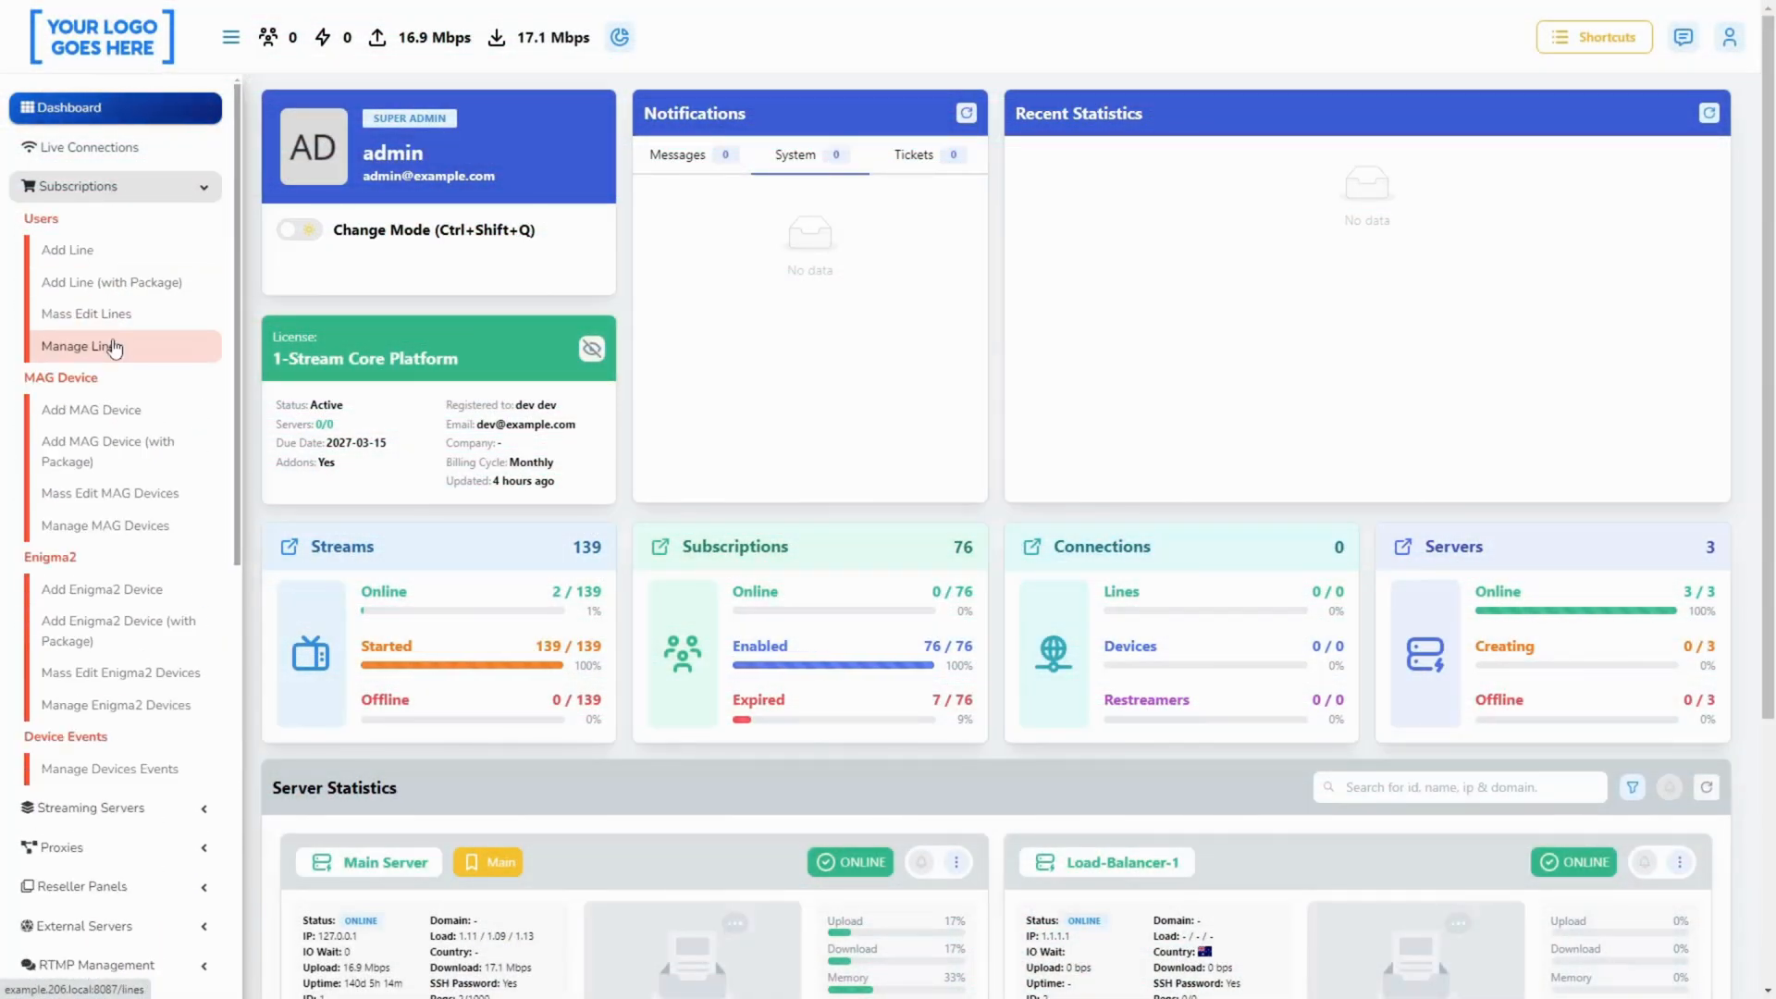
left_click(79, 346)
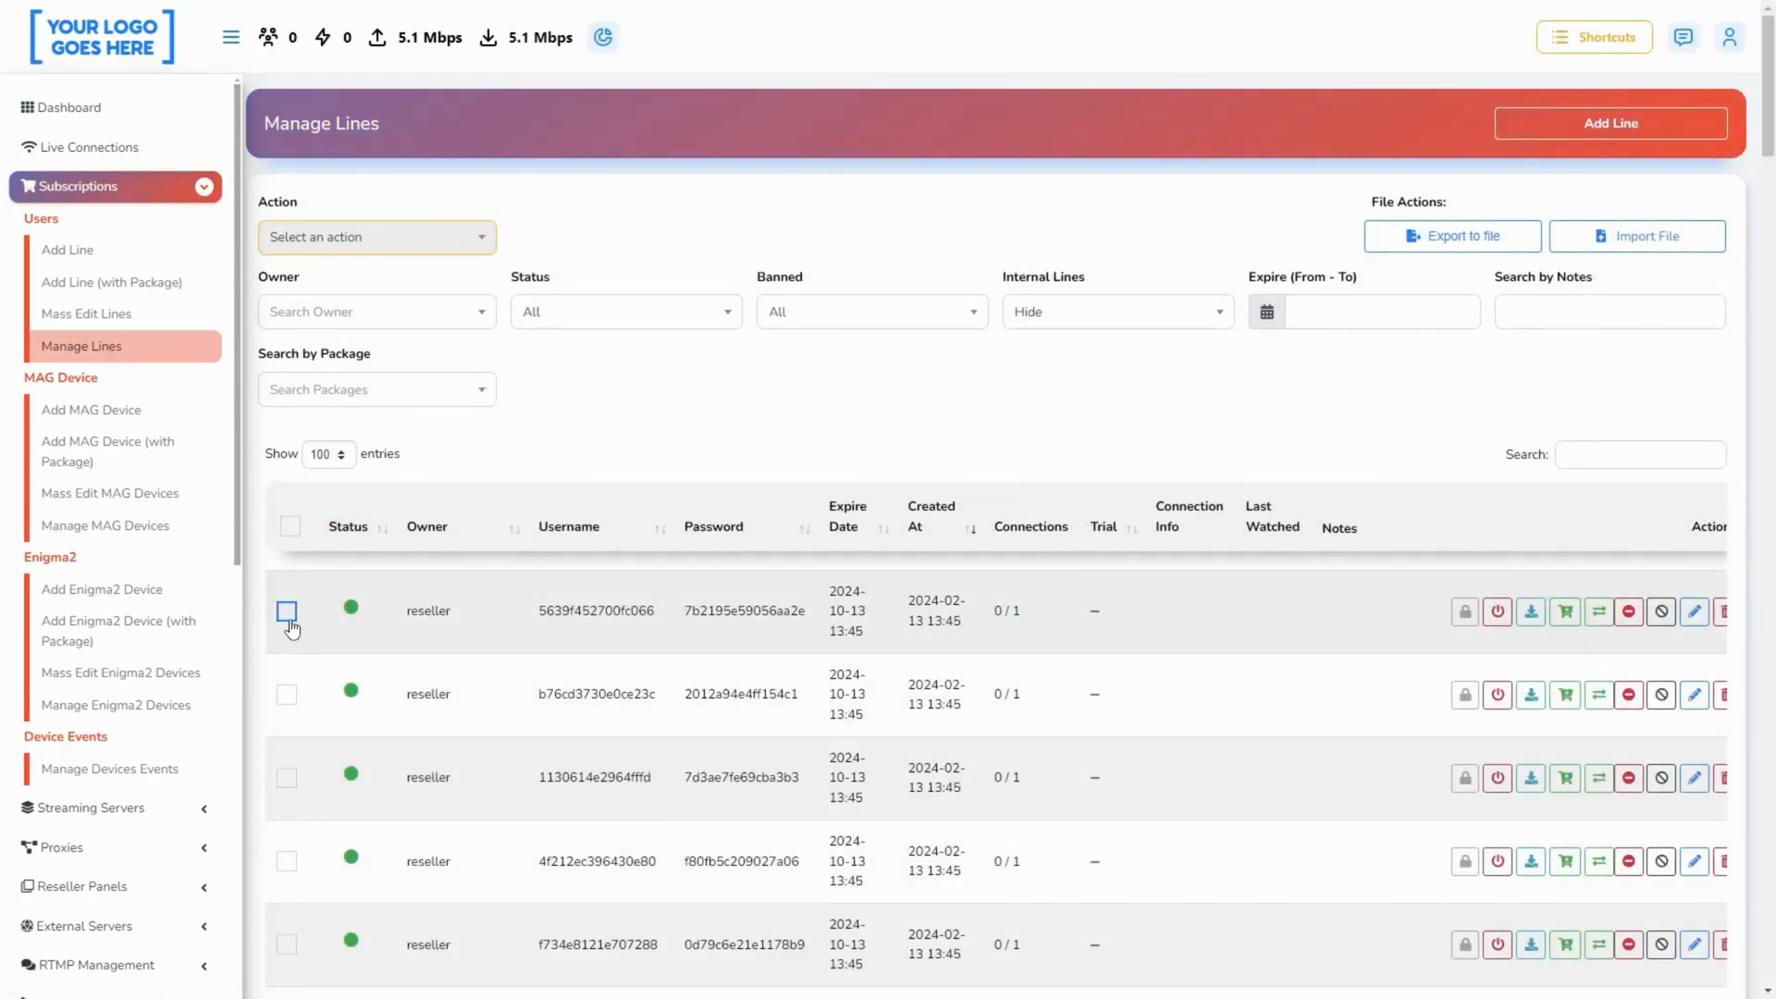
scroll("down", 3)
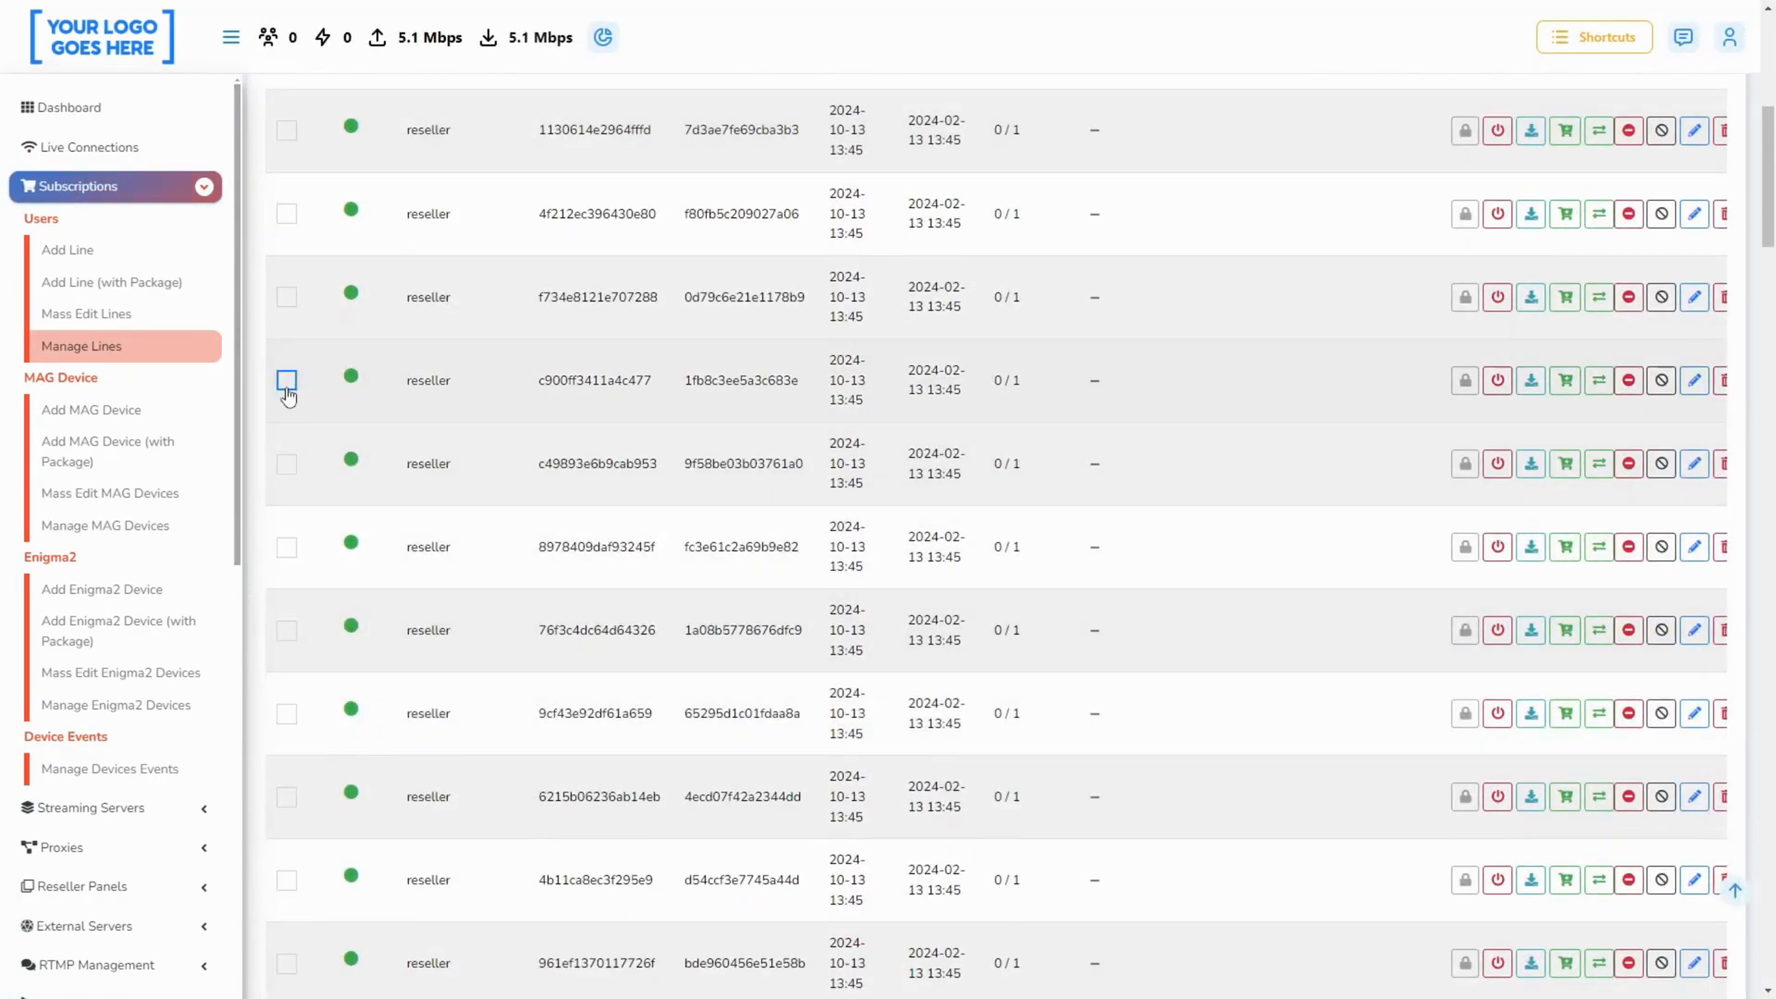
left_click(1695, 380)
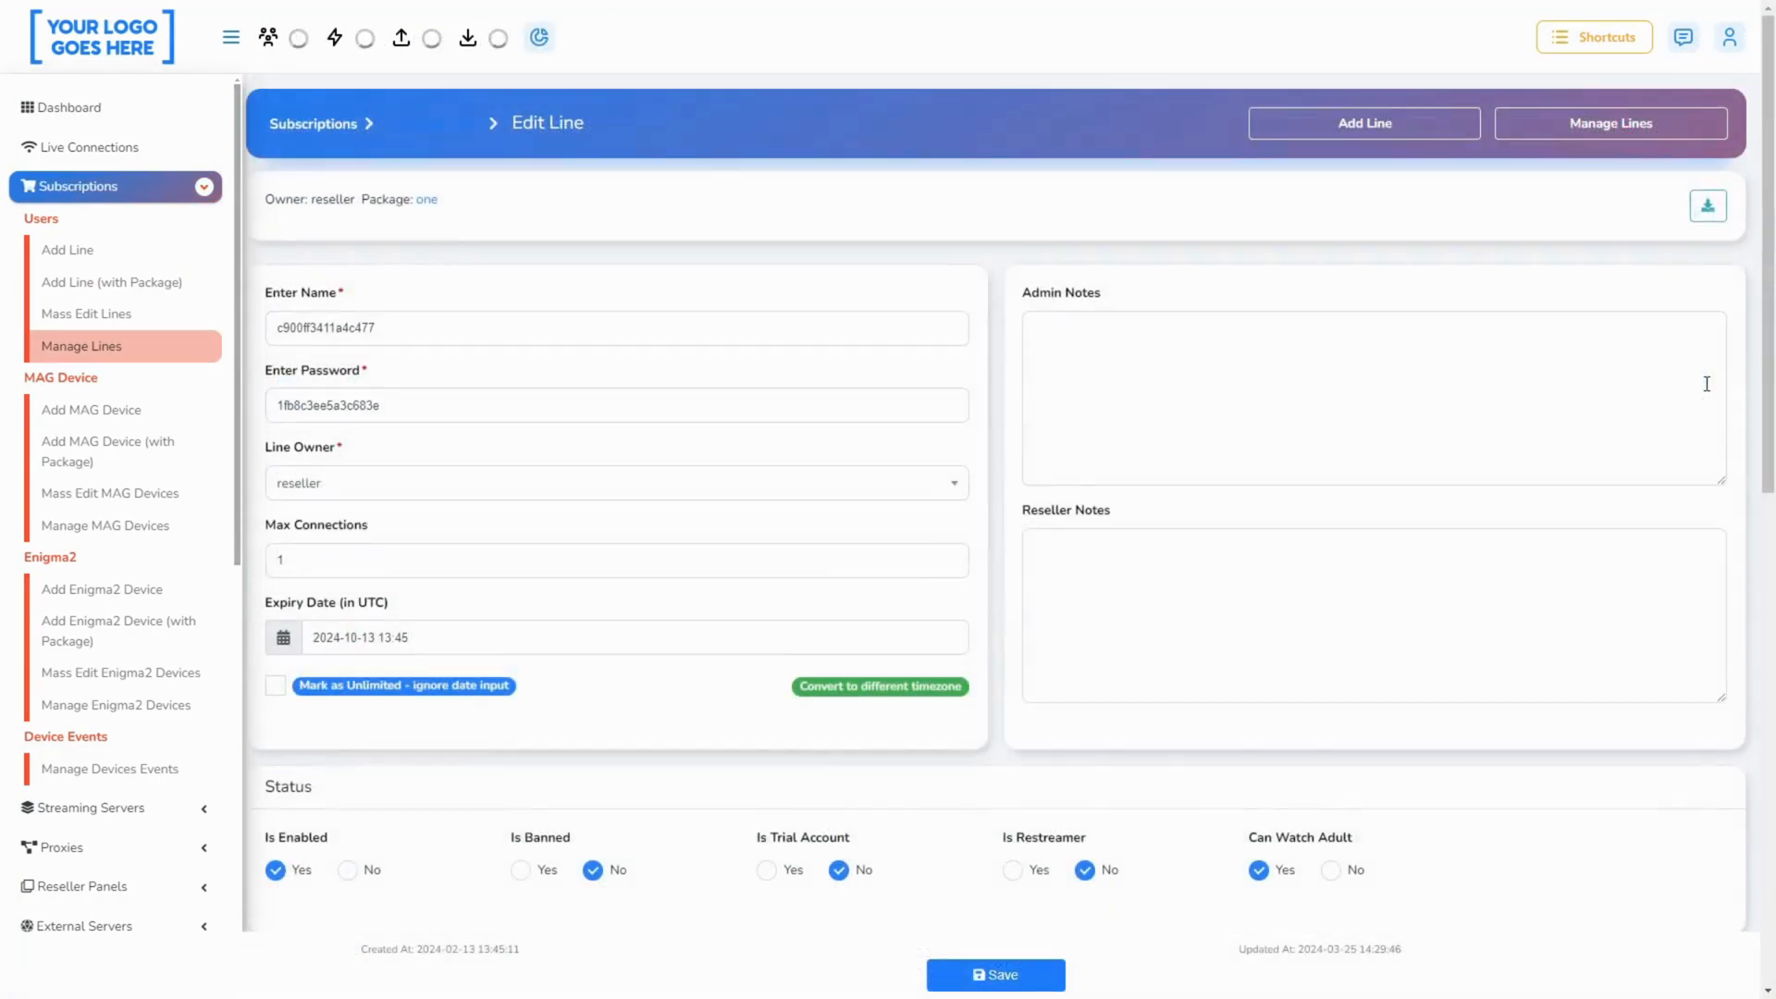
scroll("down", 3)
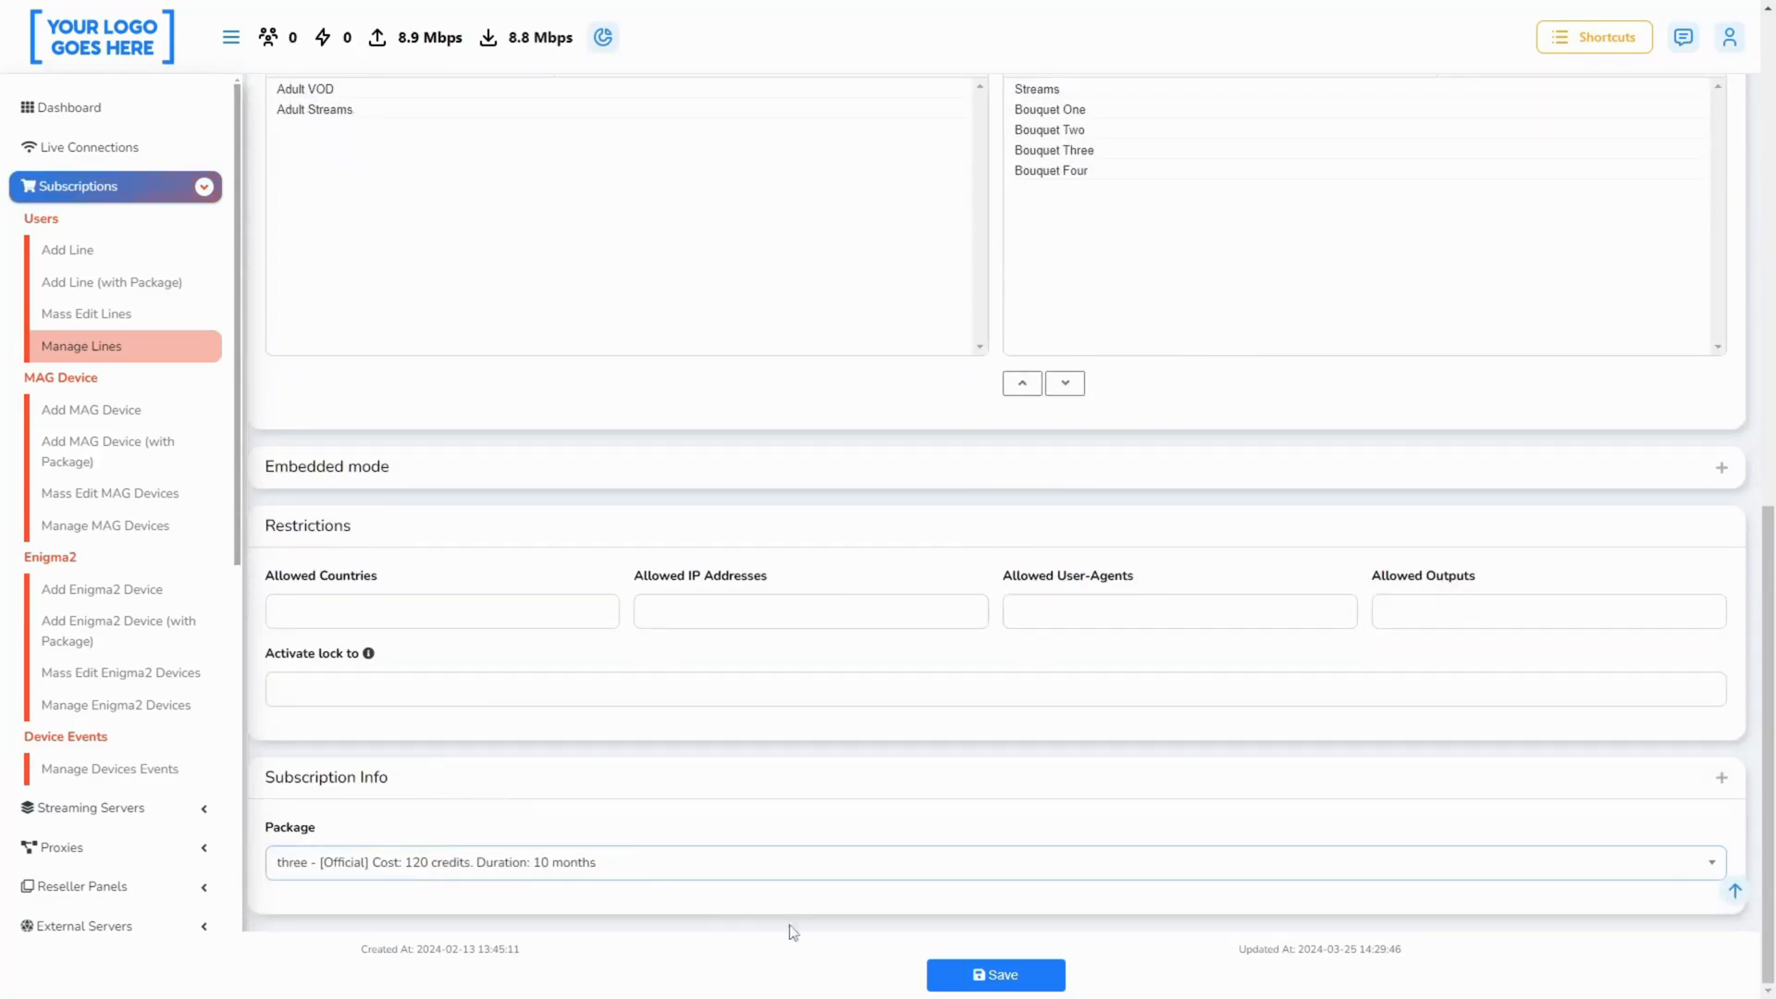
left_click(68, 107)
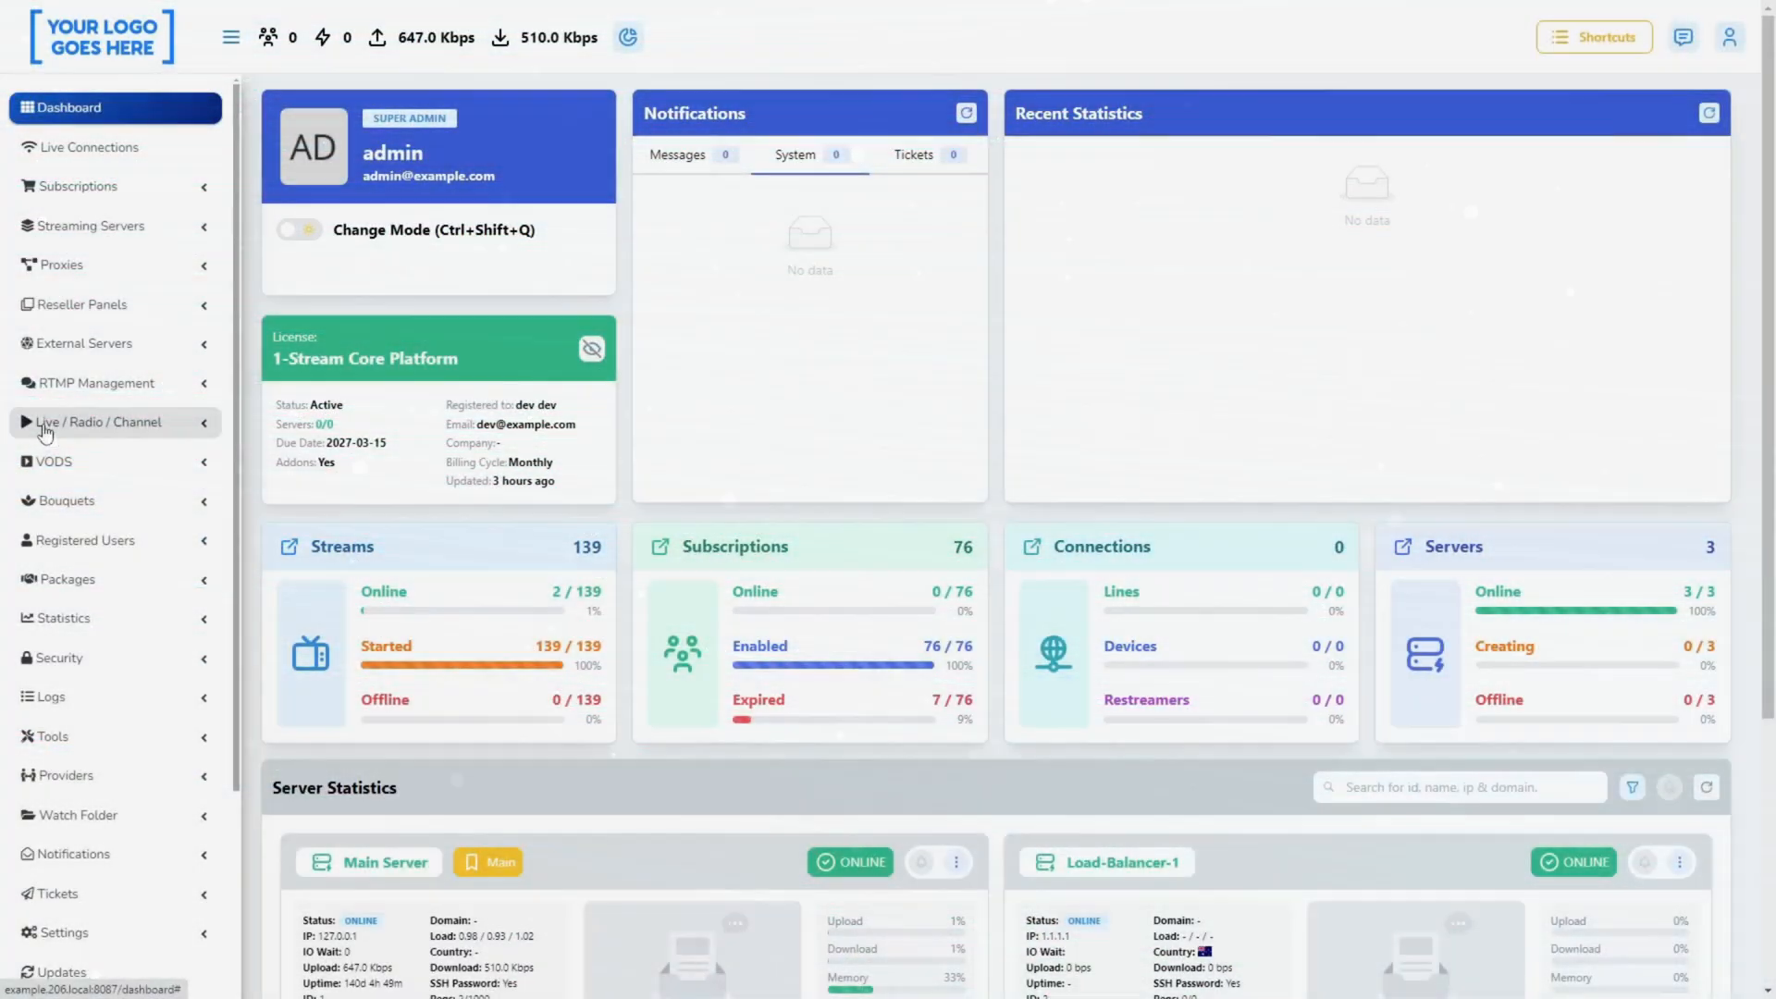
left_click(96, 422)
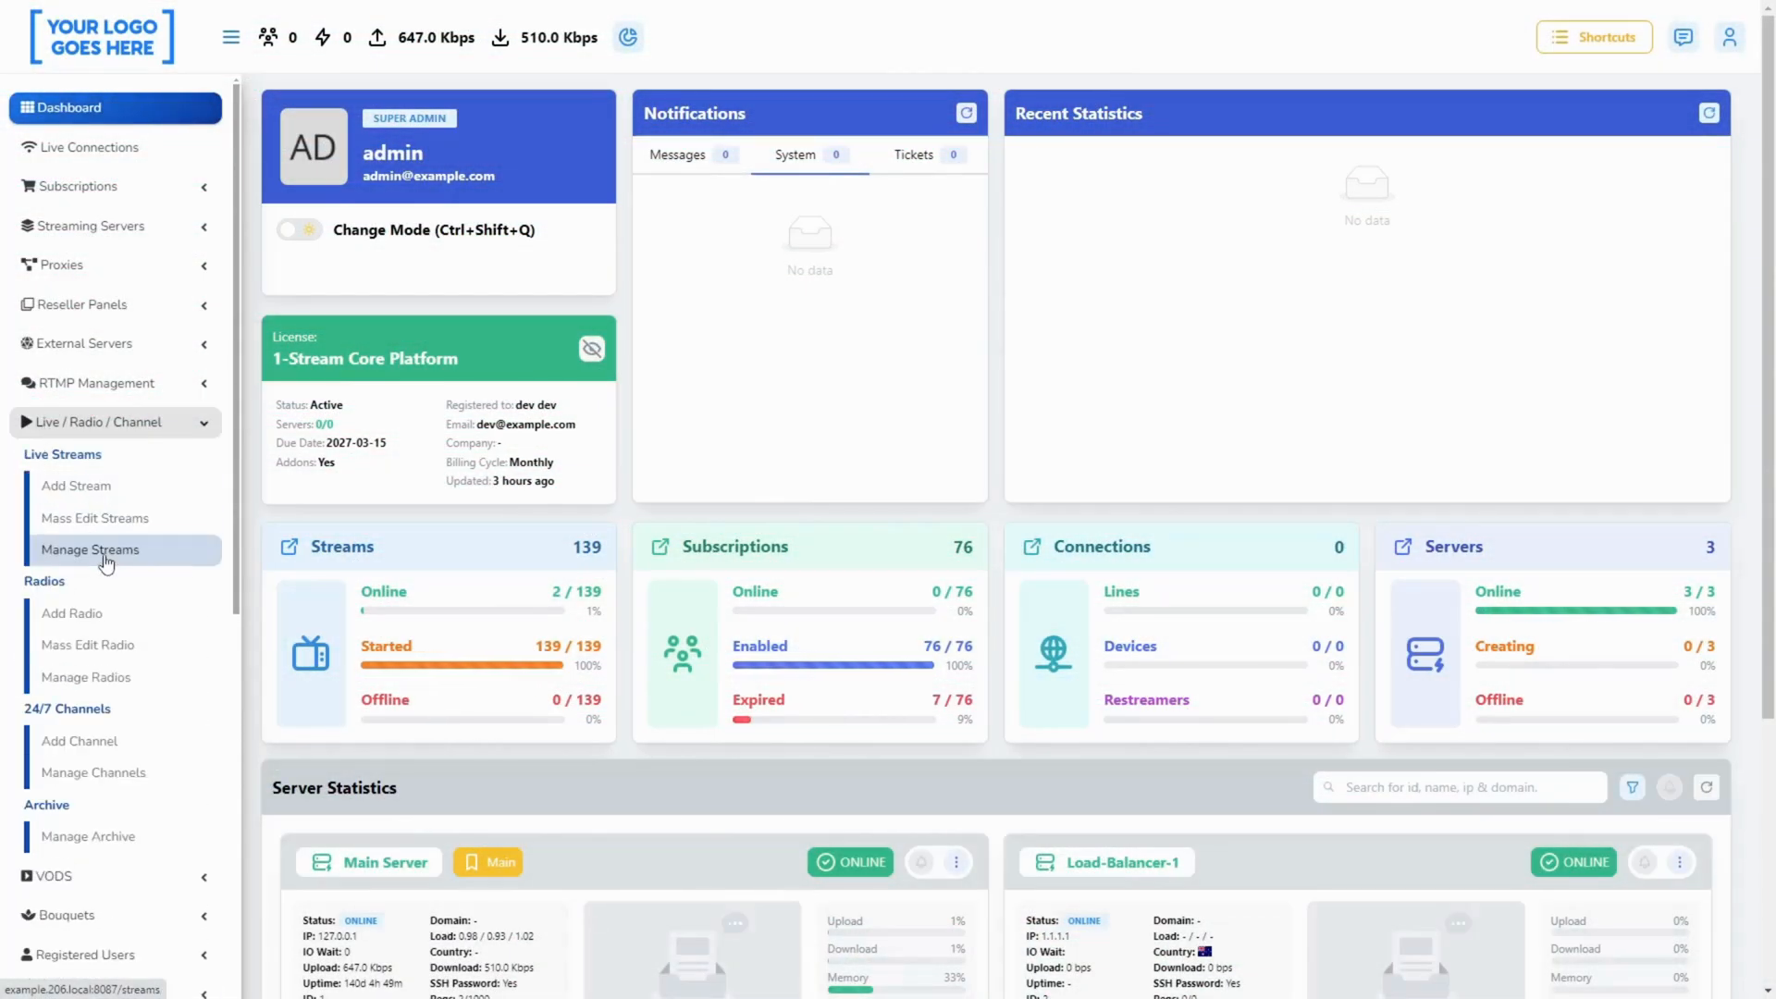
left_click(89, 549)
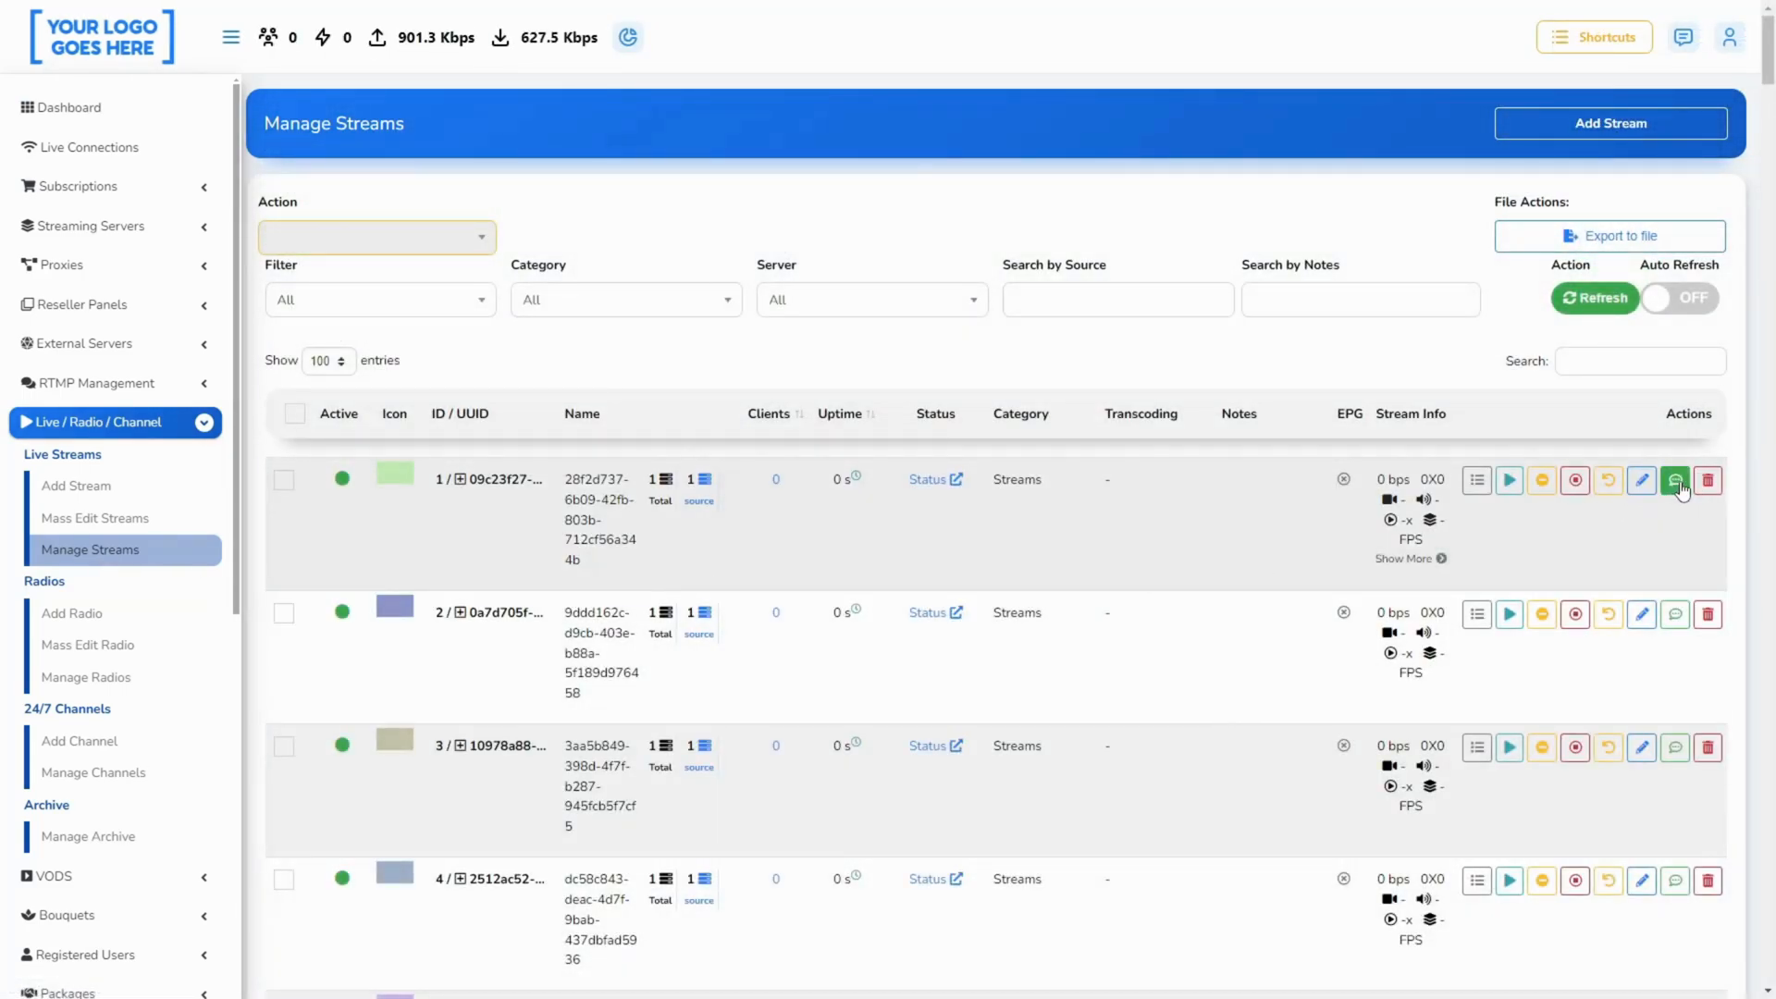
left_click(1676, 479)
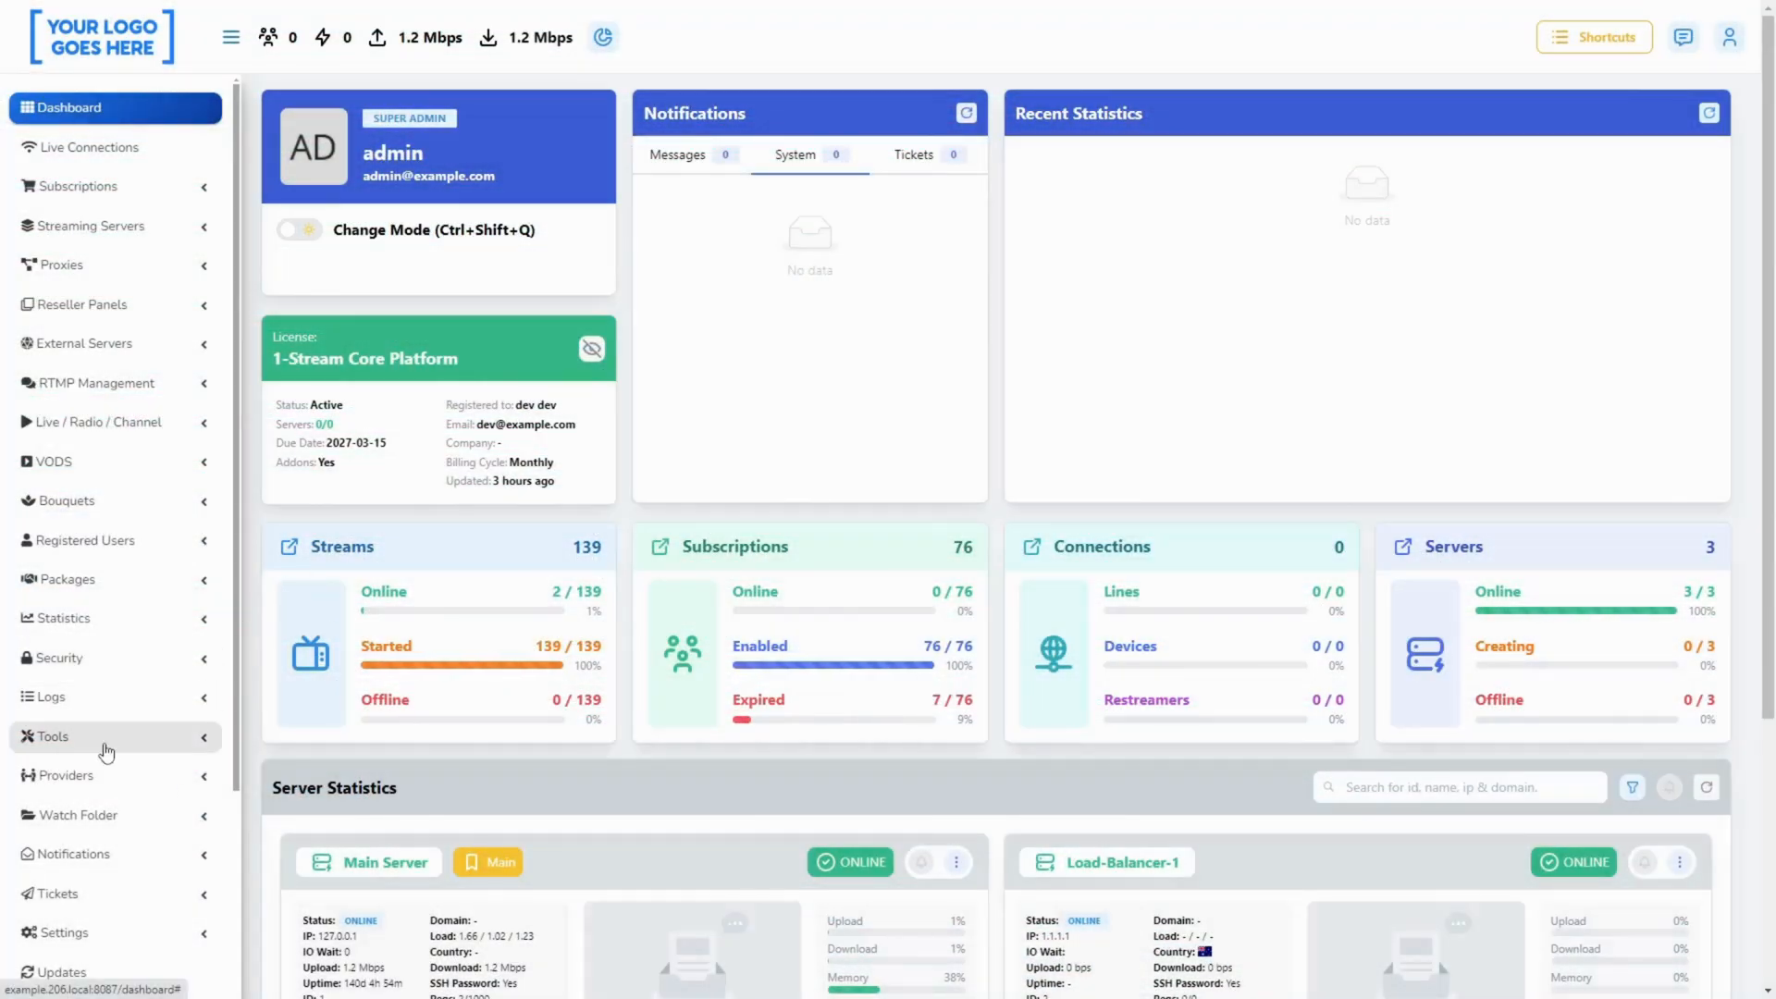
left_click(52, 736)
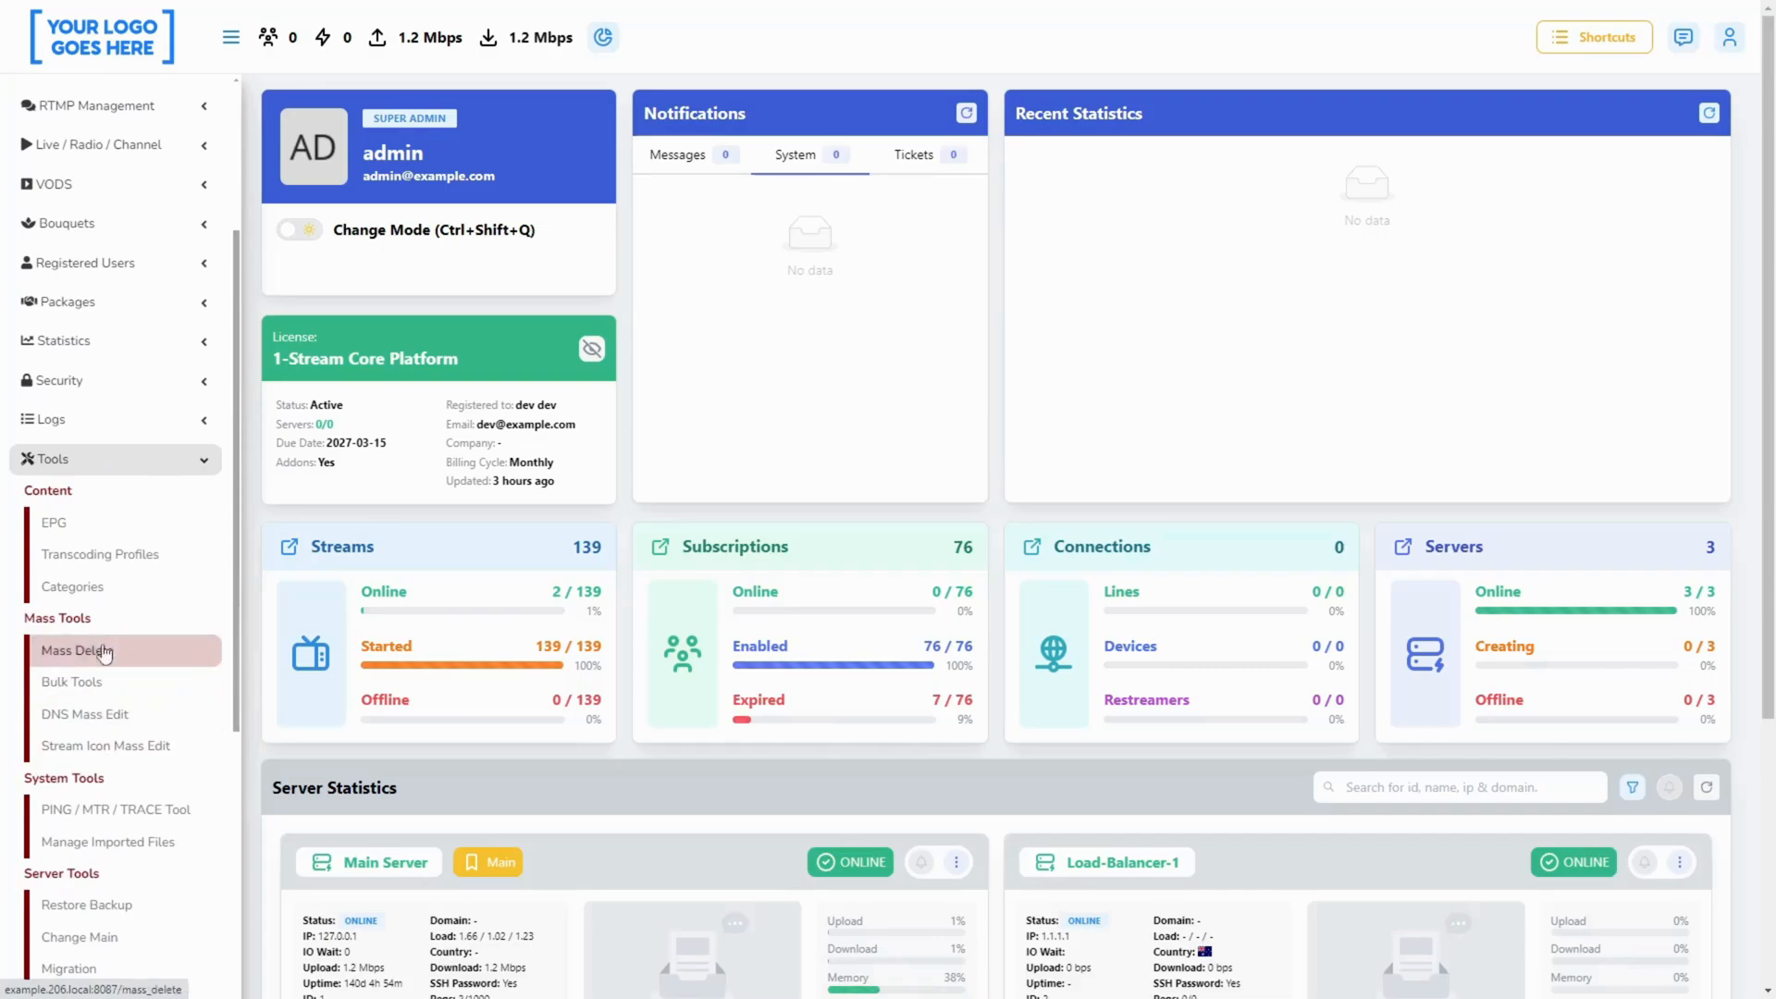
left_click(100, 553)
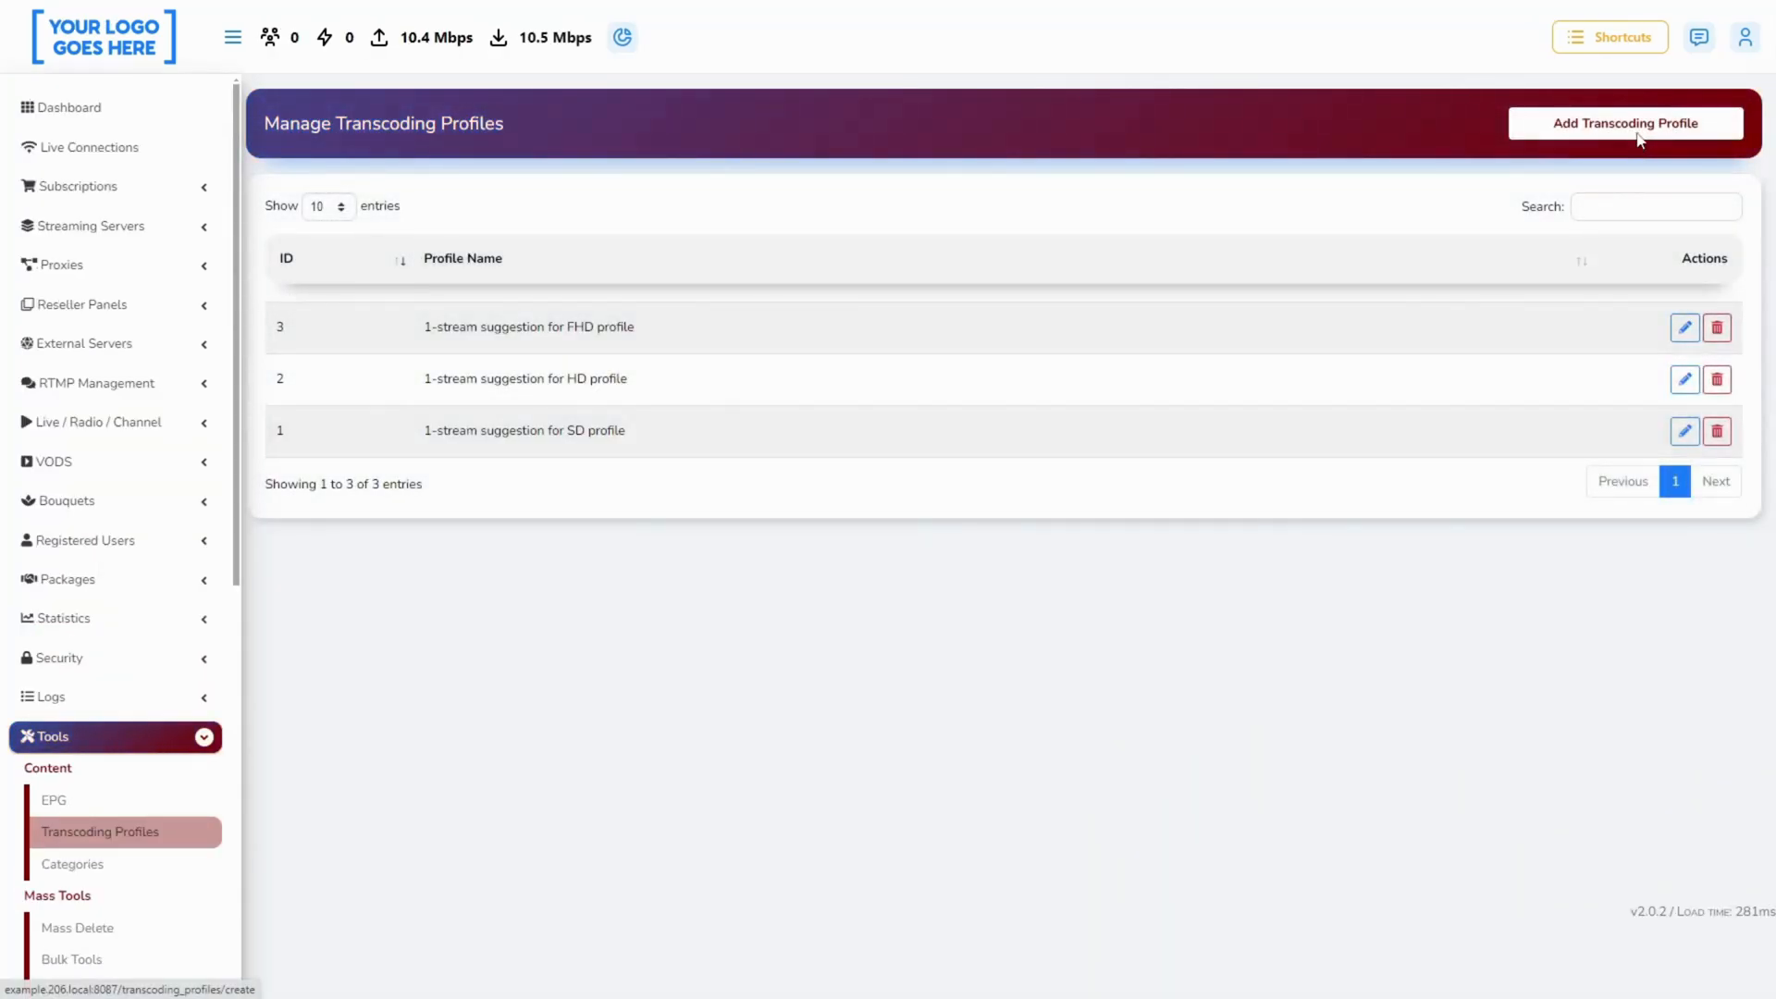
left_click(1626, 122)
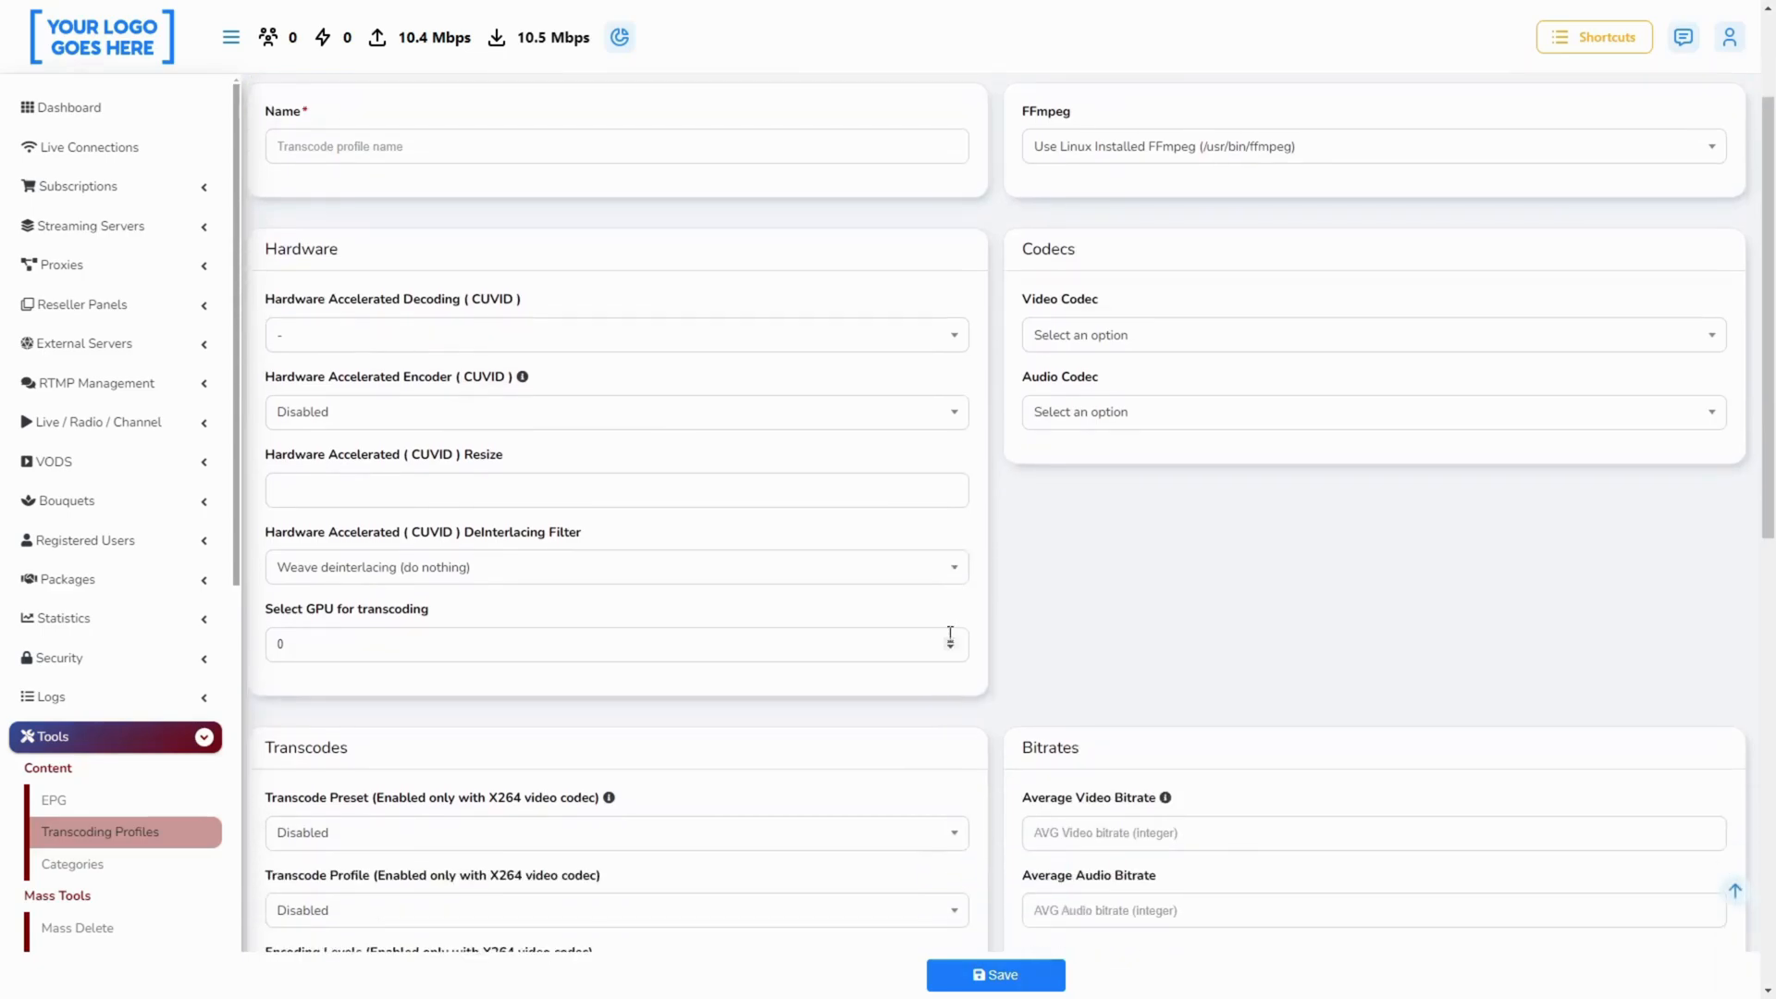
scroll("down", 3)
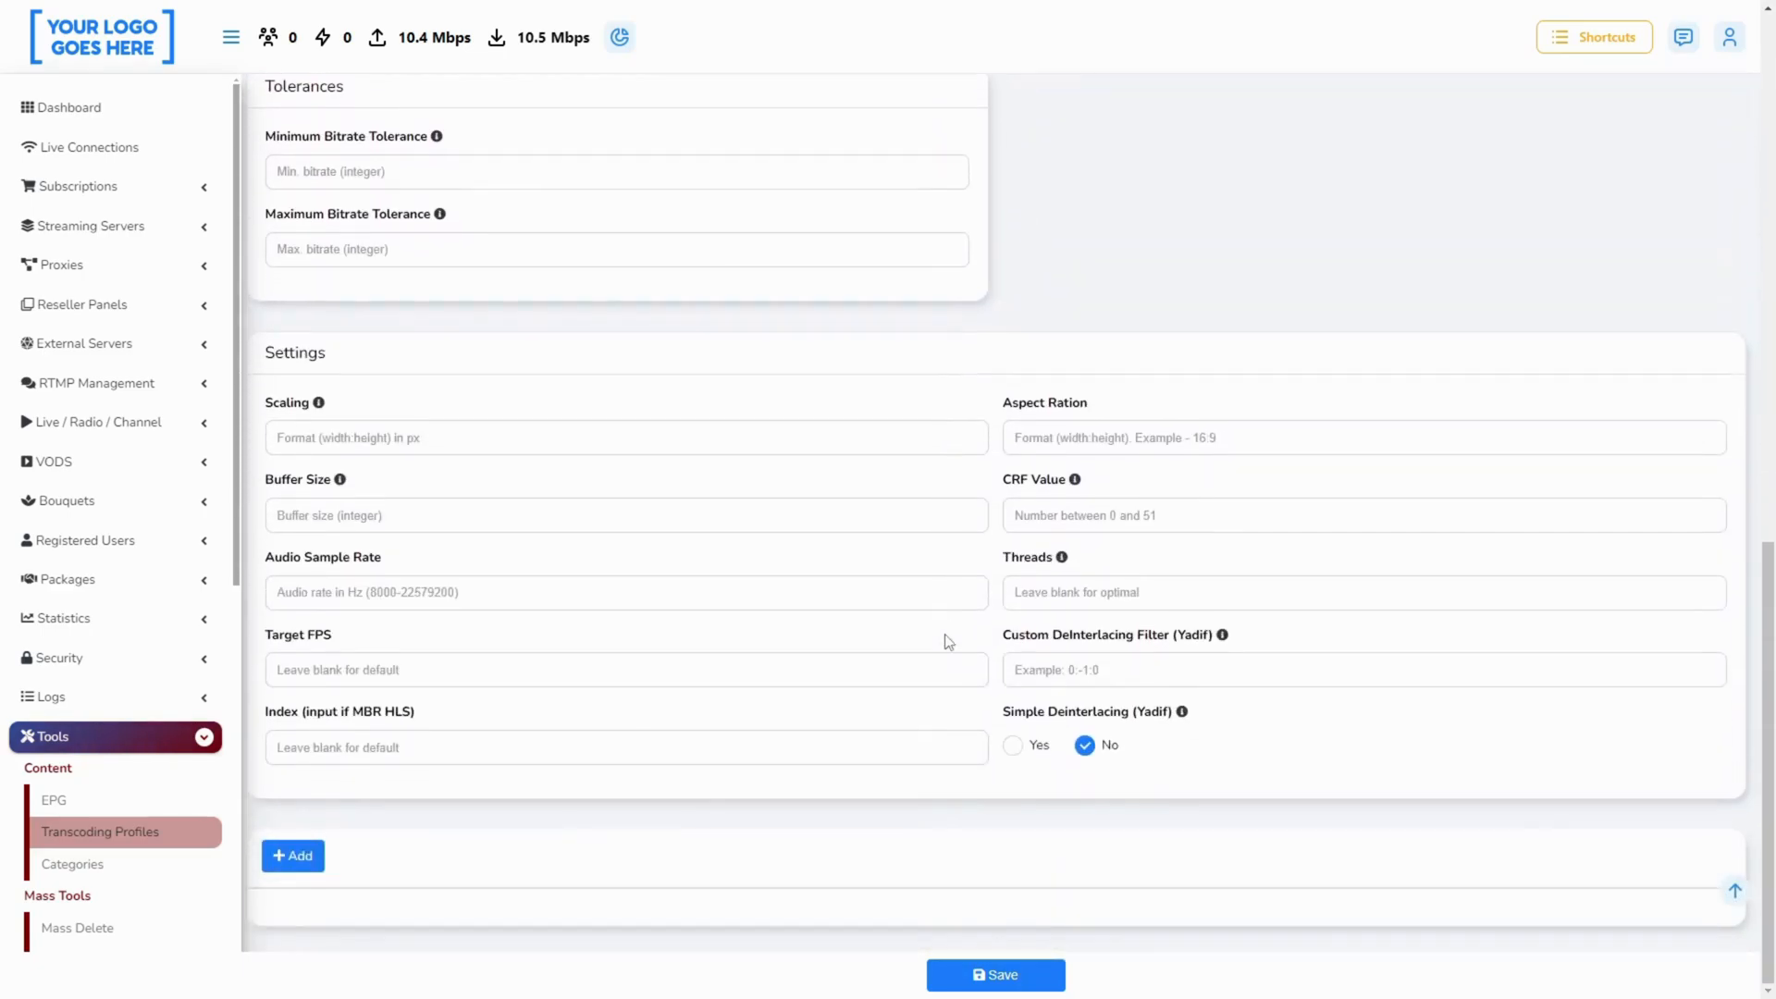
left_click(1012, 746)
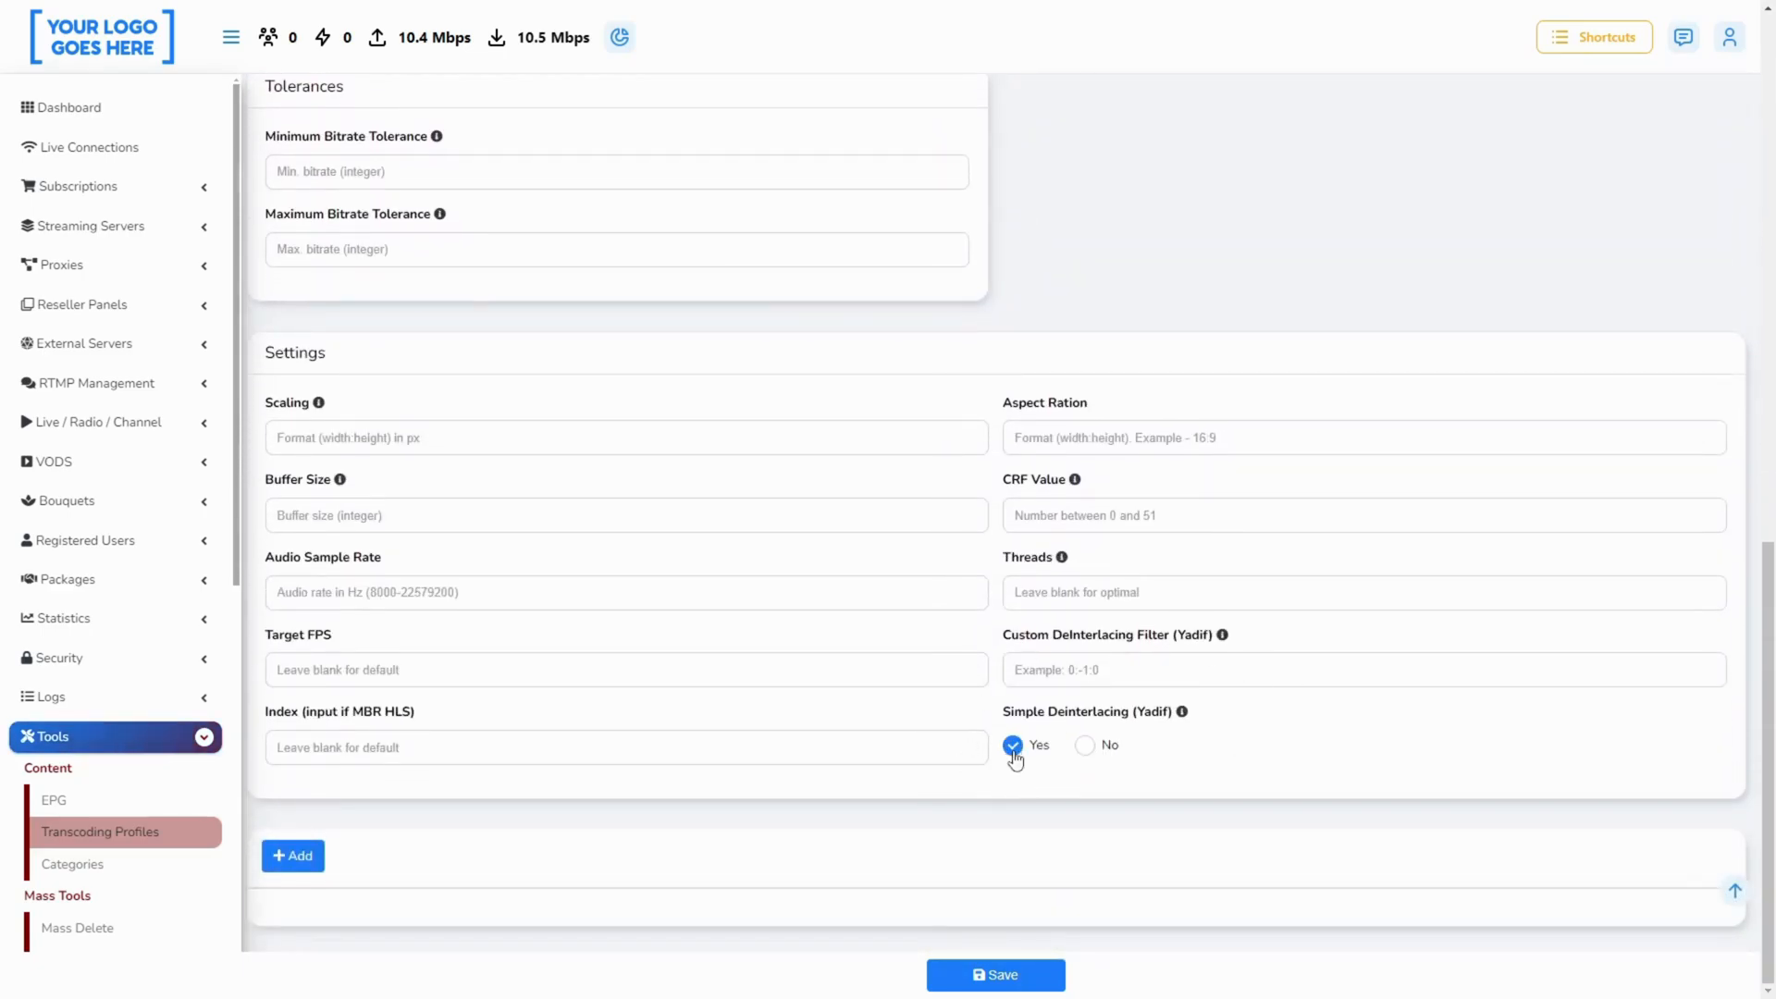
left_click(68, 107)
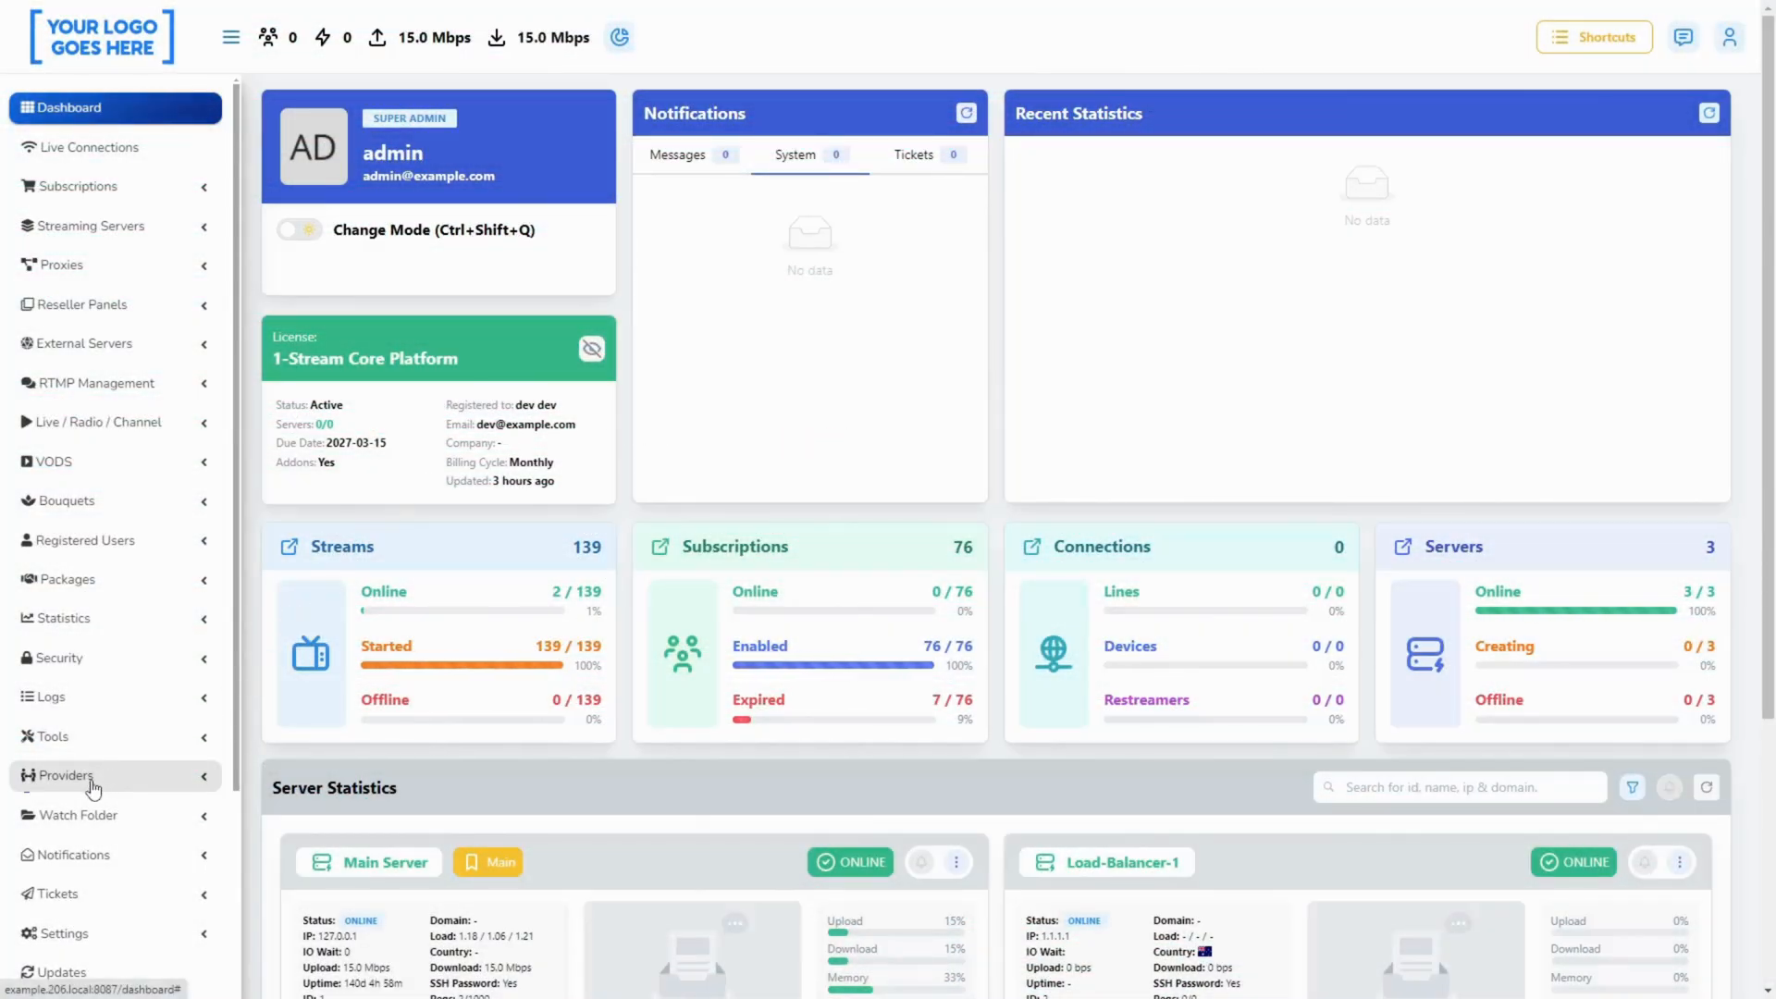
left_click(65, 775)
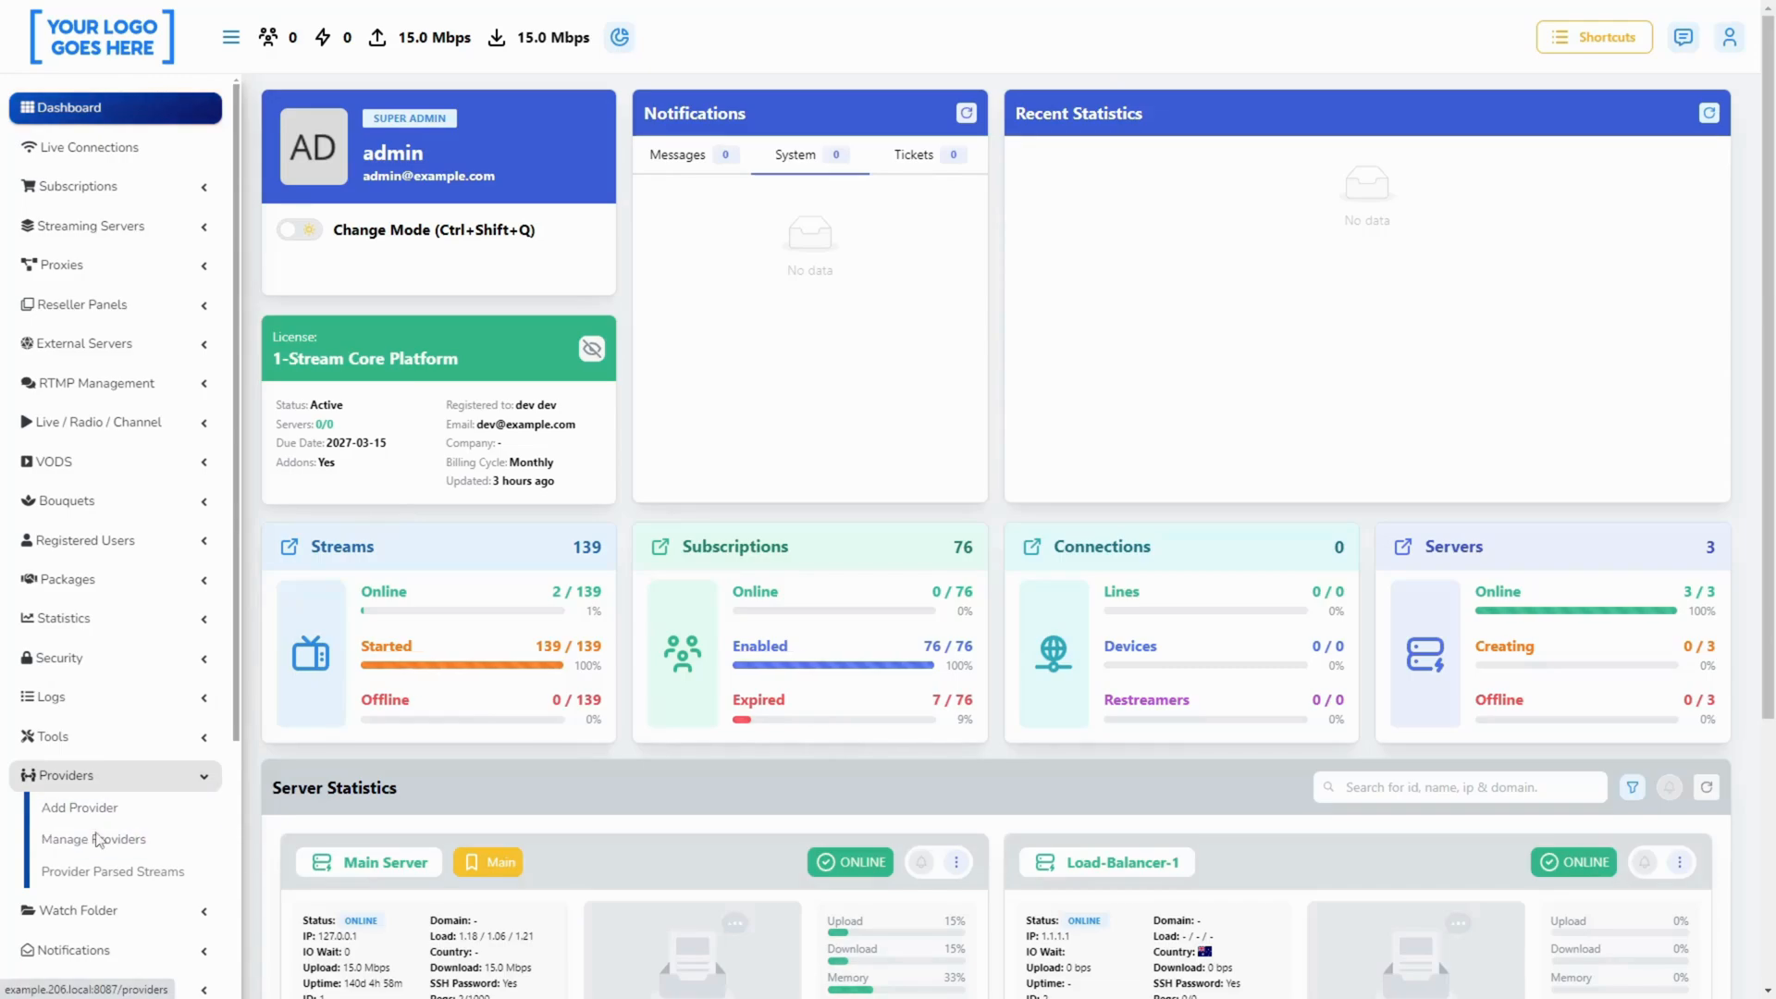
left_click(93, 840)
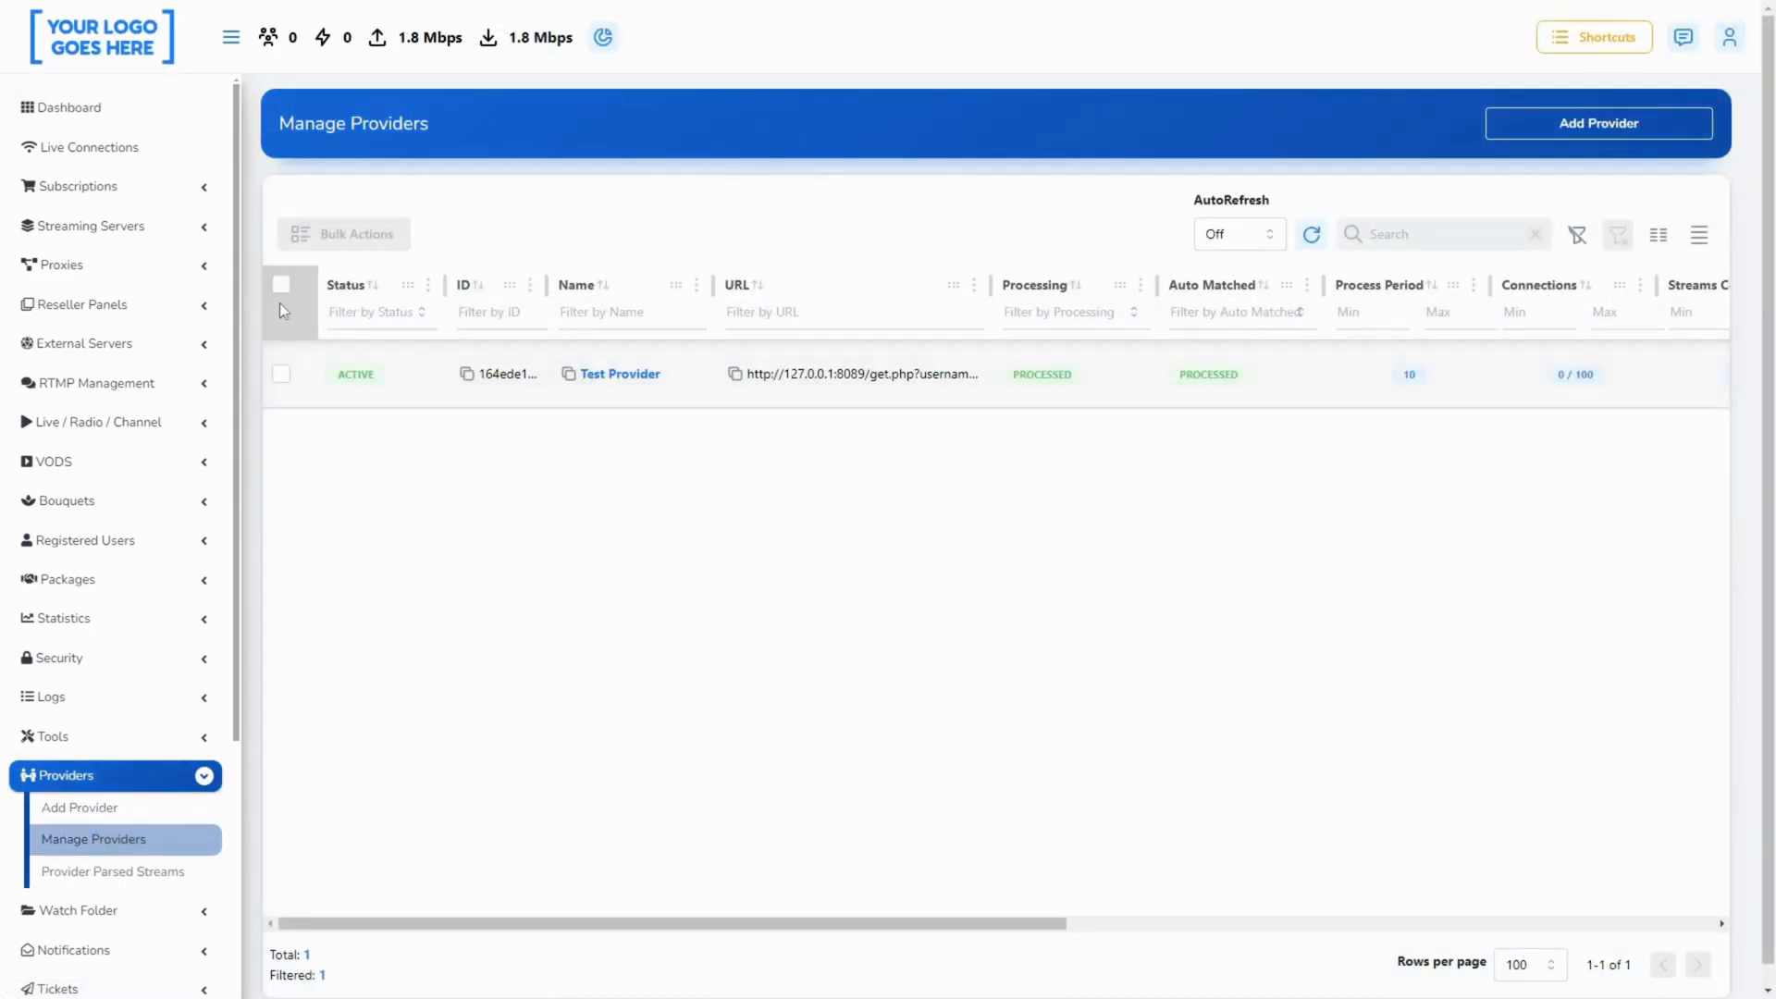
left_click(282, 284)
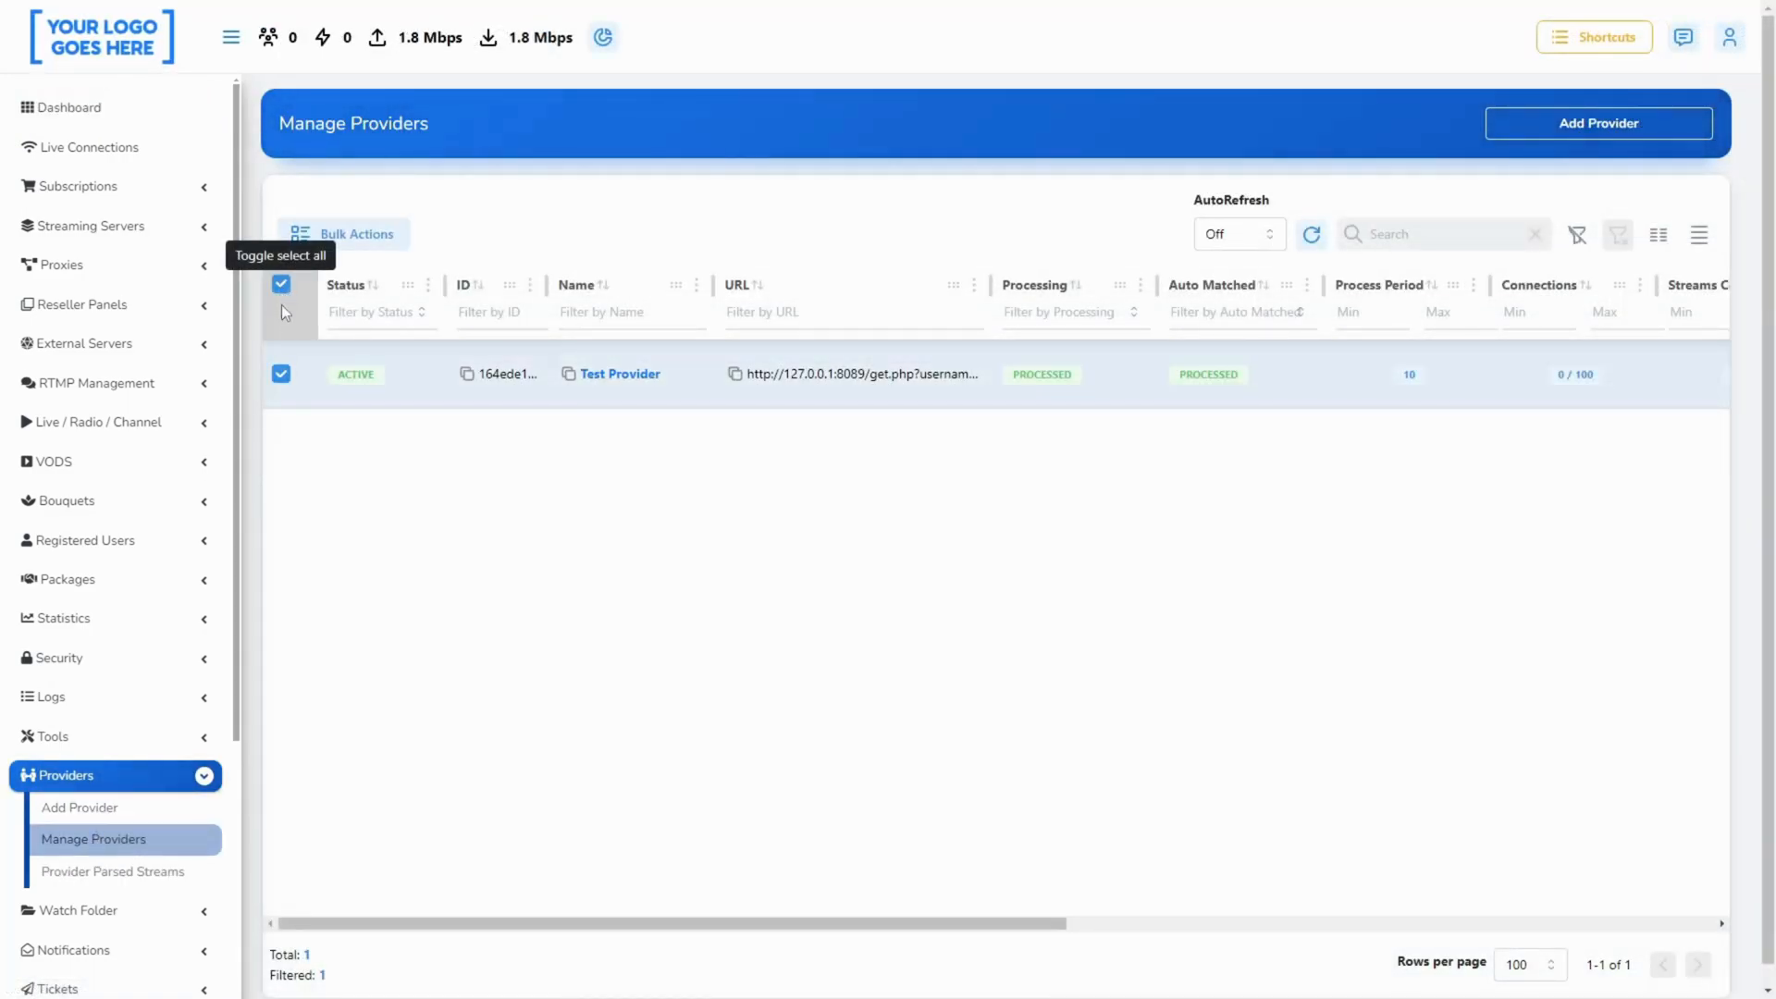
left_click(344, 233)
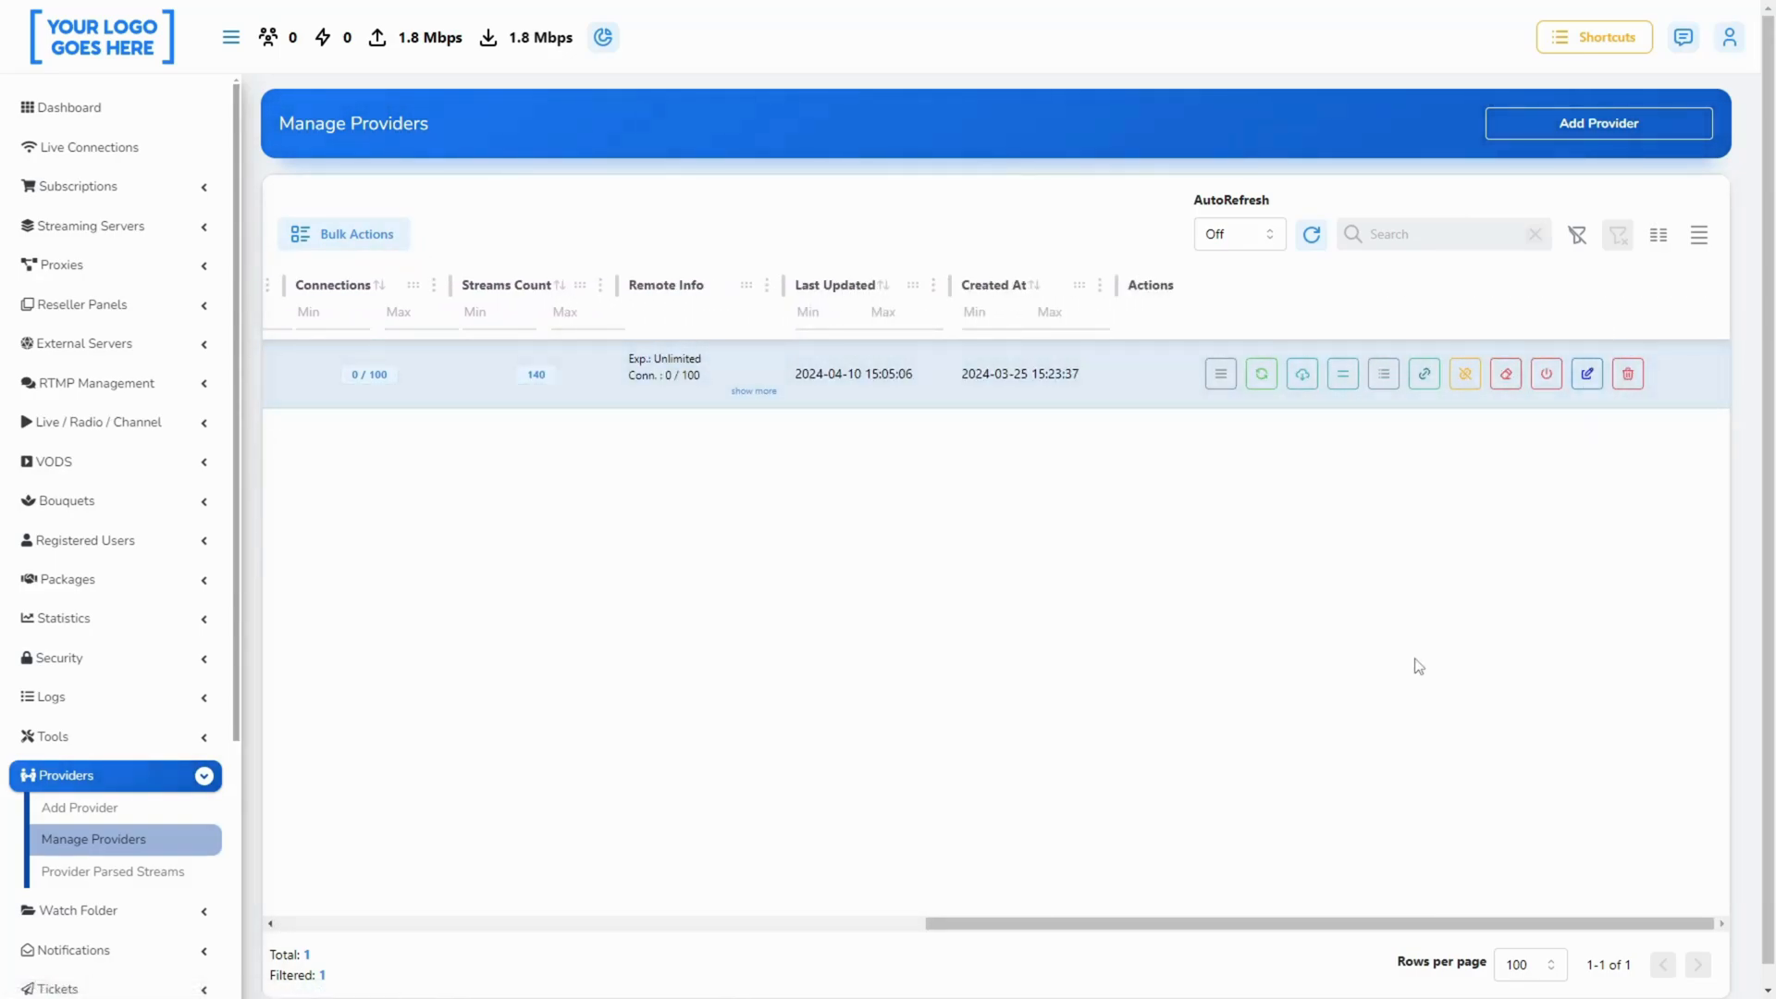
left_click(1586, 374)
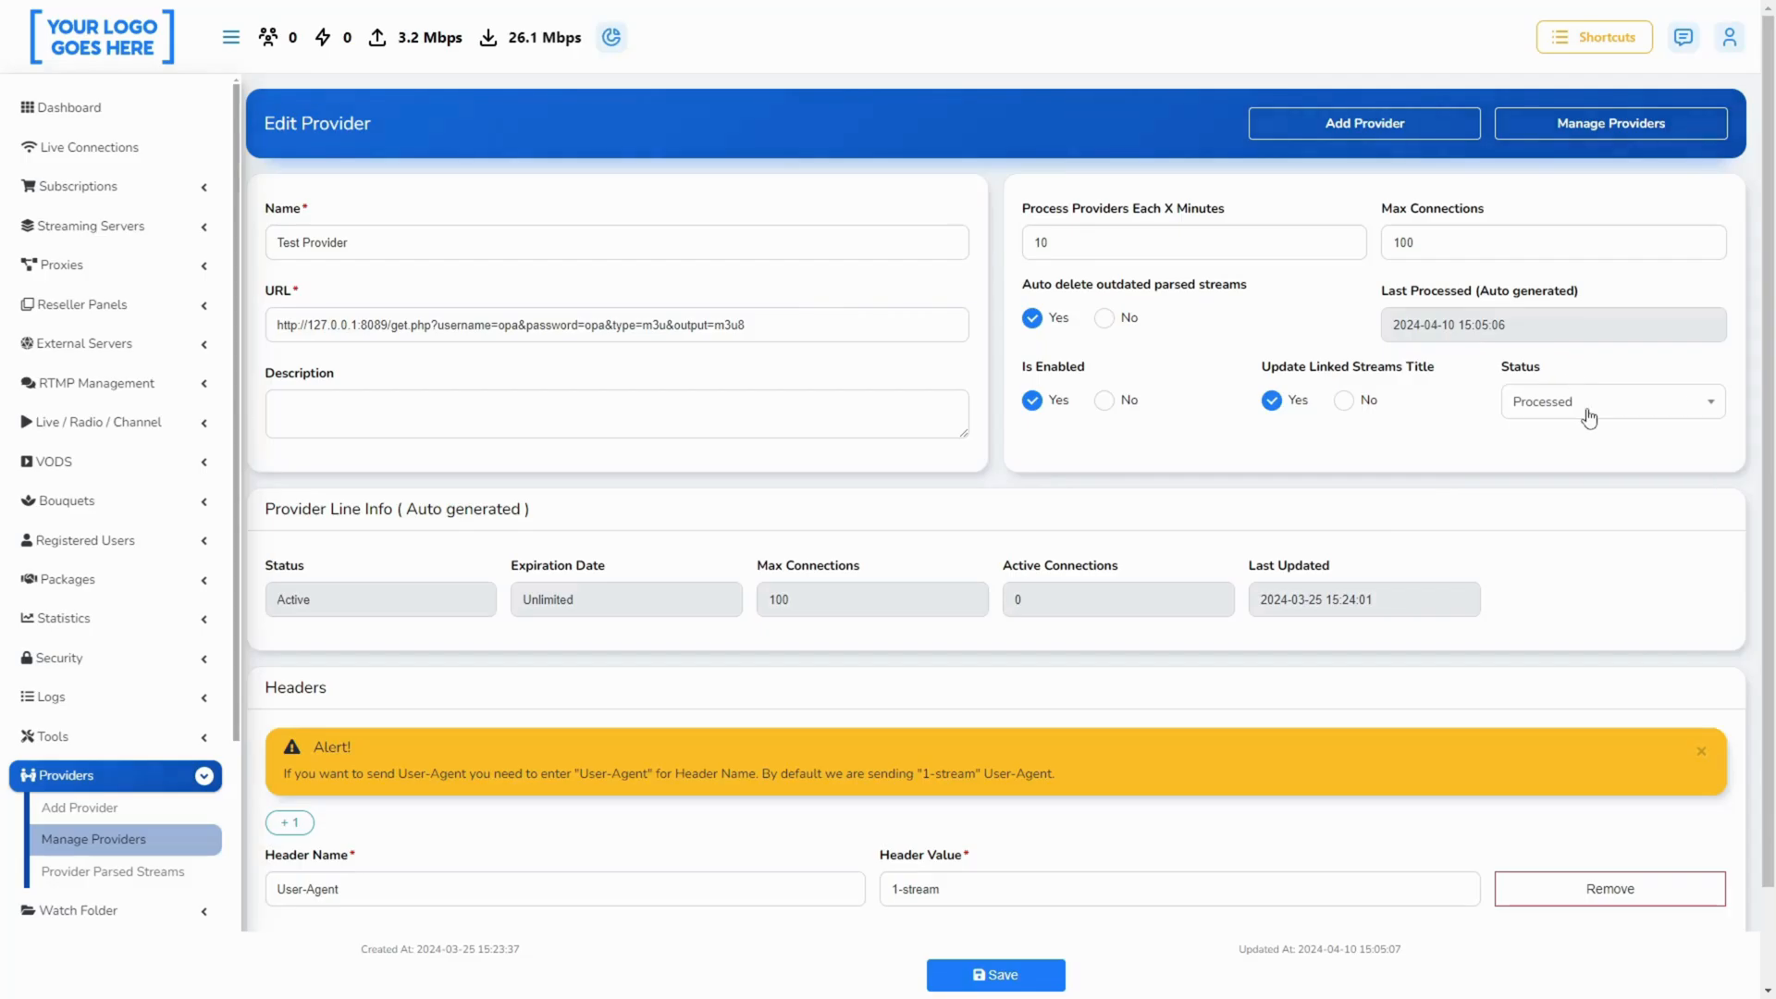
left_click(1608, 402)
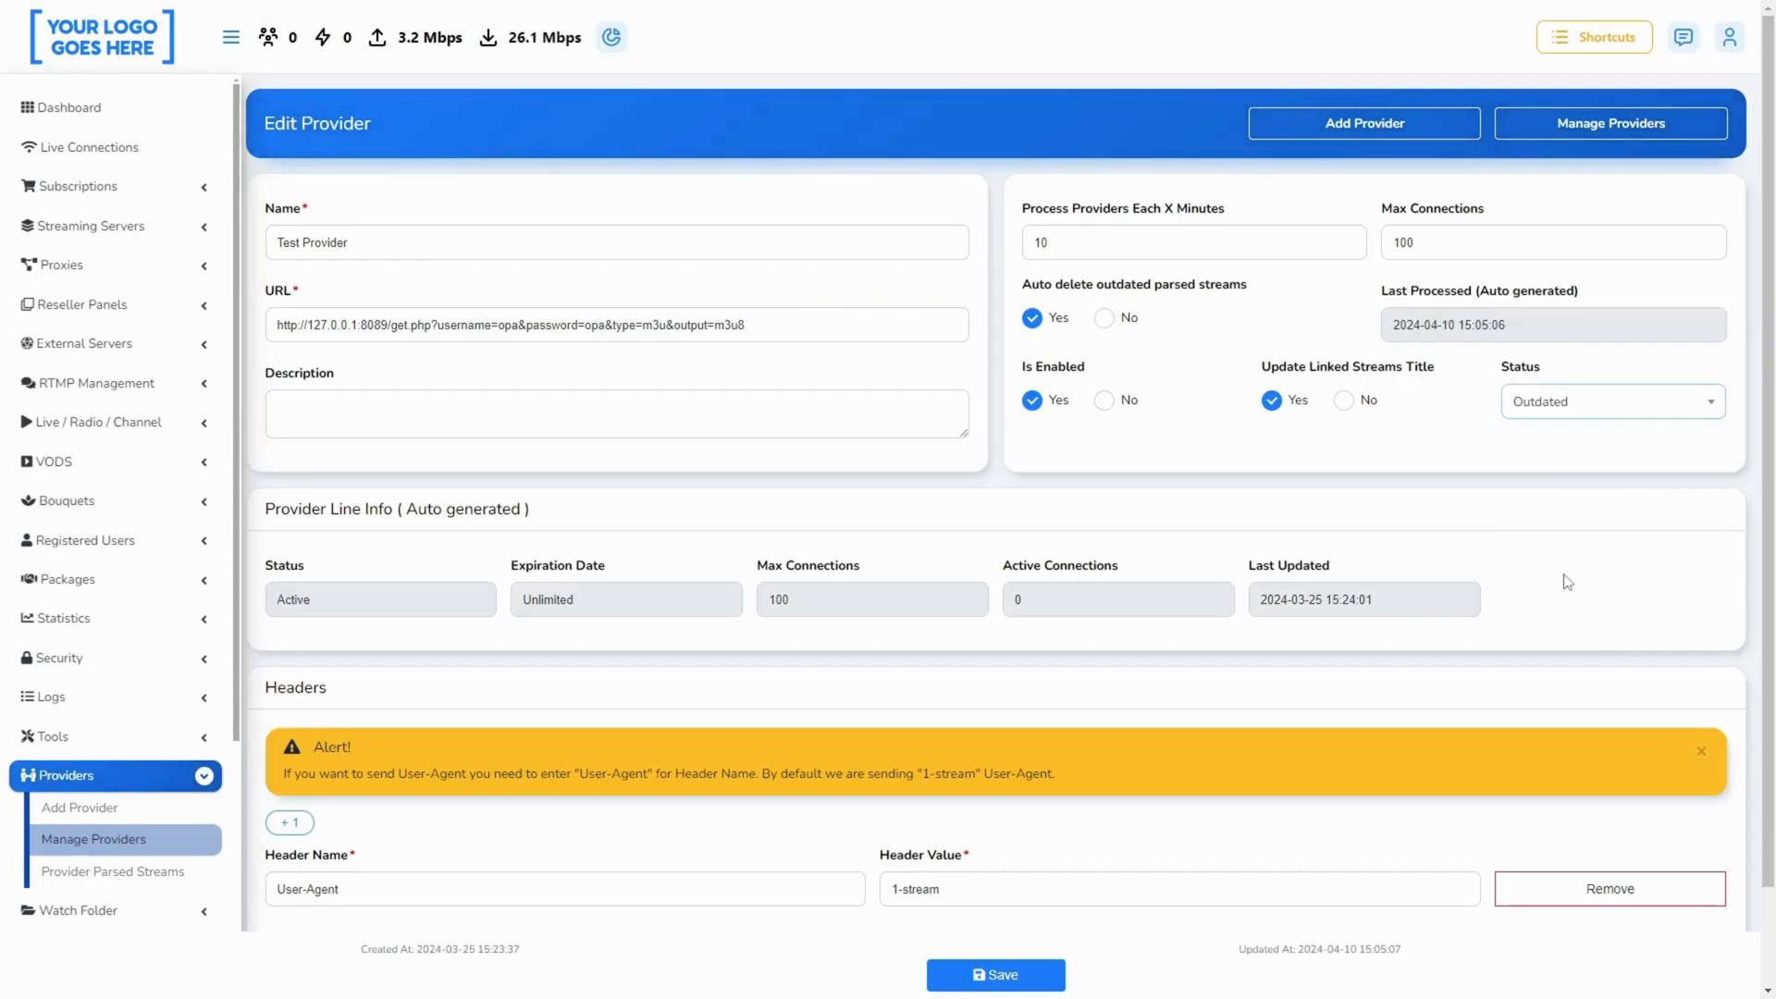
left_click(995, 975)
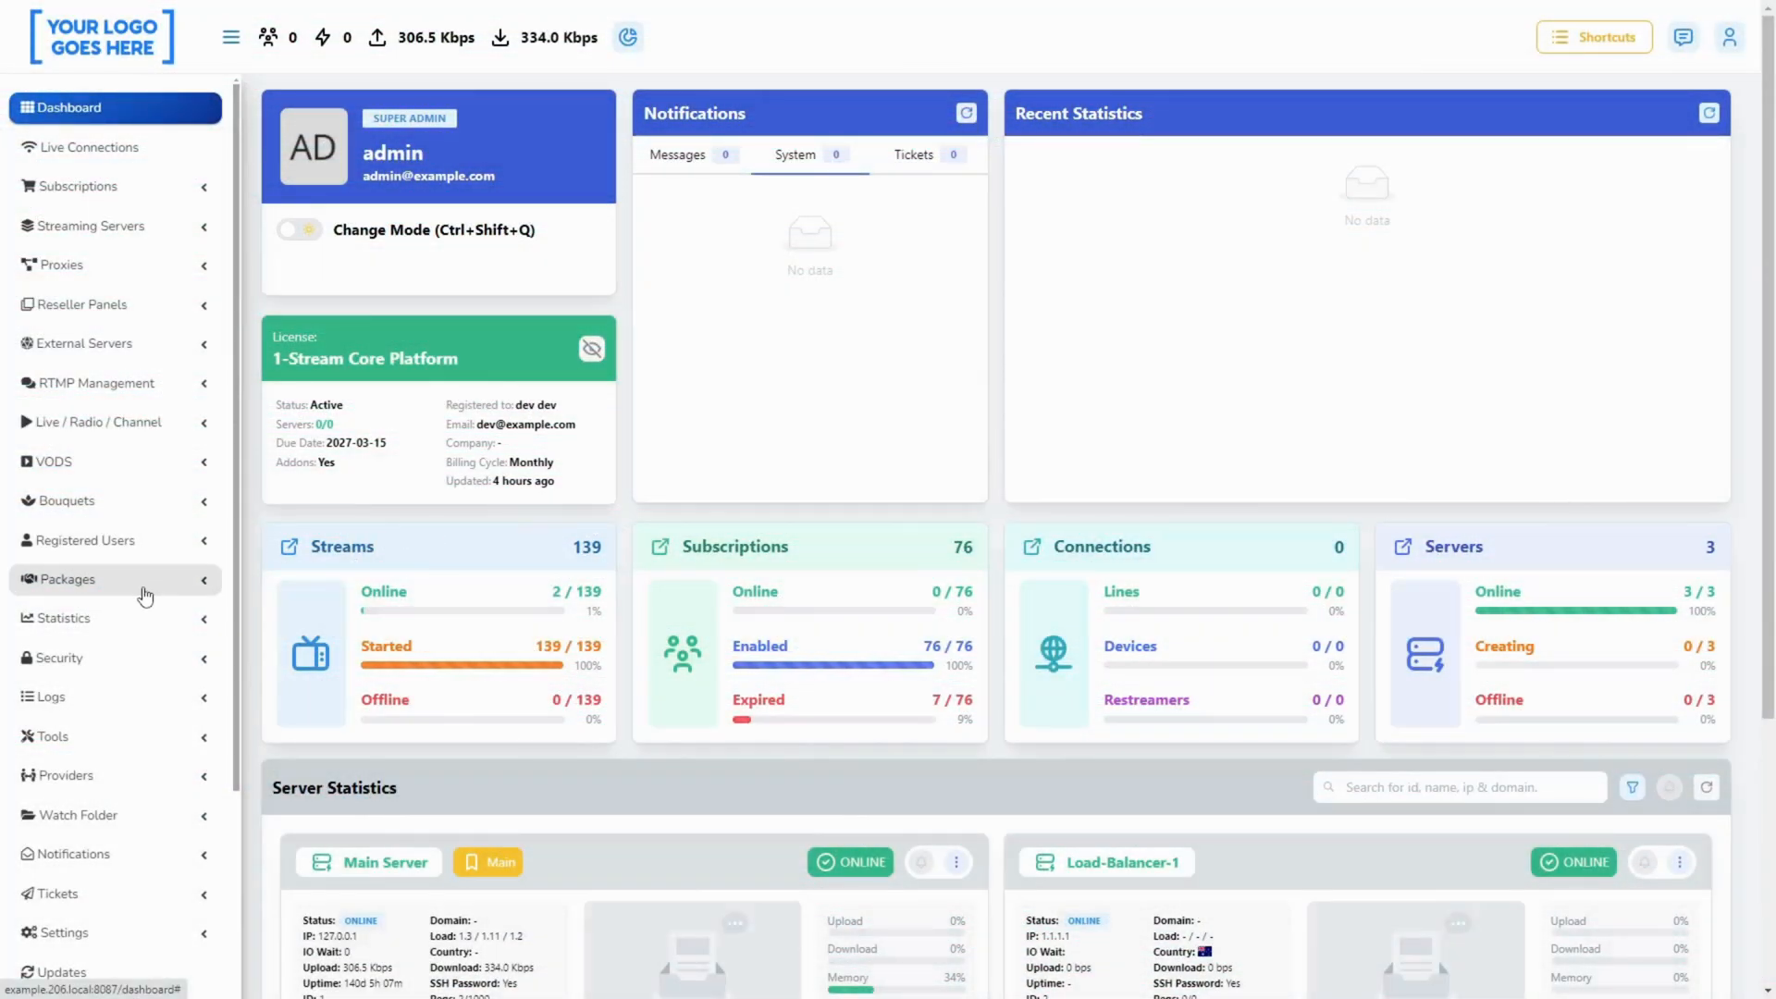
Allow Package 100 credits to extend/renew with five, two and Package 200 credits, then return to the dashboard.
left_click(65, 579)
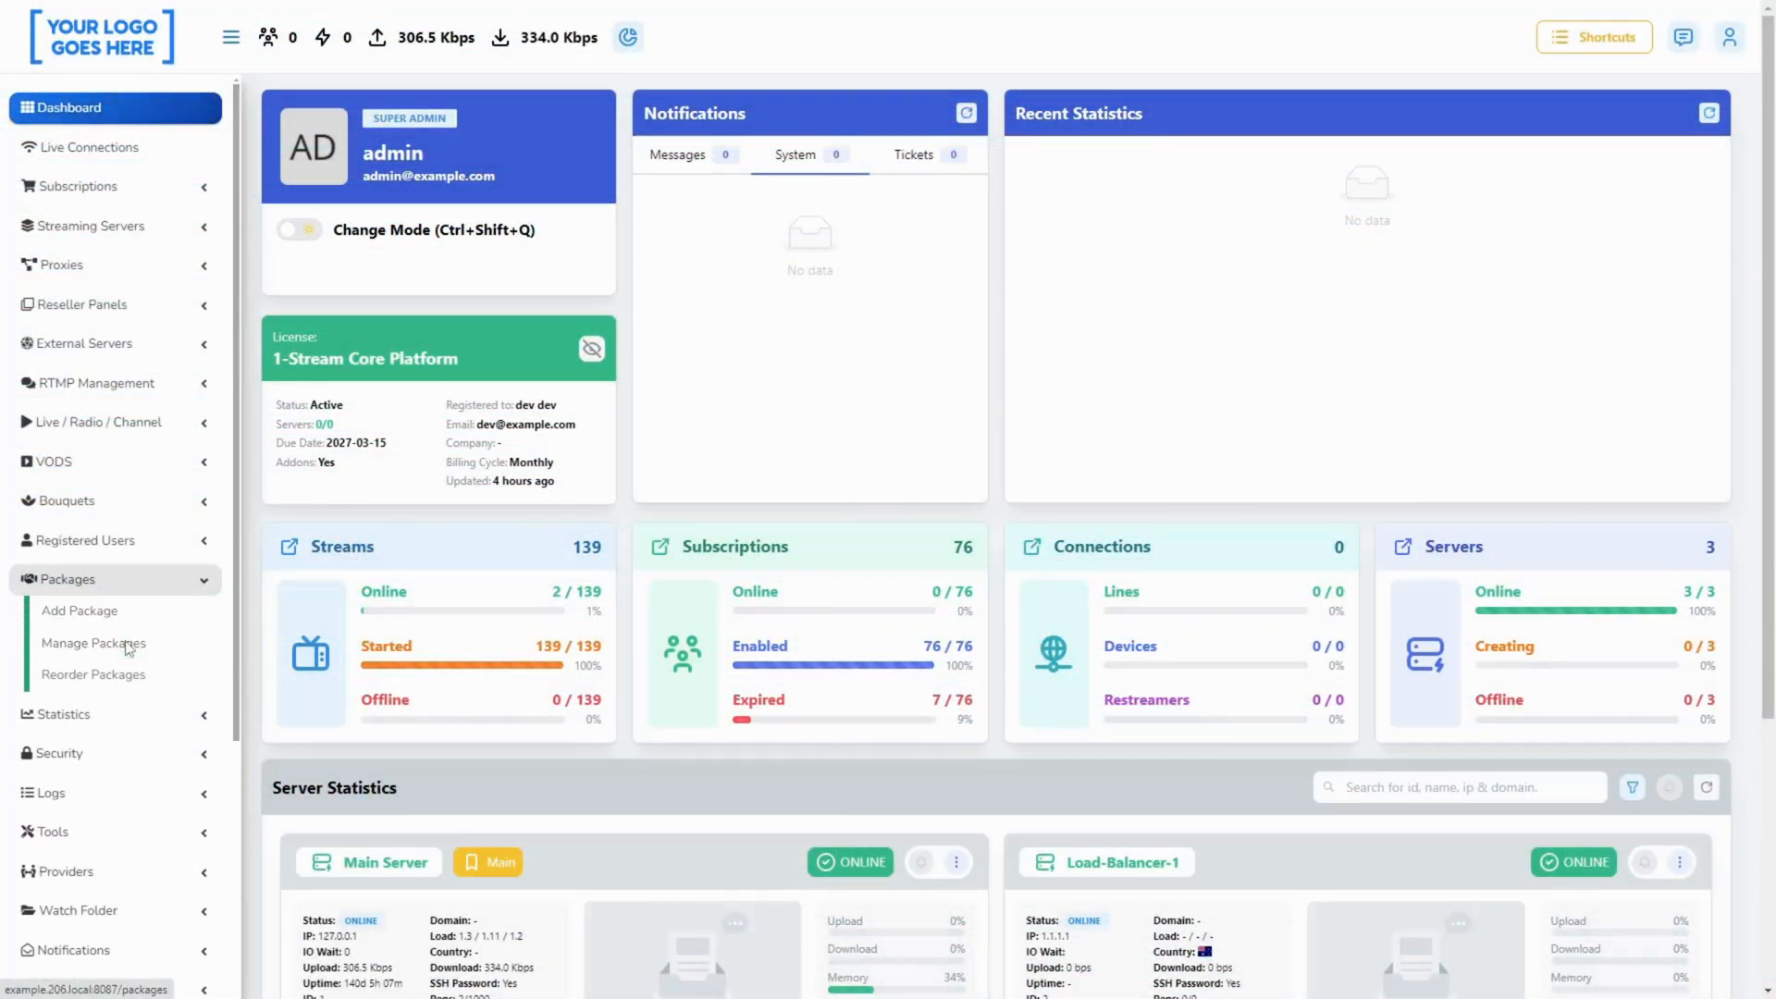
left_click(95, 642)
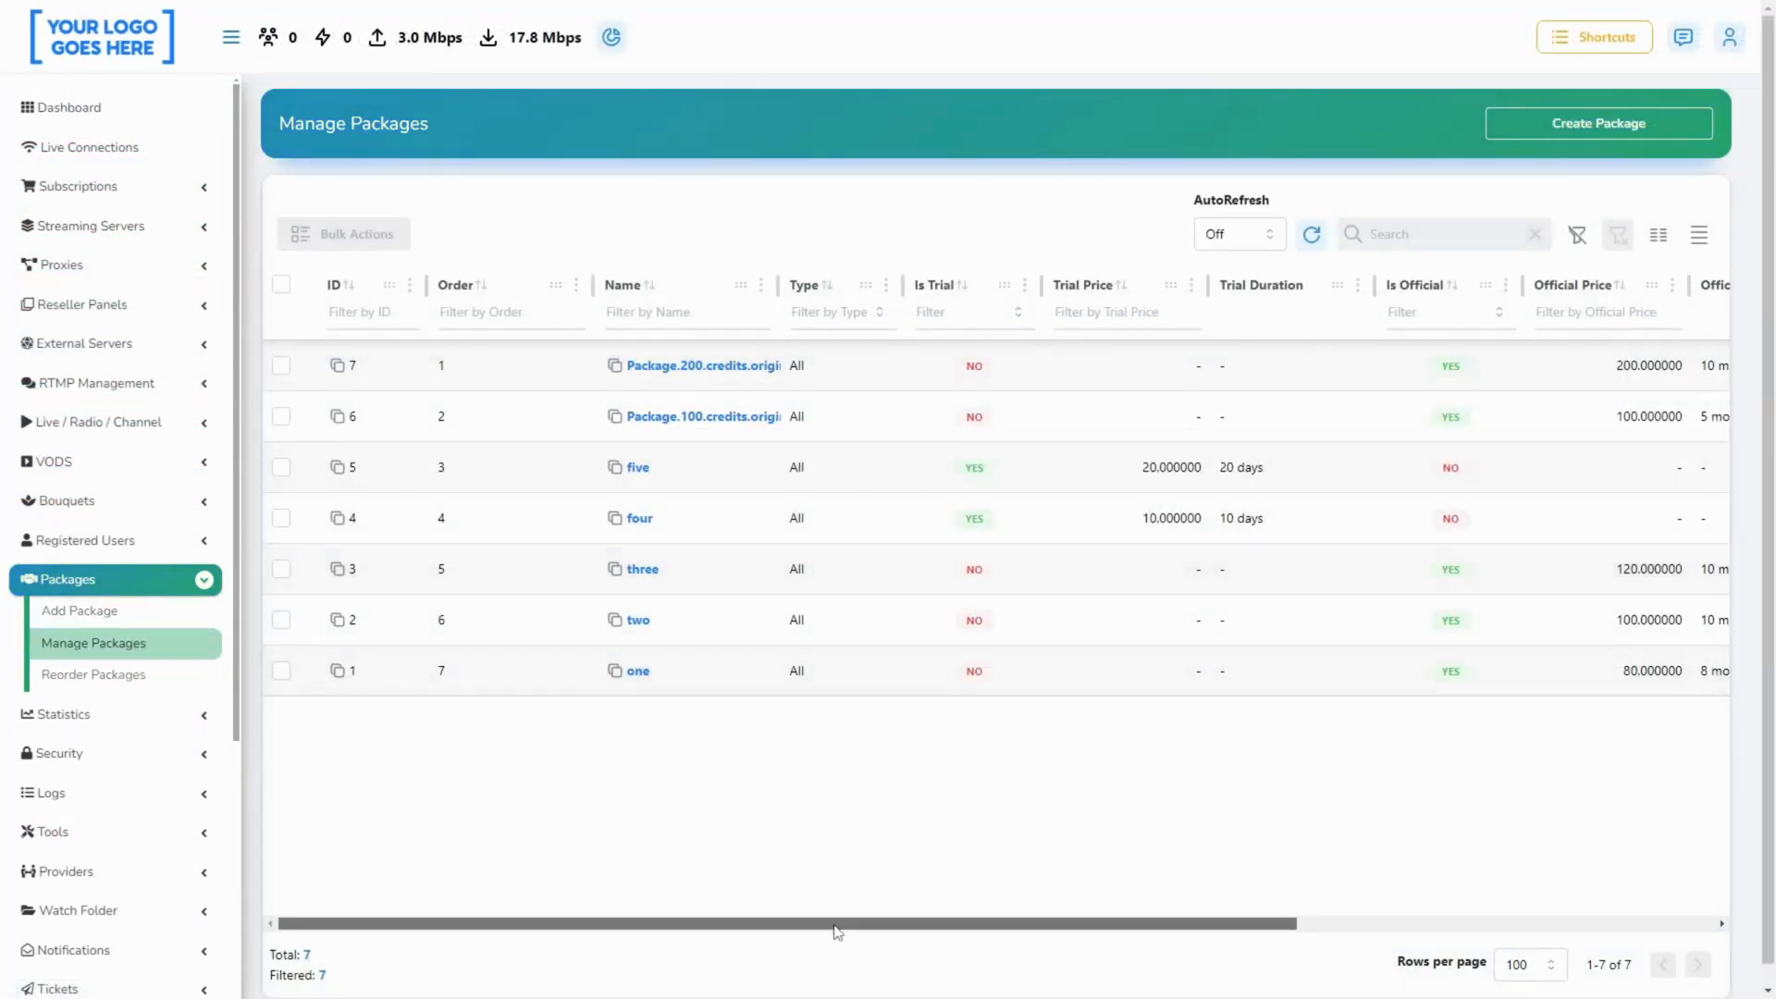
scroll("right", 3)
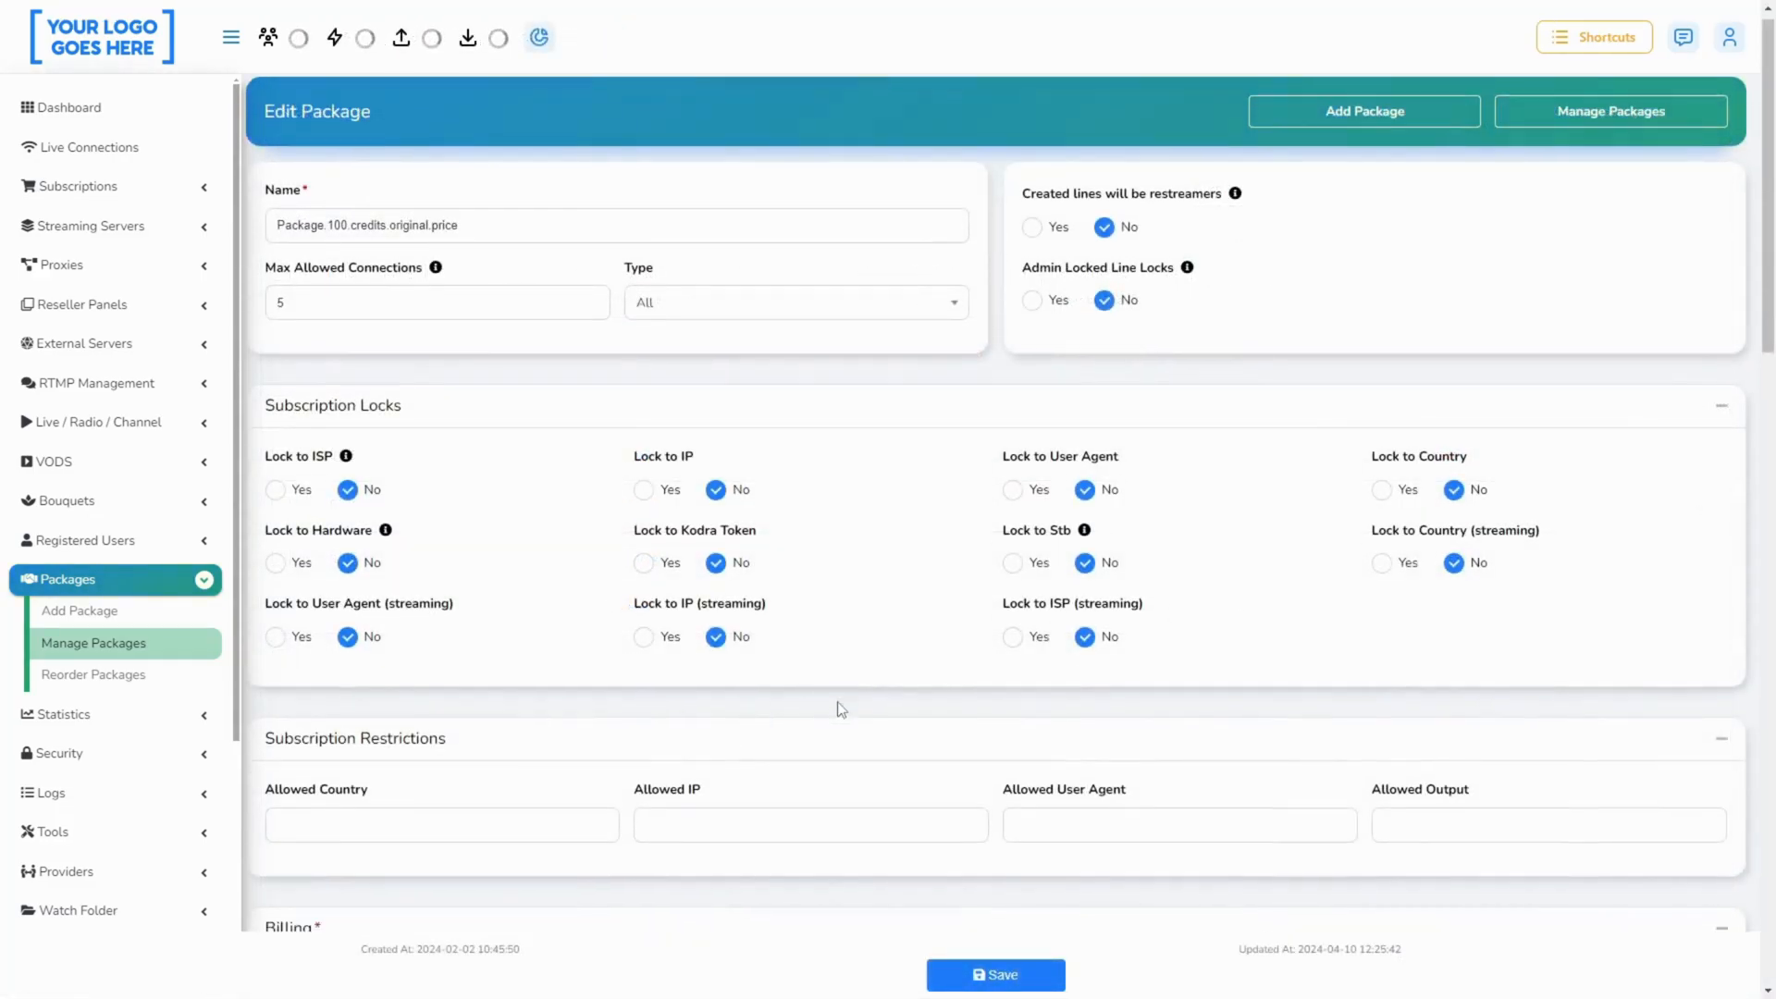
scroll("down", 3)
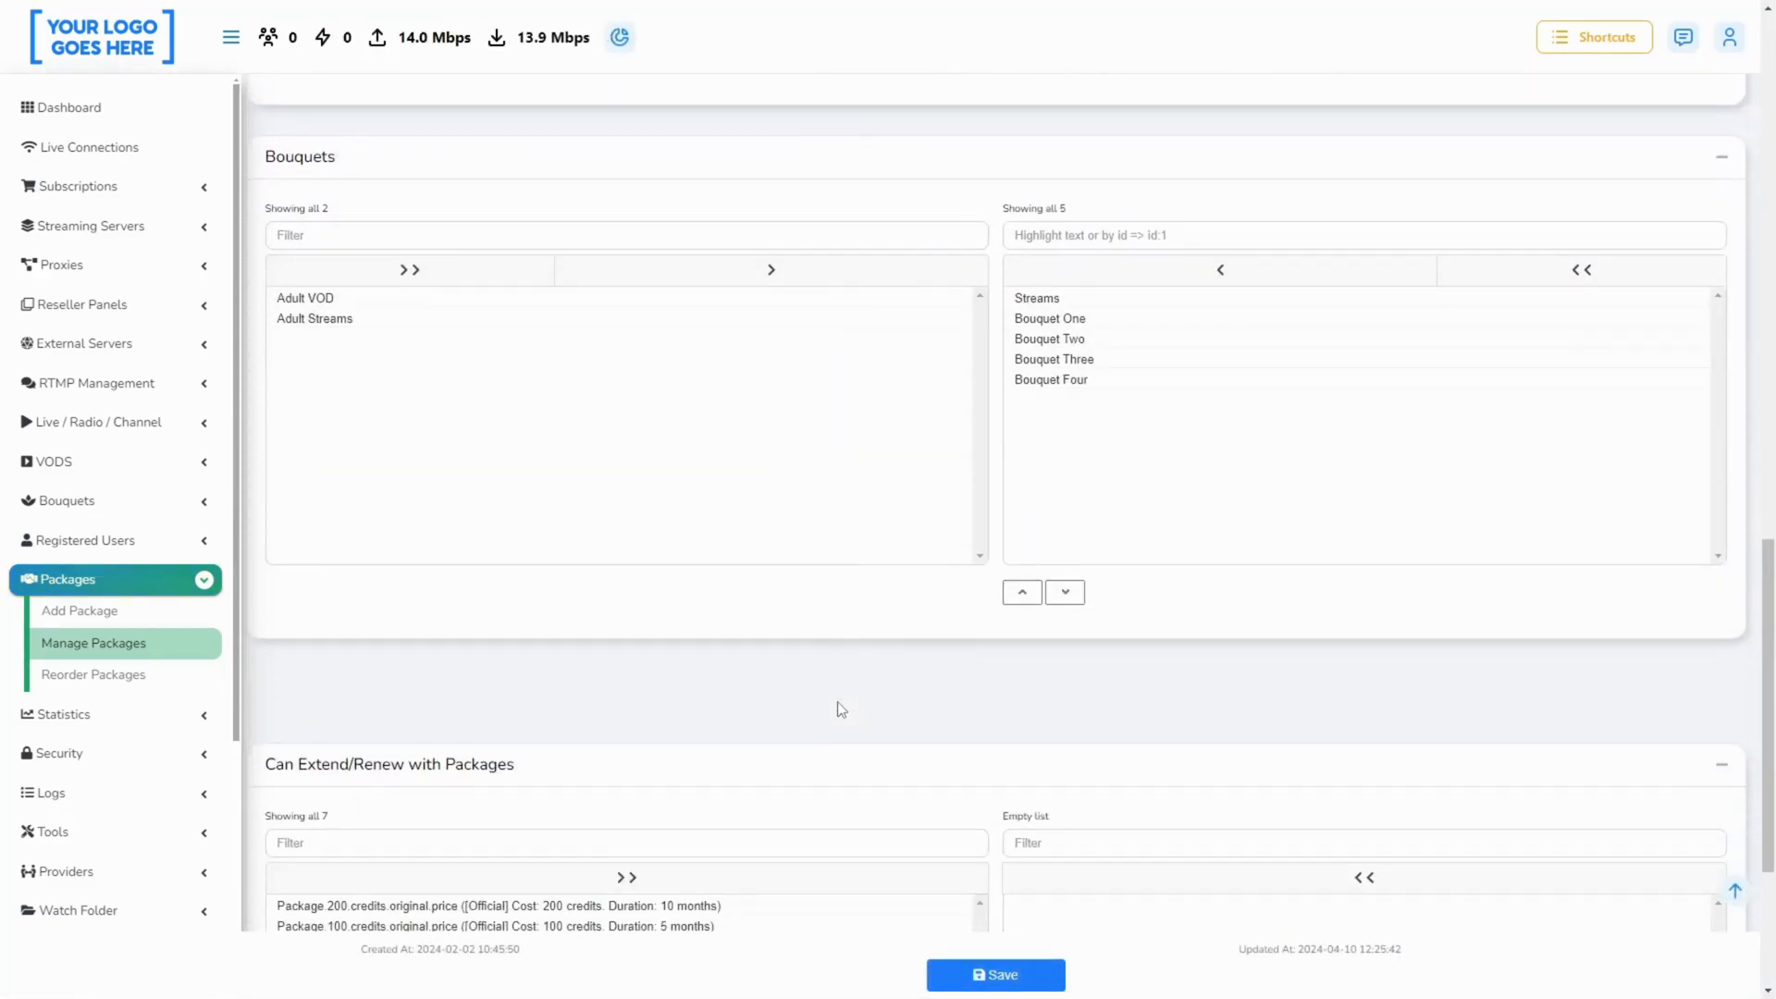
scroll("down", 3)
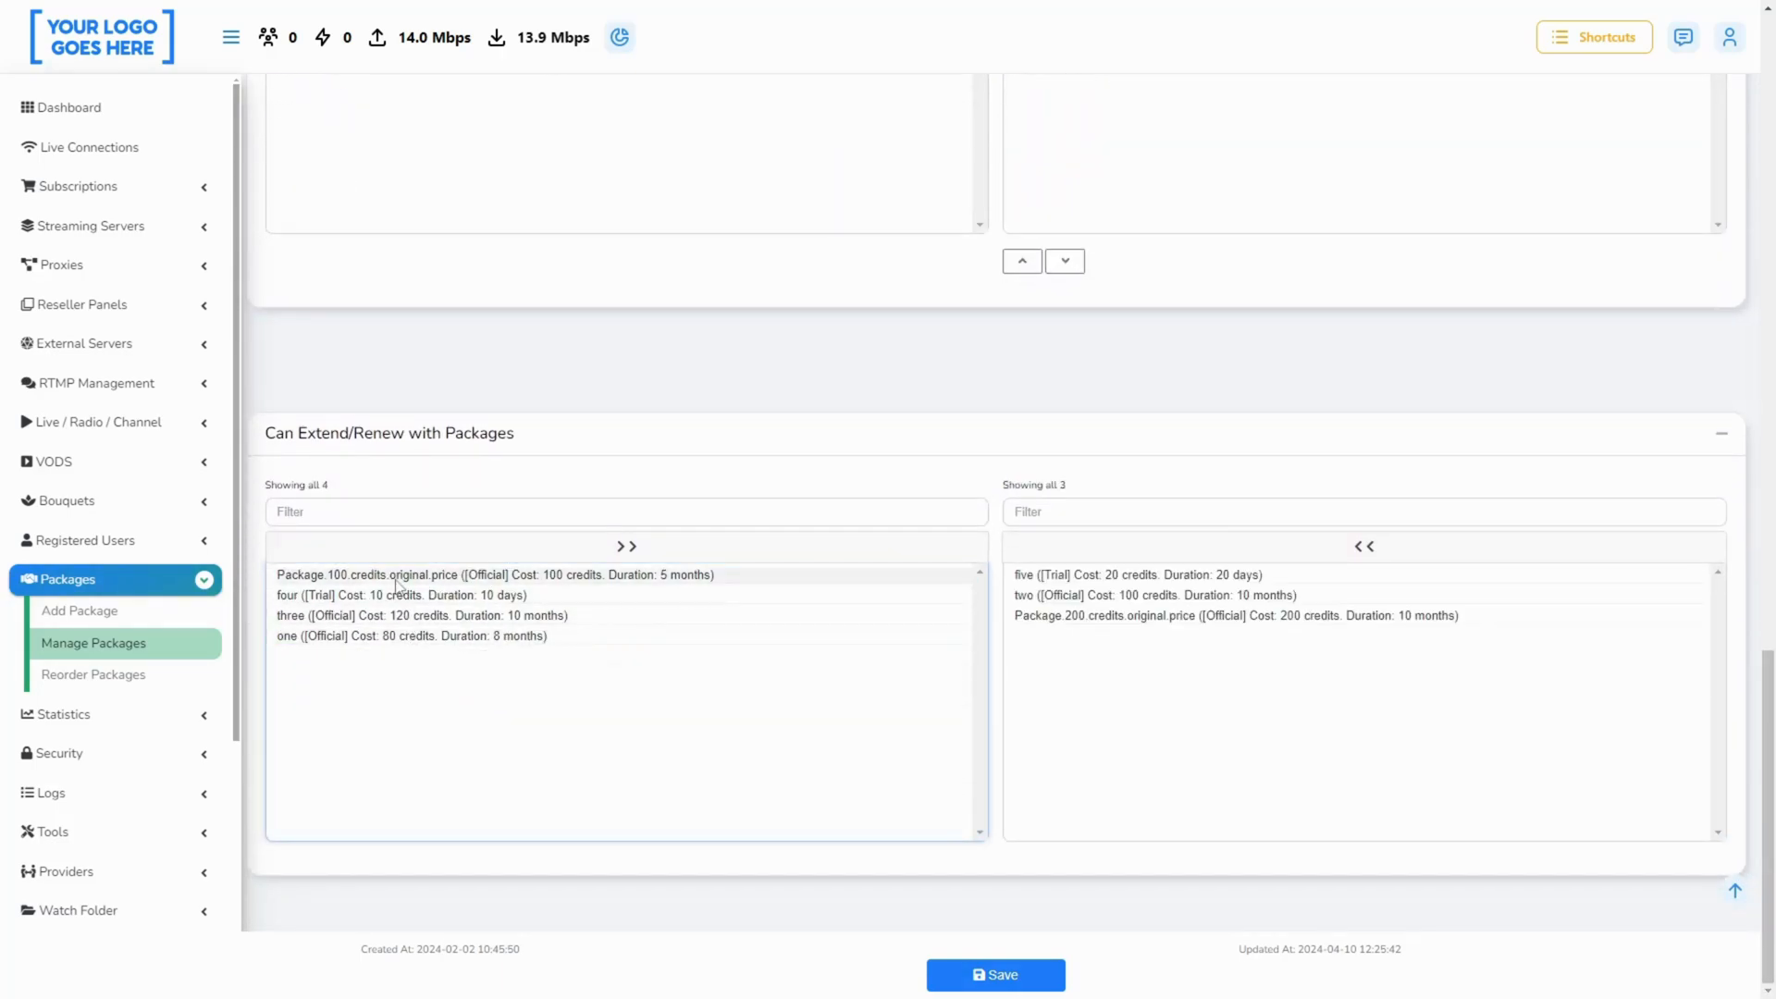
left_click(67, 108)
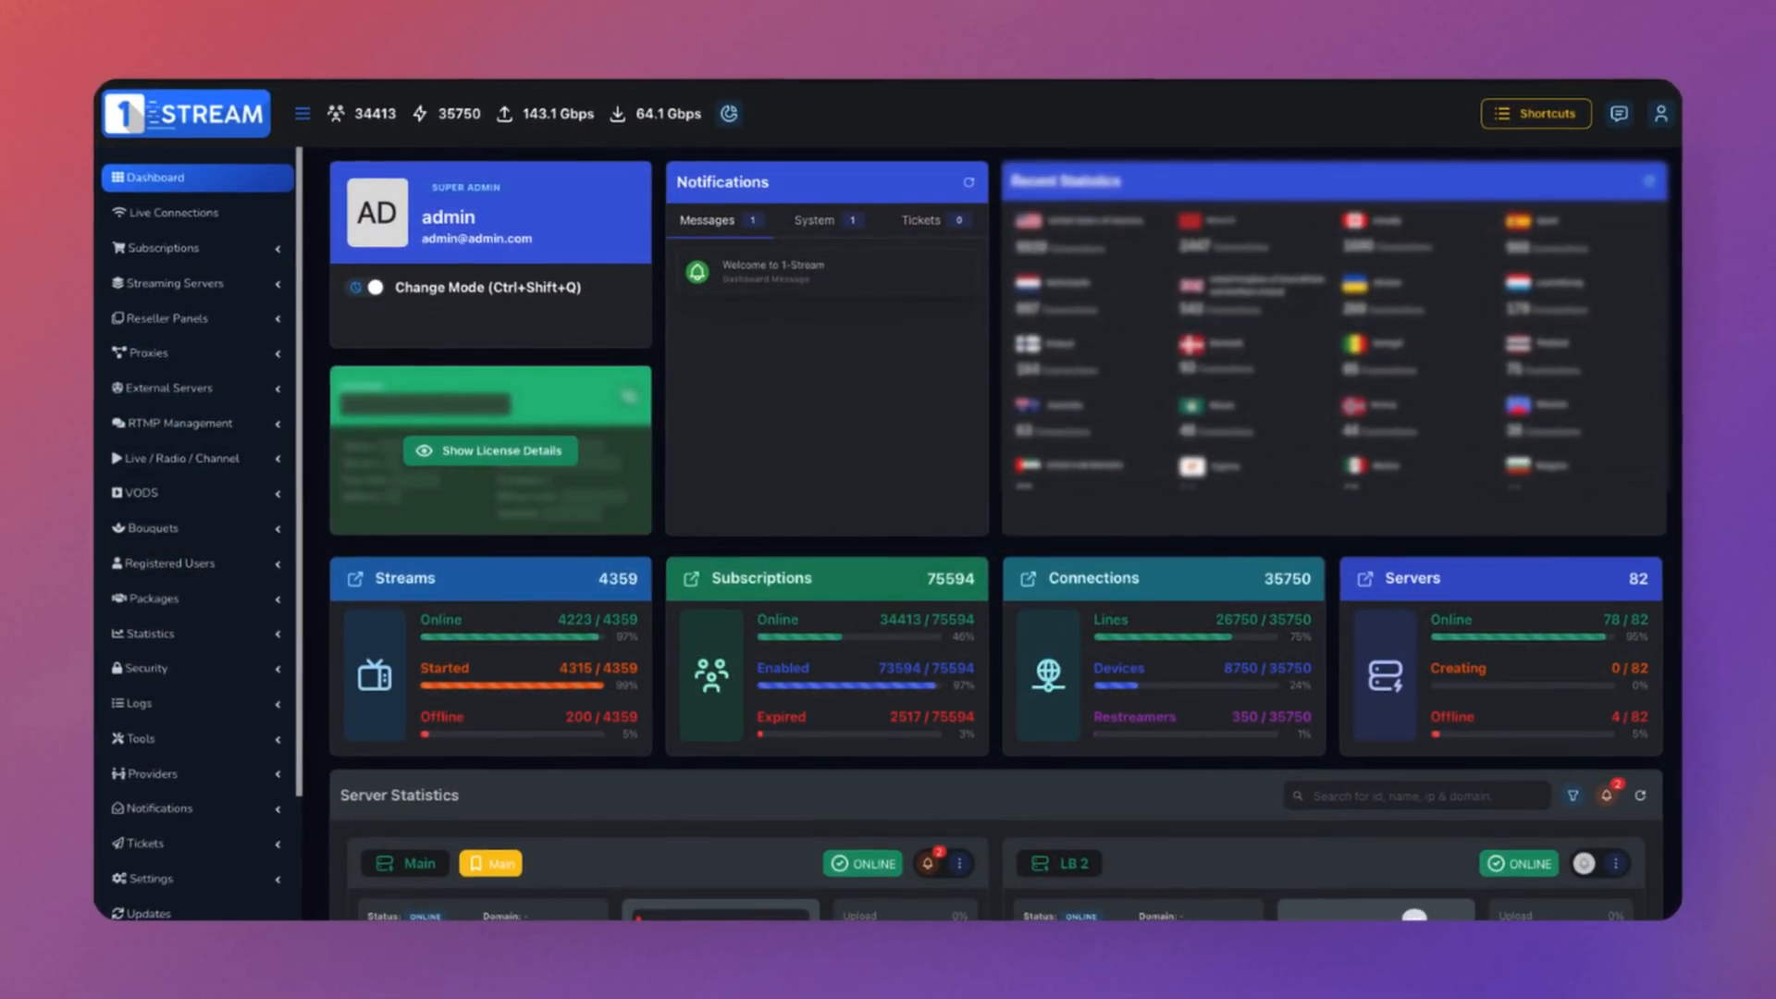